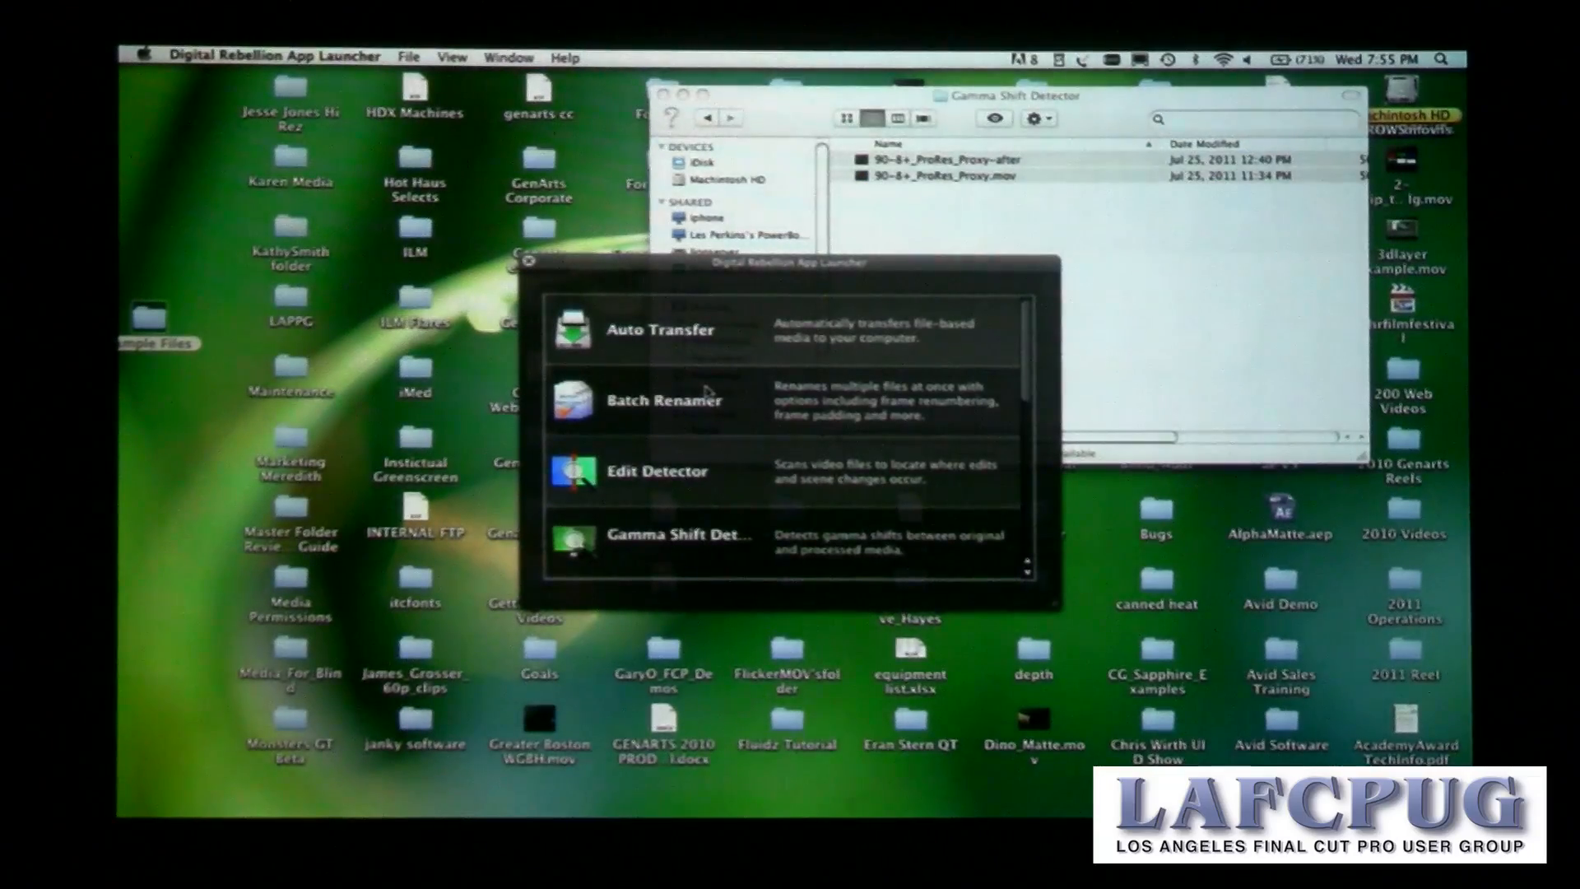
Step: Launch Gamma Shift Detector from the App Launcher
click(674, 533)
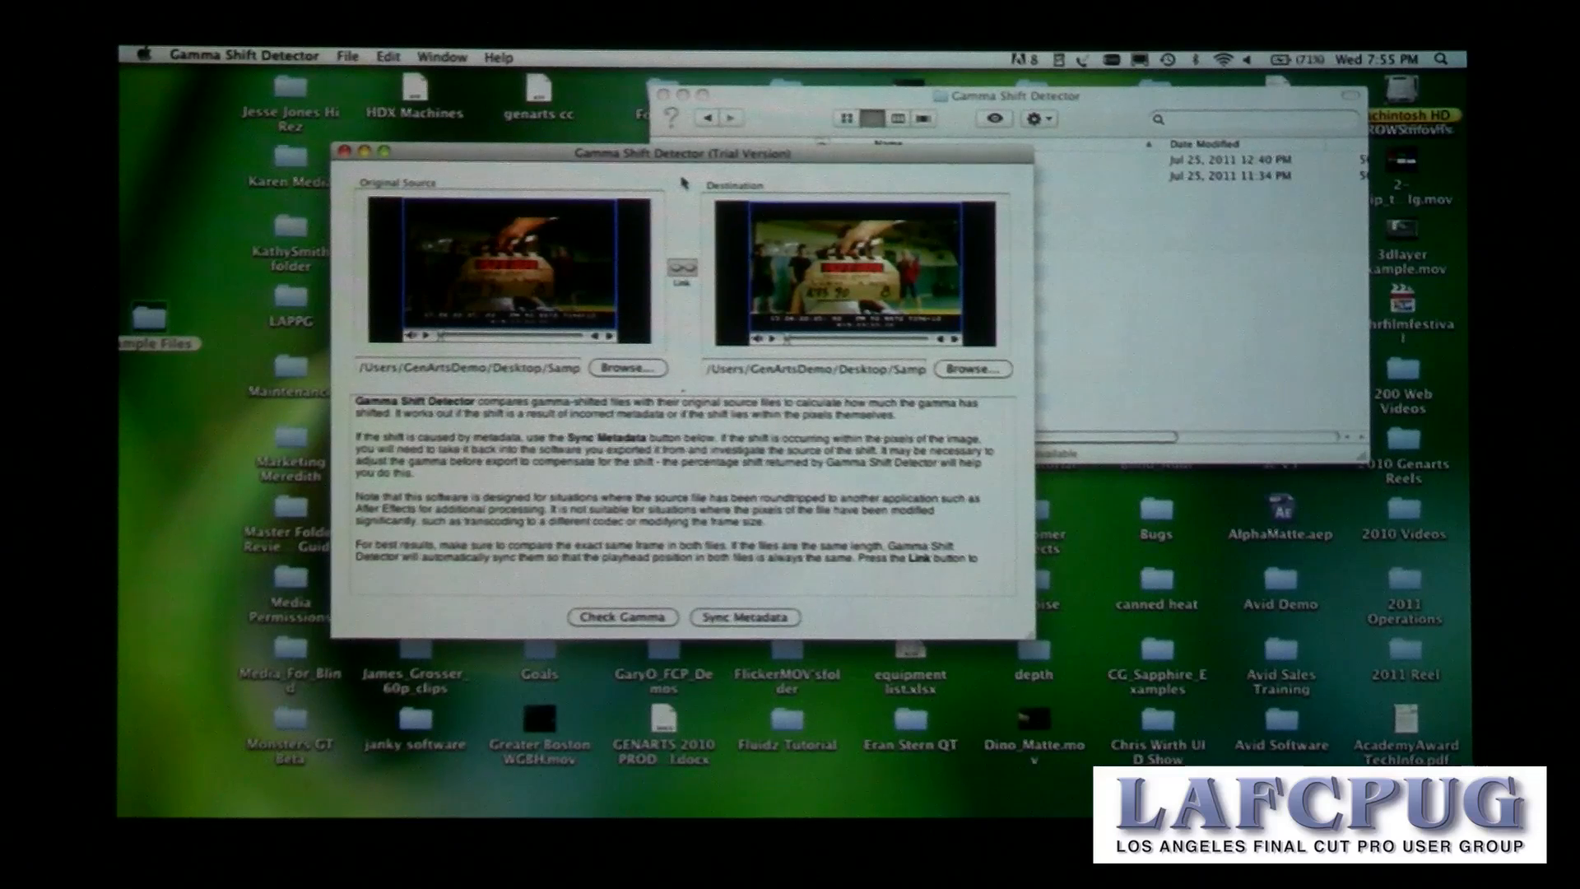
Step: Run Check Gamma on both clips, then start Sync Metadata to correct the destination copy
click(622, 615)
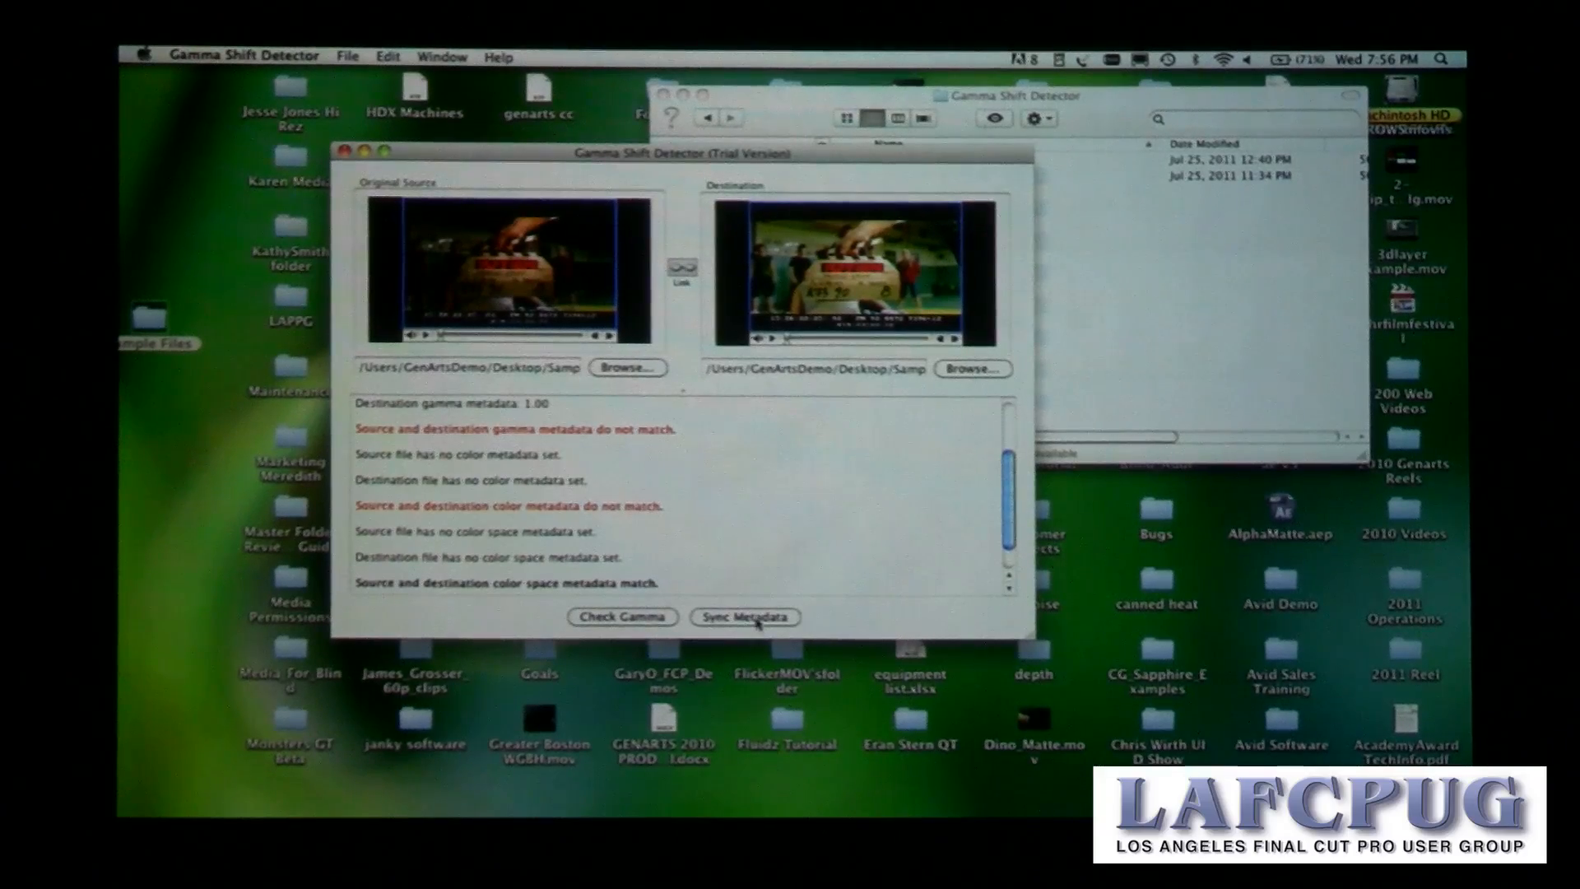
click(744, 616)
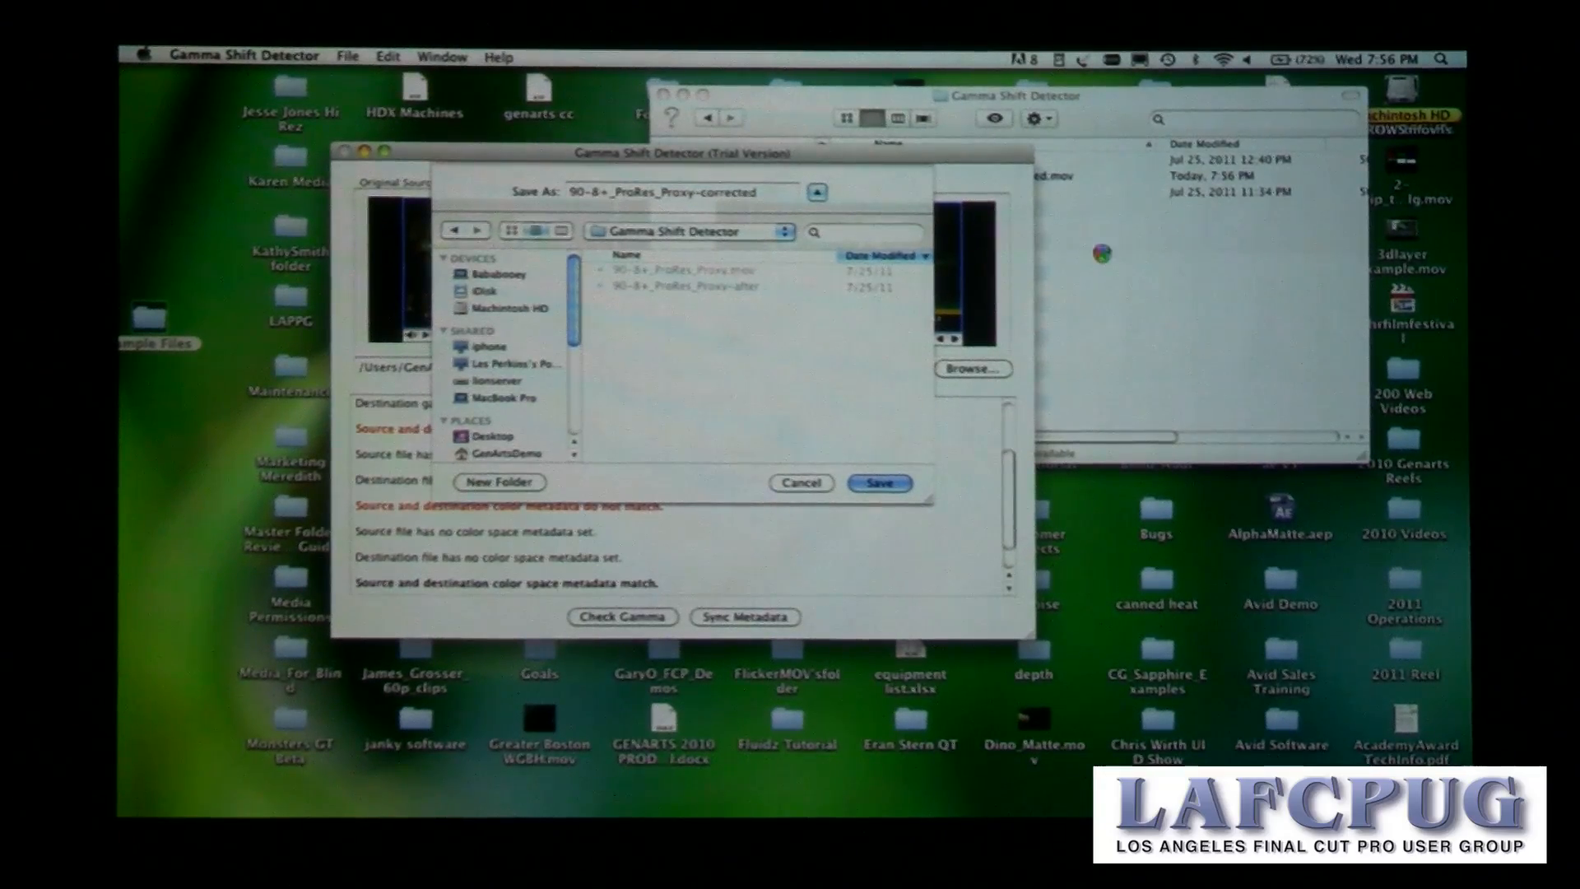
Step: Save the metadata-corrected copy of the destination clip
click(879, 484)
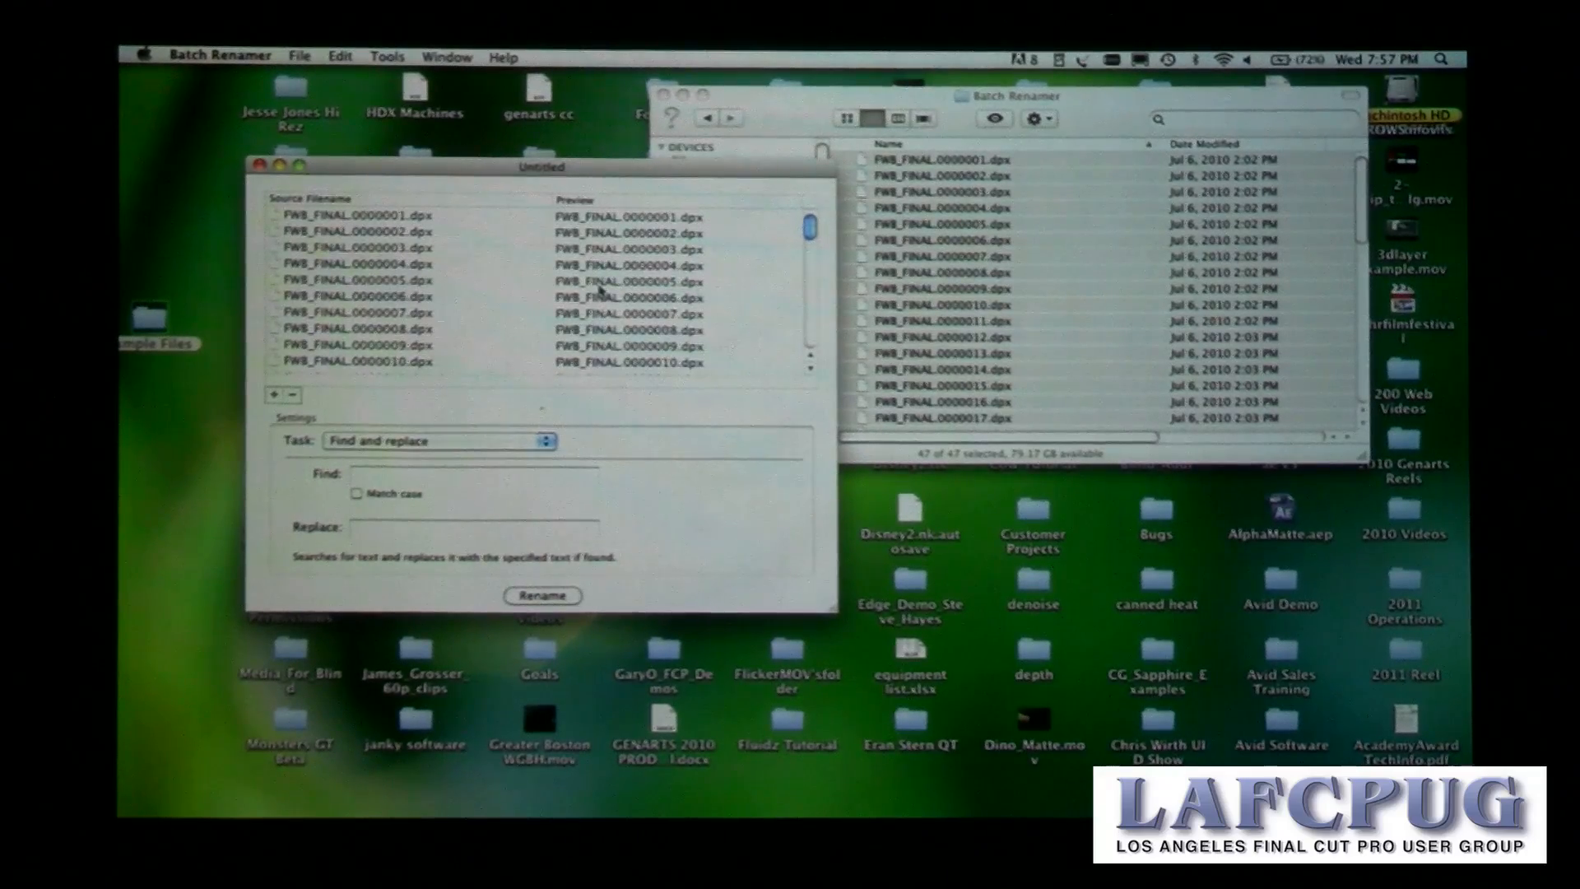
Step: Run Tools > find number gaps on the DPX sequence and dismiss the report of gaps at 30–34 and 48–49
click(352, 296)
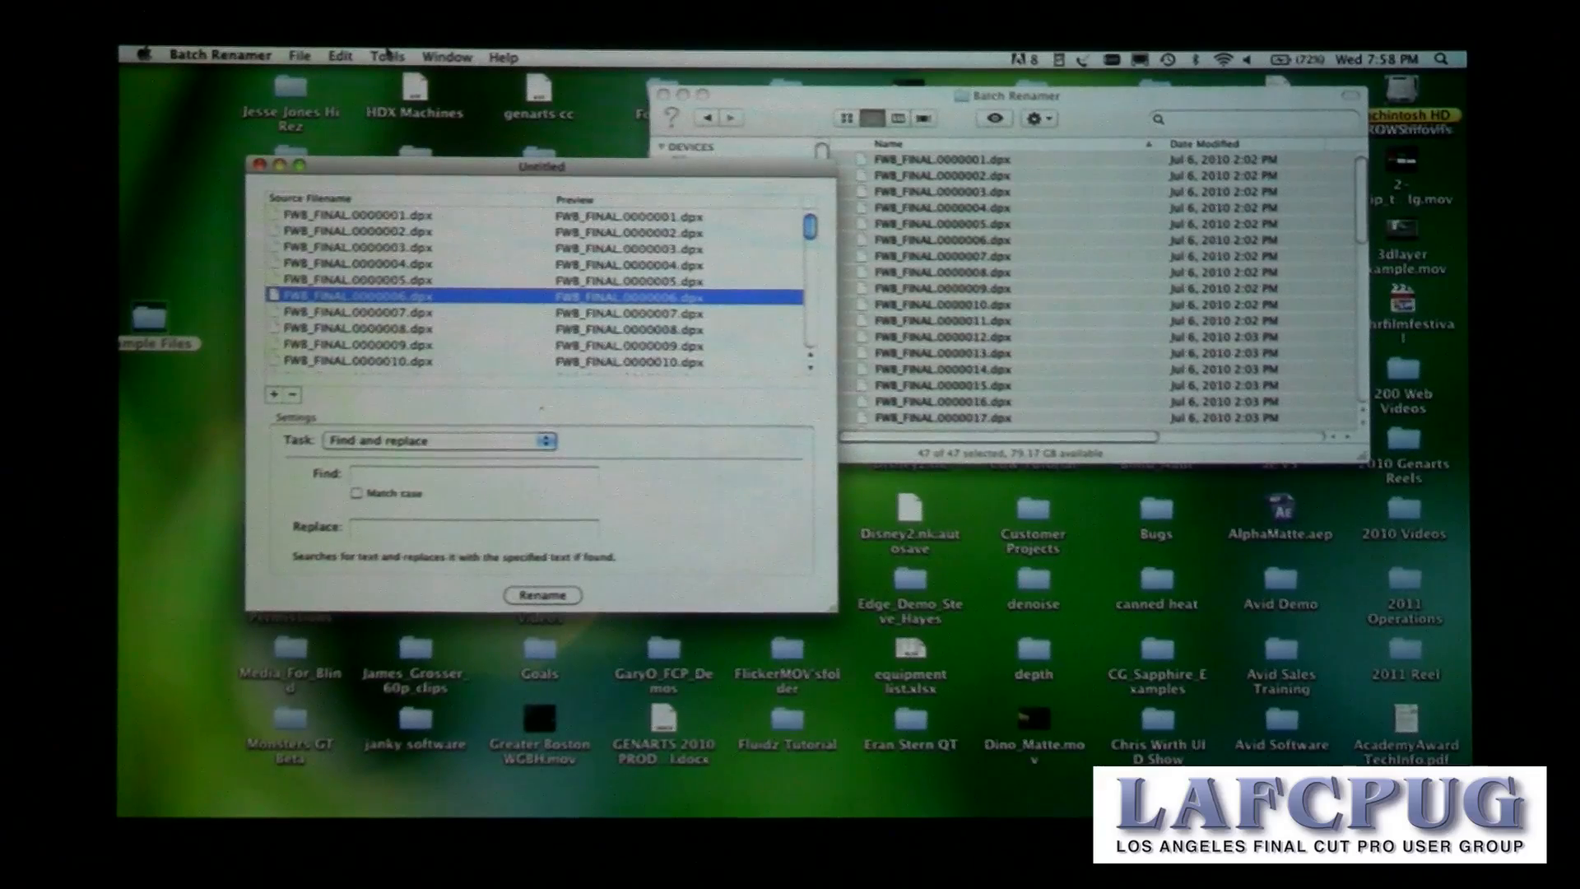
click(388, 56)
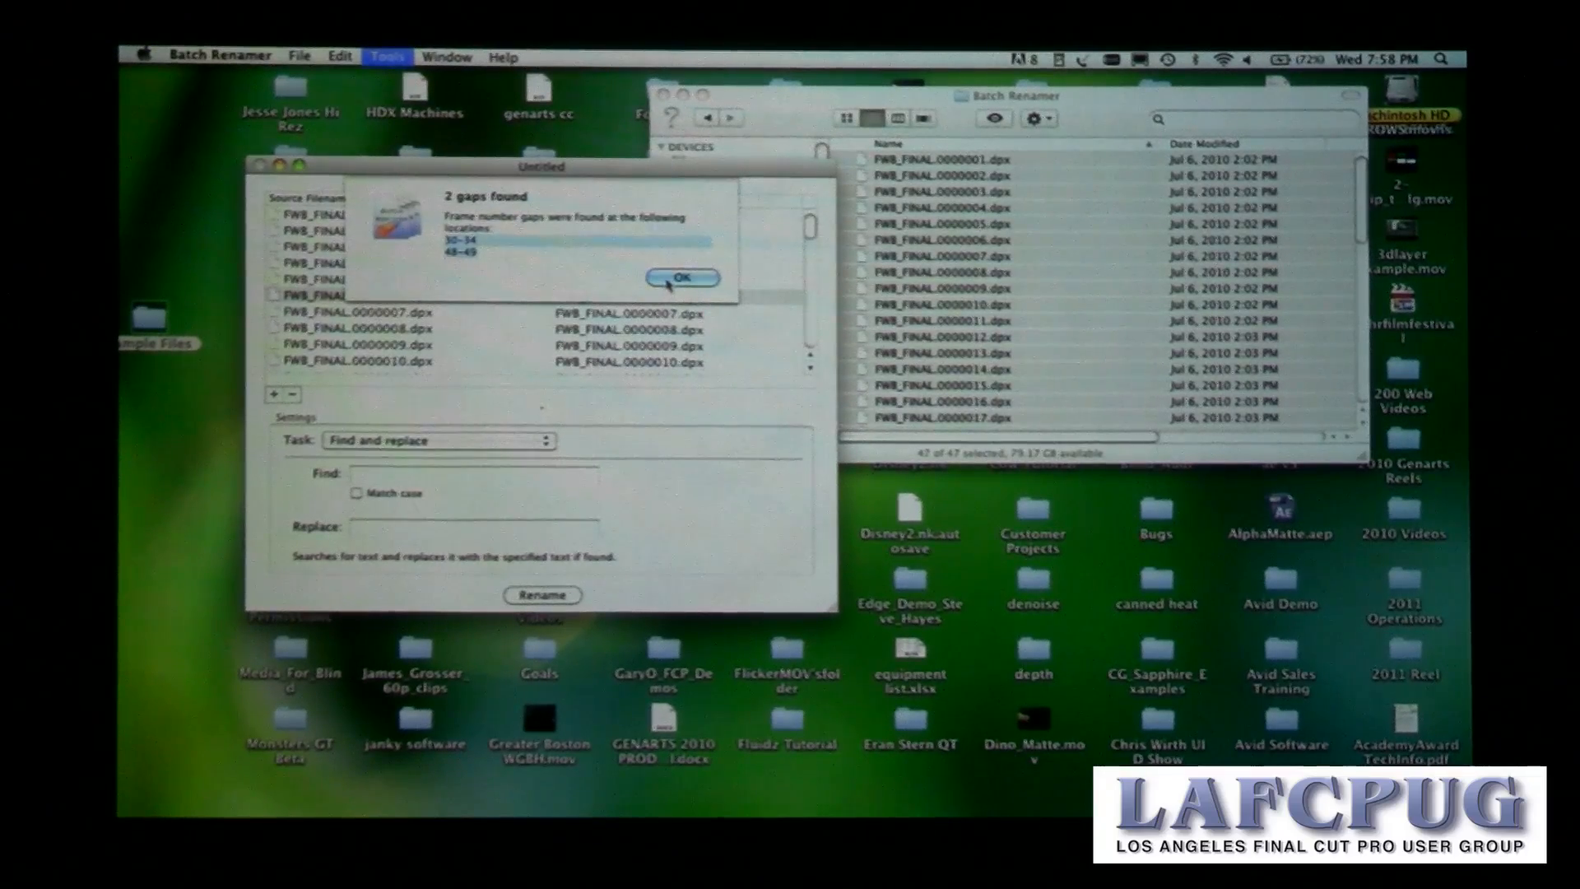
click(682, 277)
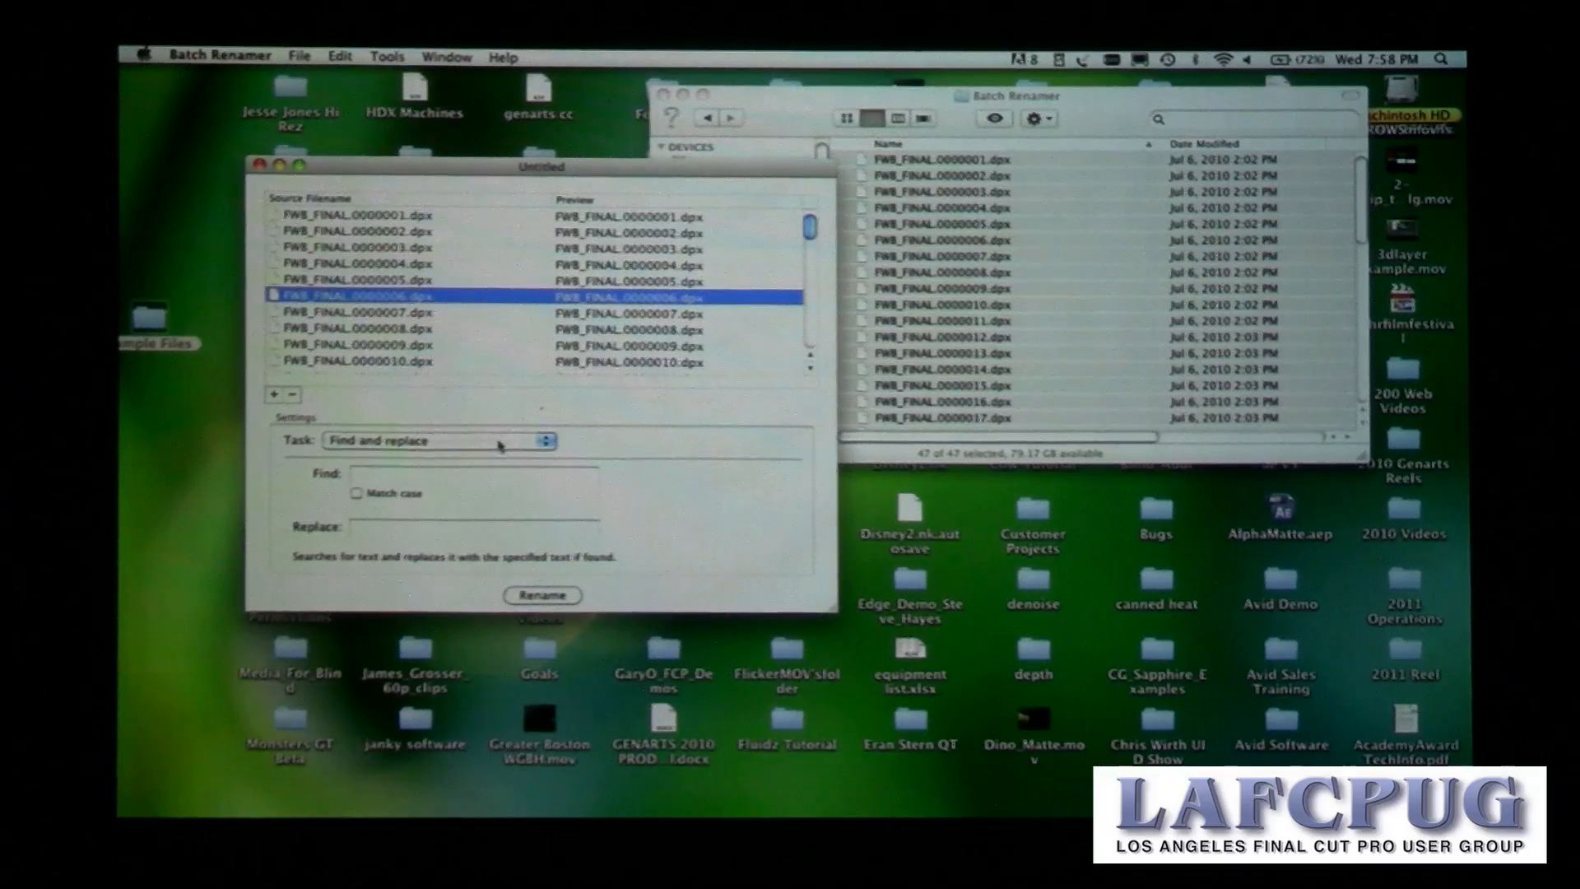
Step: Set the rename task to Close number gaps and review the continuously renumbered preview
click(441, 441)
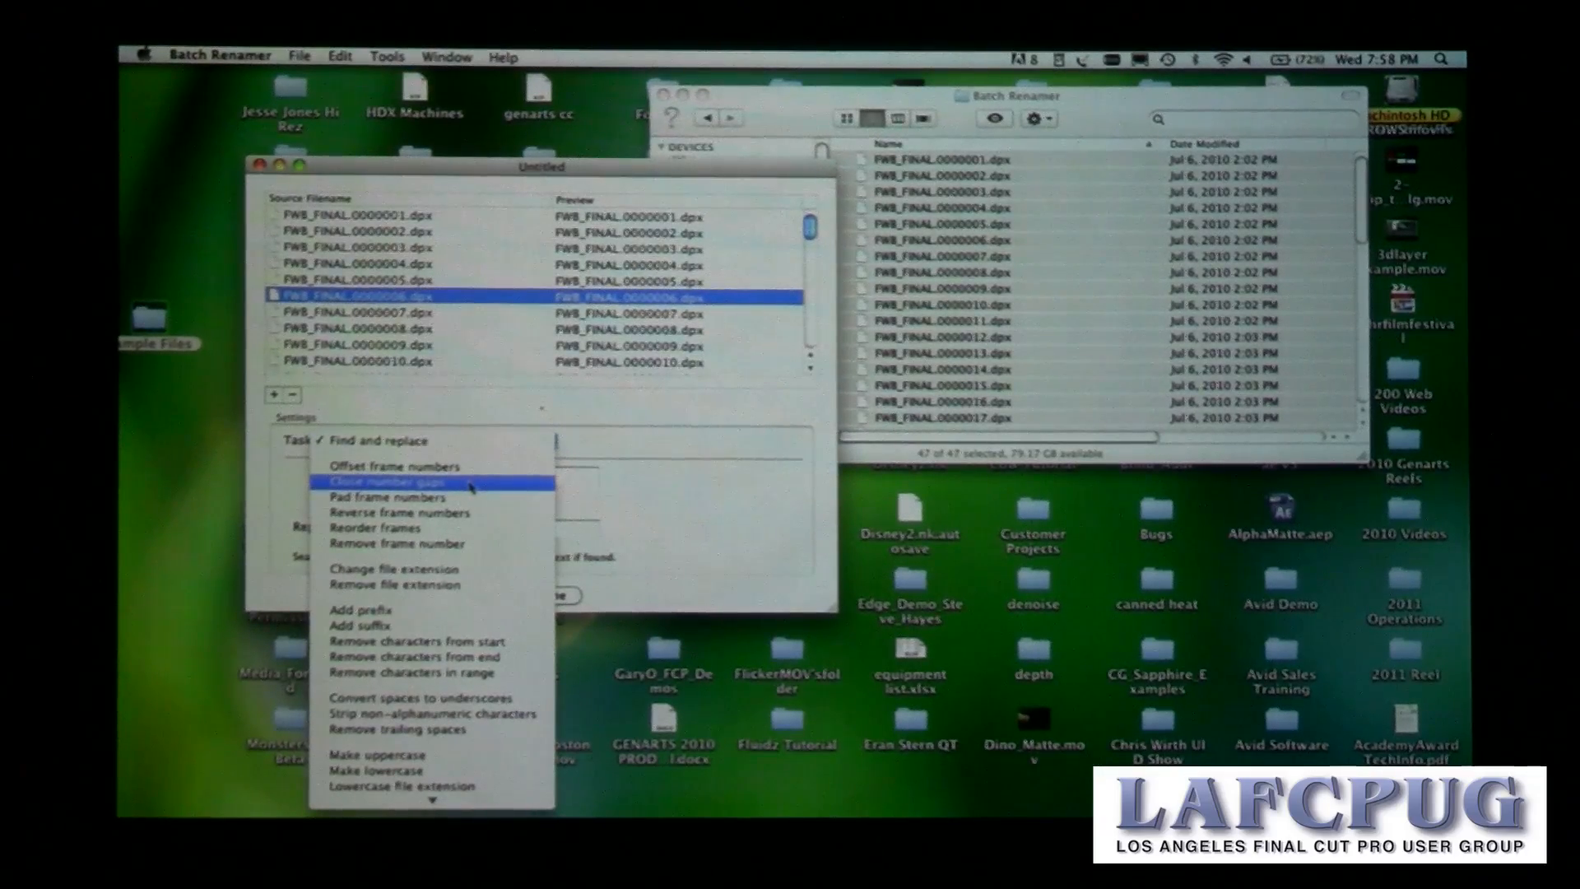
click(395, 482)
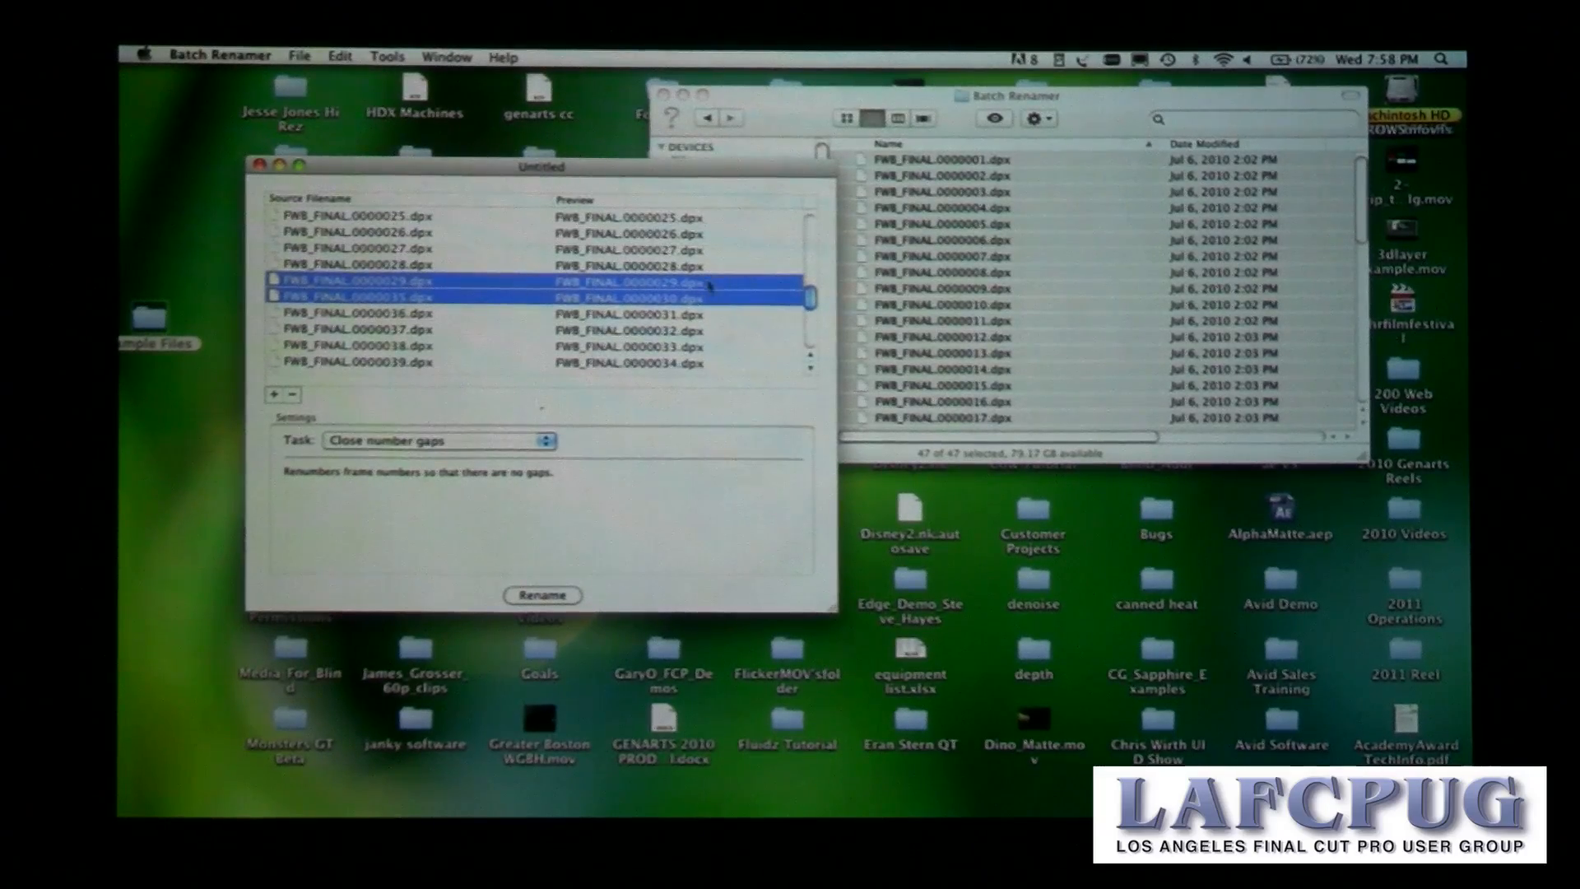
scroll(down, 3)
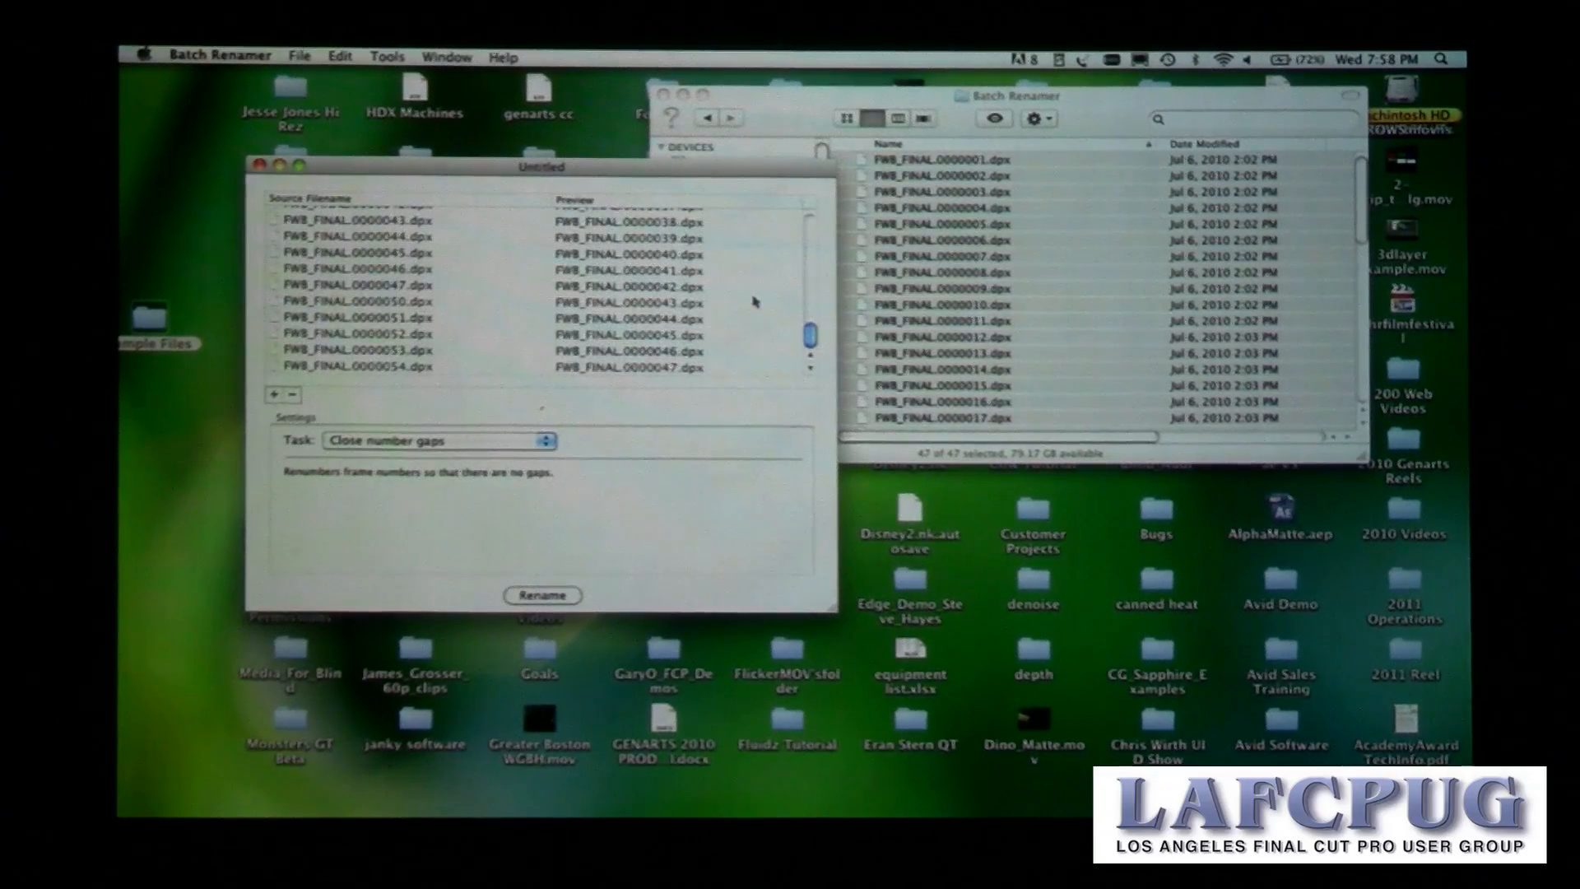
click(352, 366)
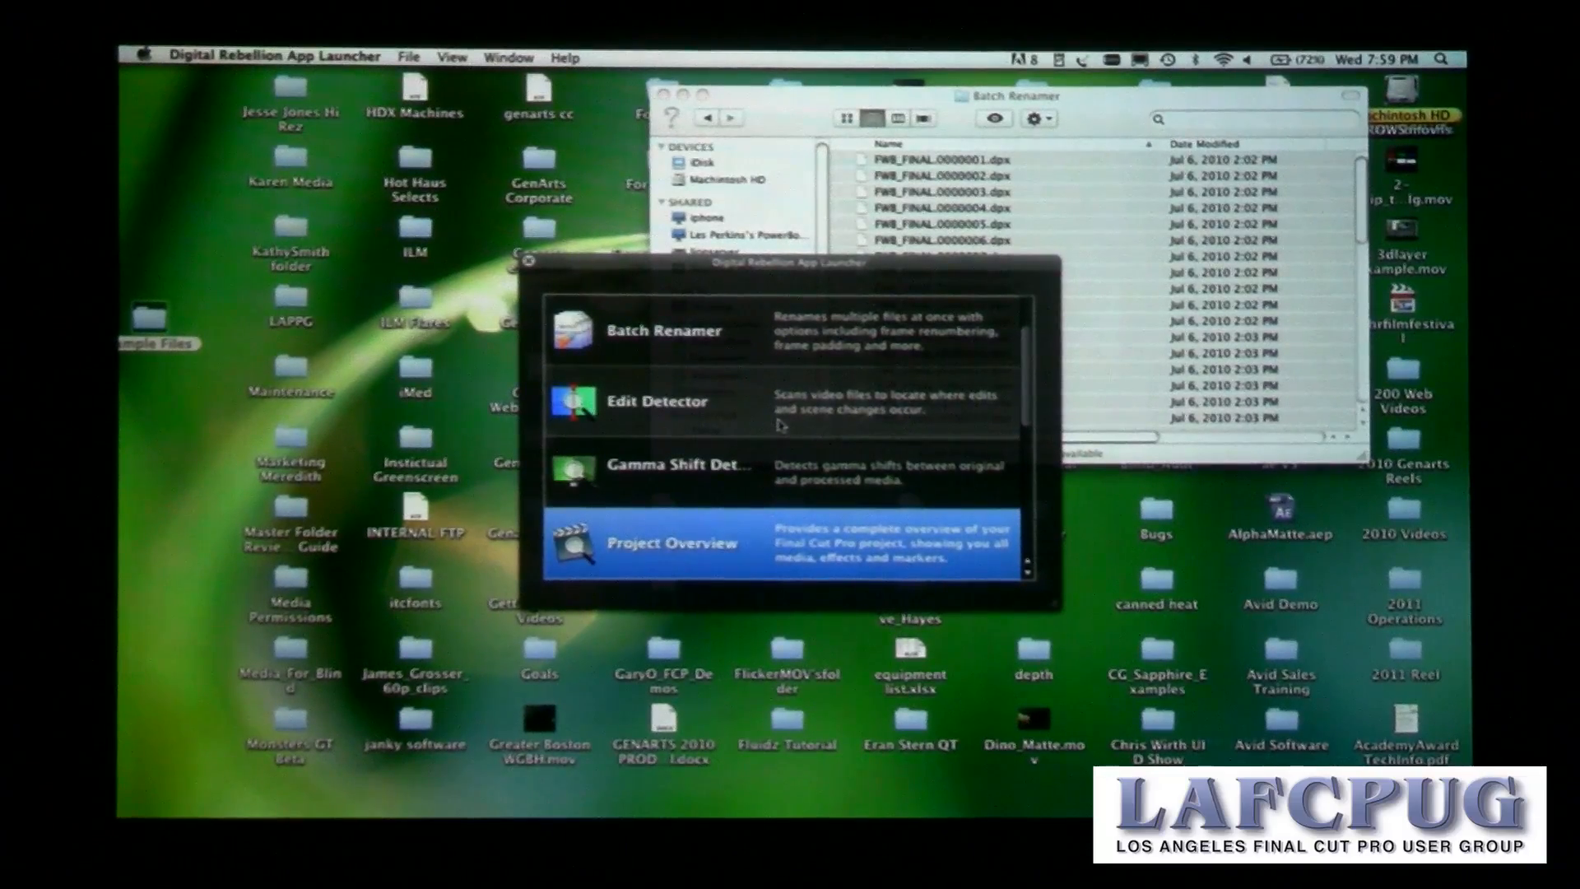
Step: Launch Project Overview on the ME-FA-PAL-576i project and browse its 107-file Media list
click(673, 543)
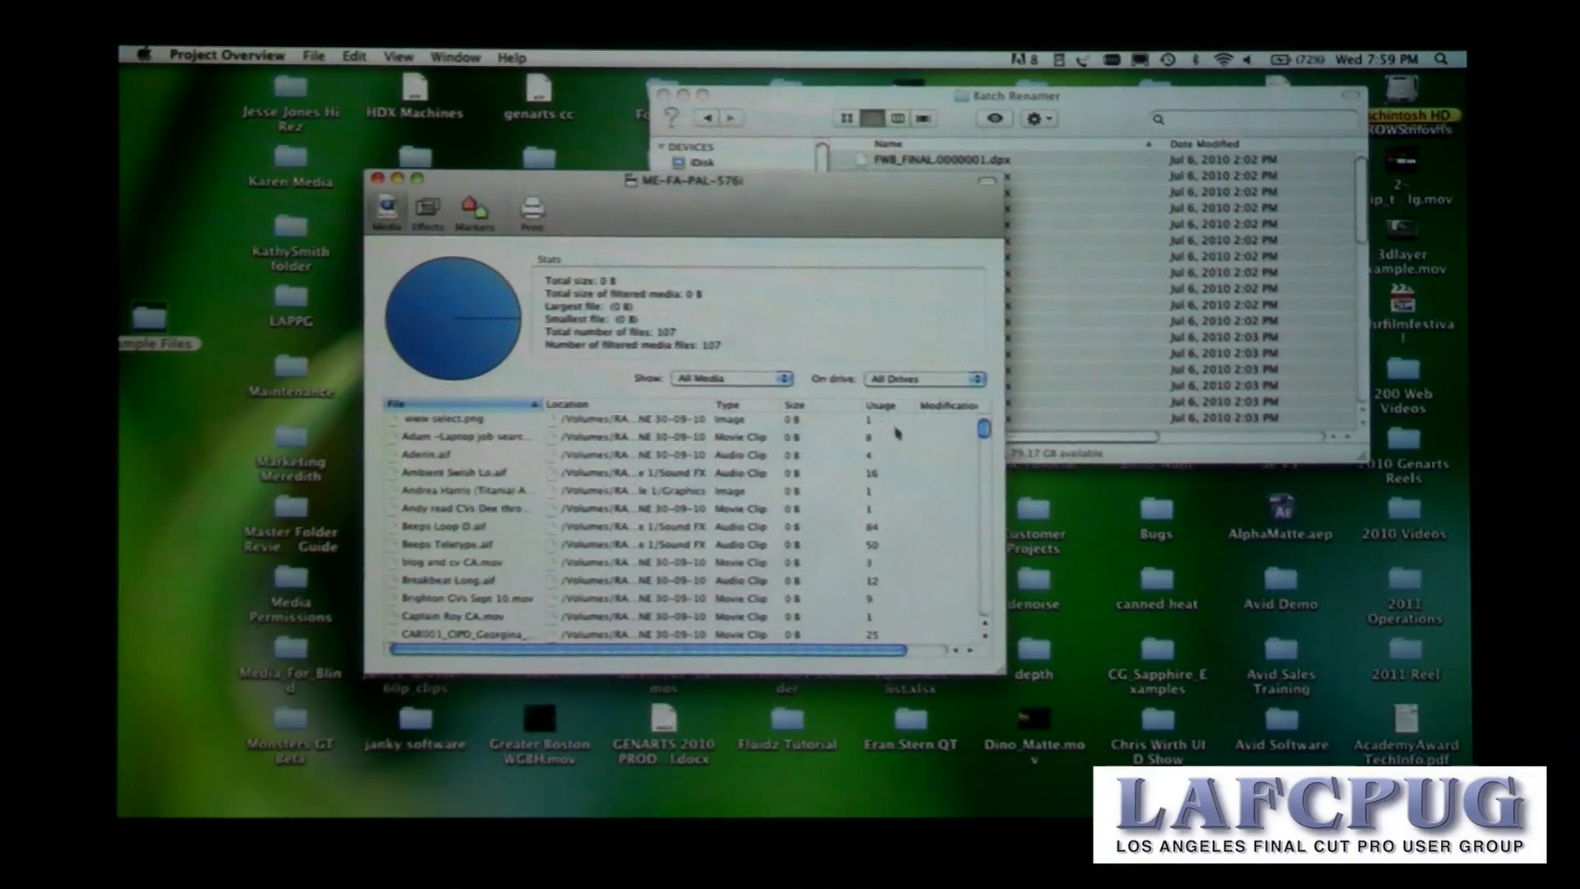
scroll(down, 3)
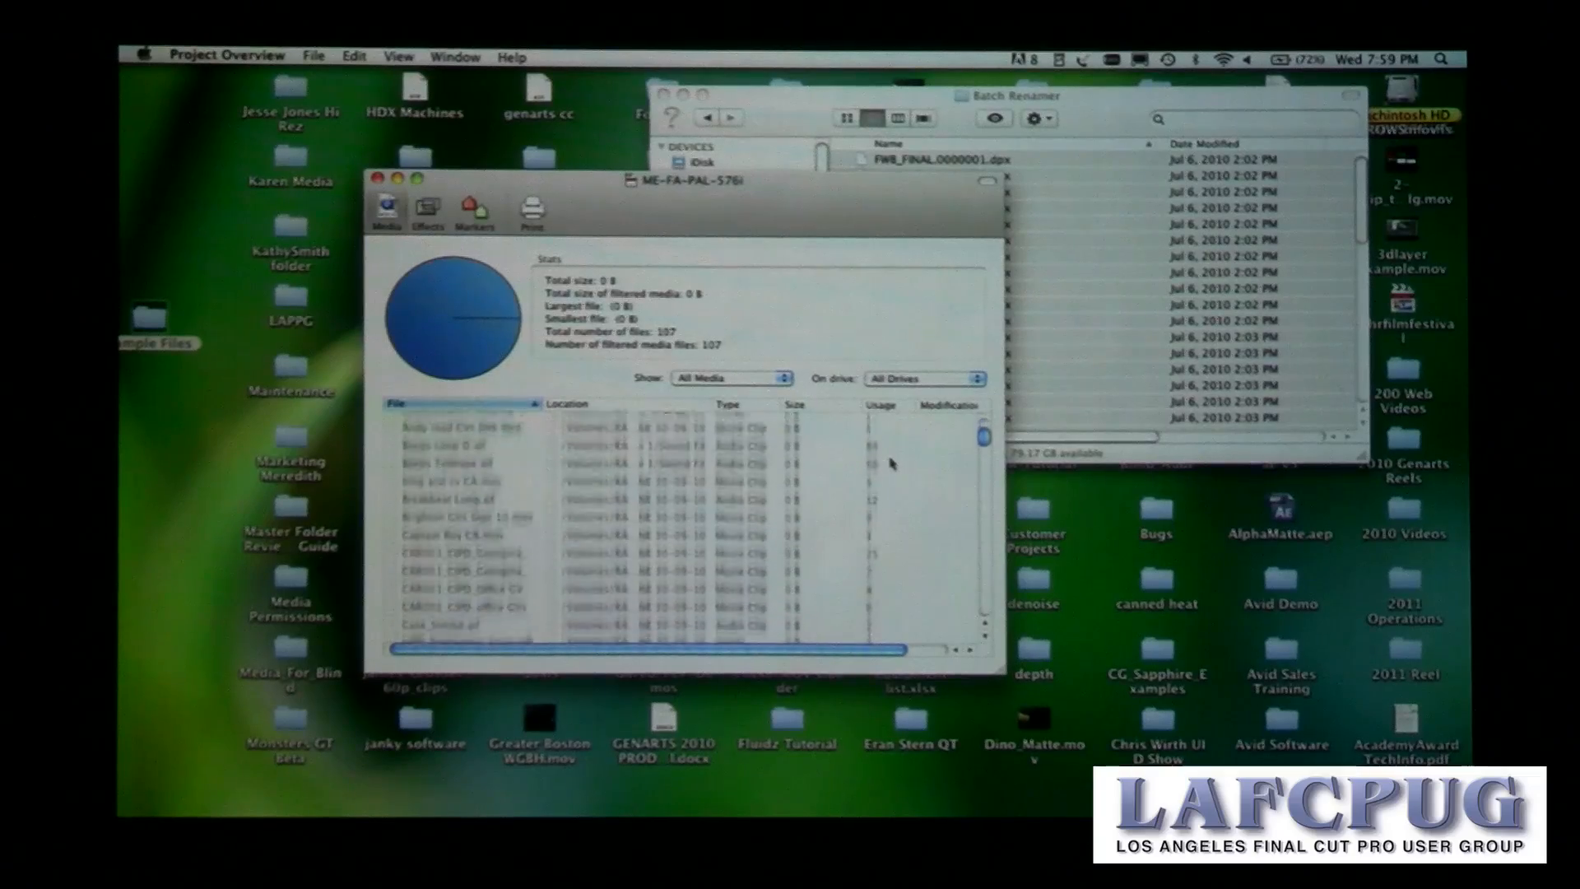
scroll(down, 3)
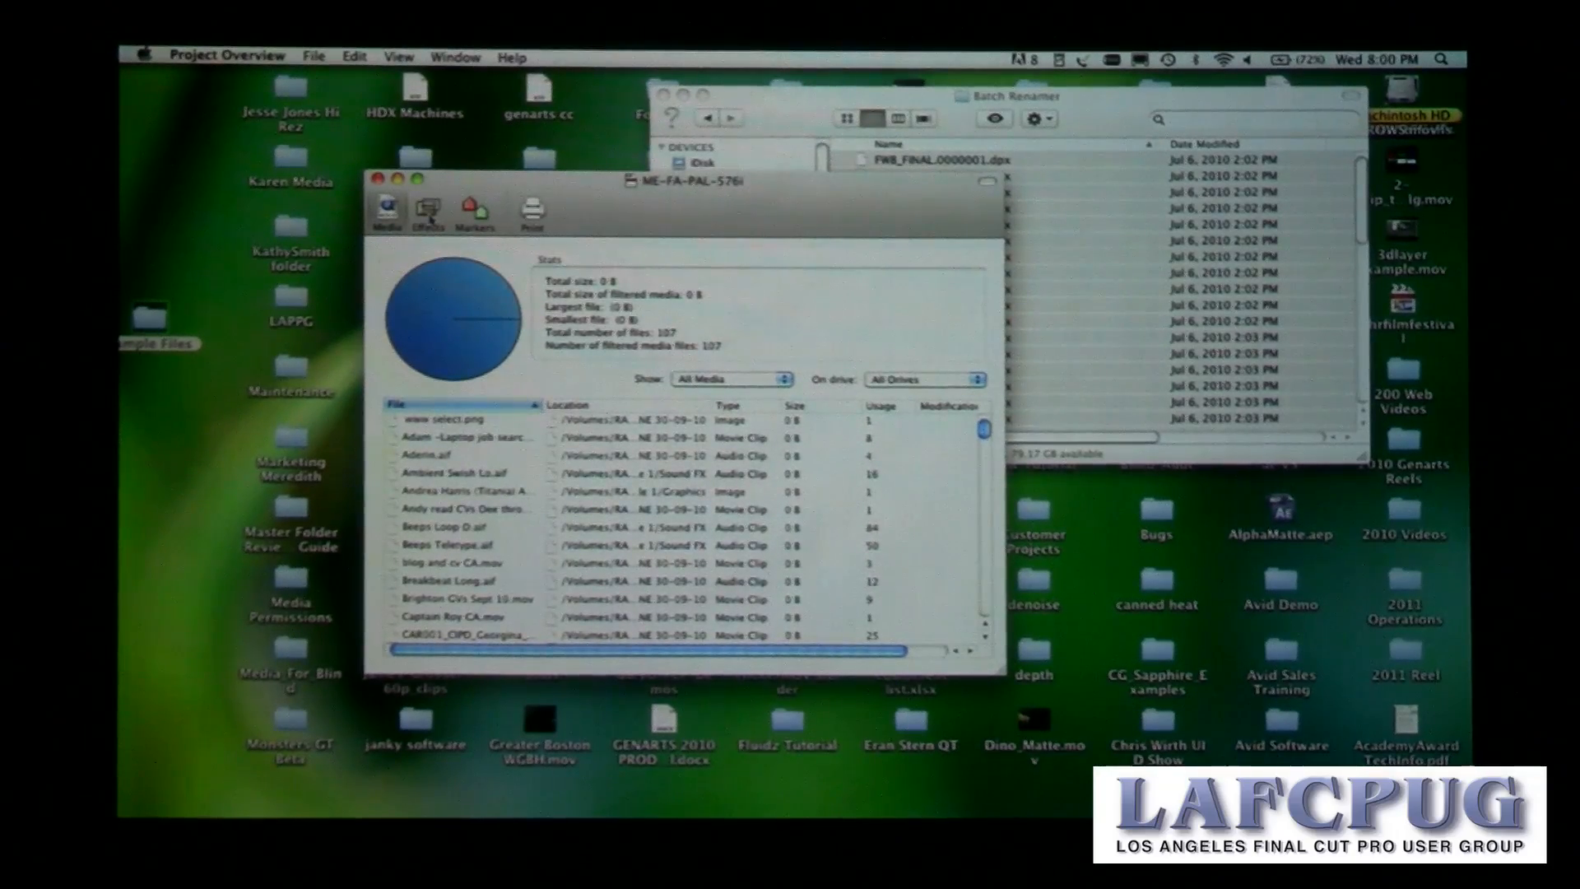
Step: Filter Effects by 'color corre', select all 217 Color Corrector 3-way filters and switch them off
click(426, 211)
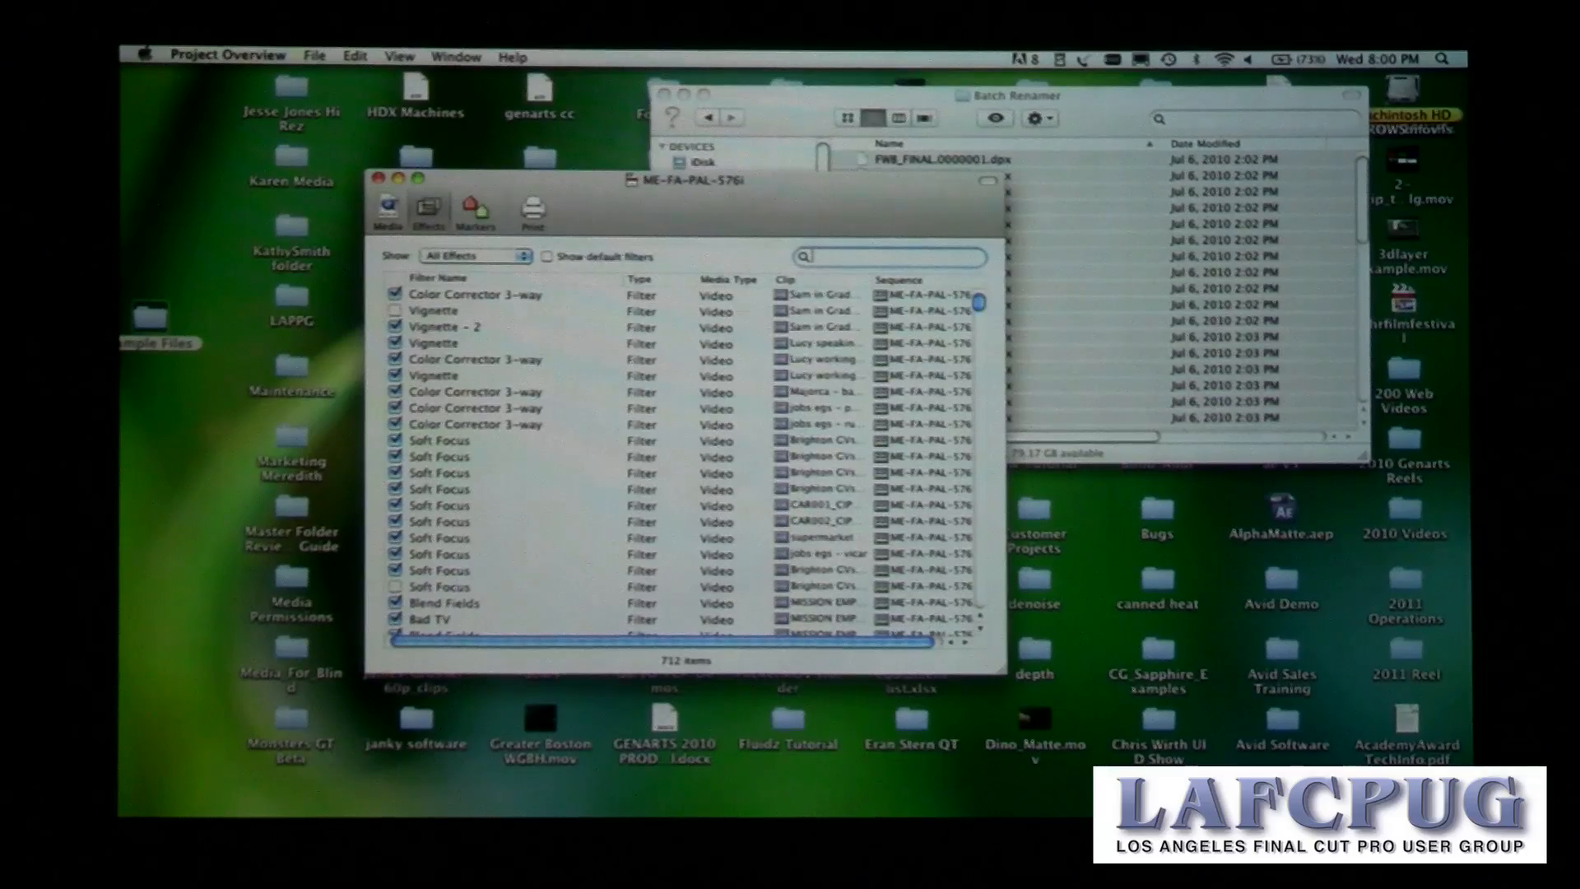
text(color corre)
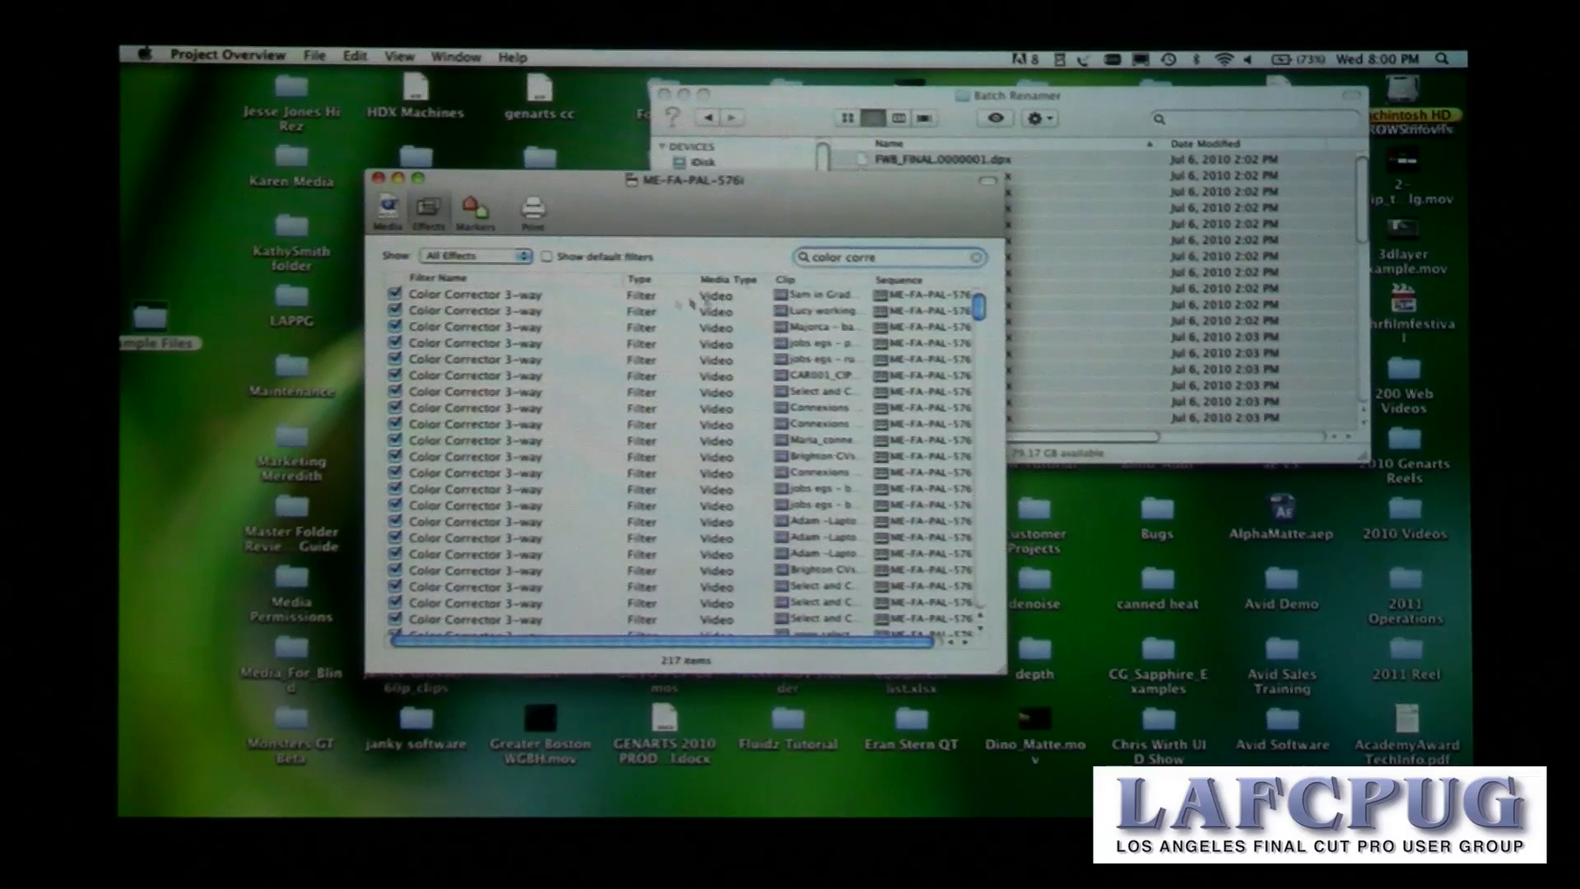
key(cmd+a)
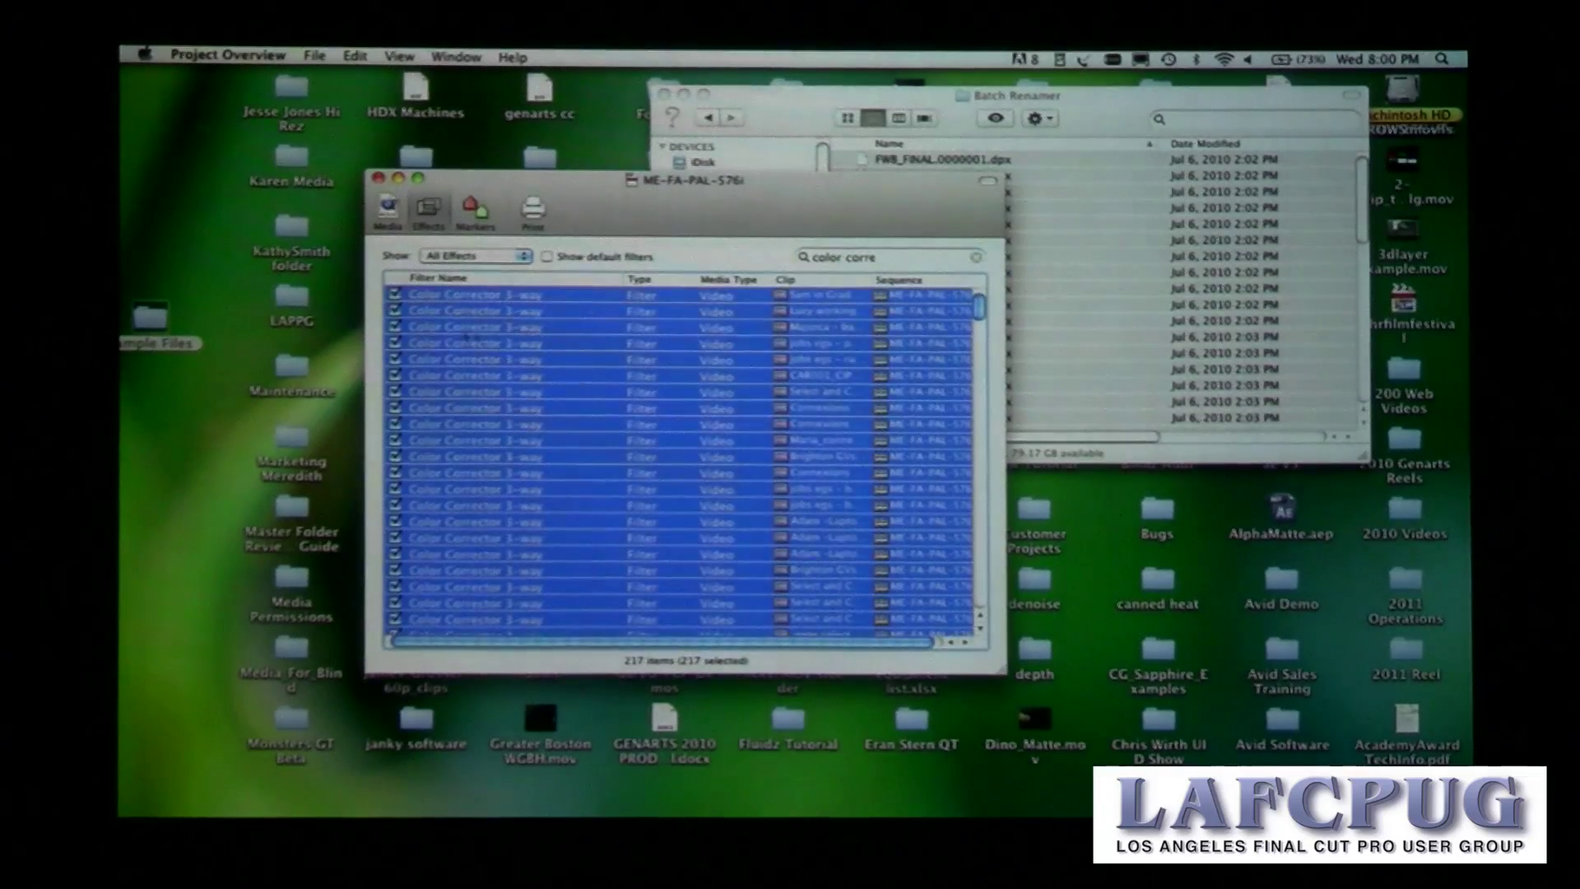
click(464, 309)
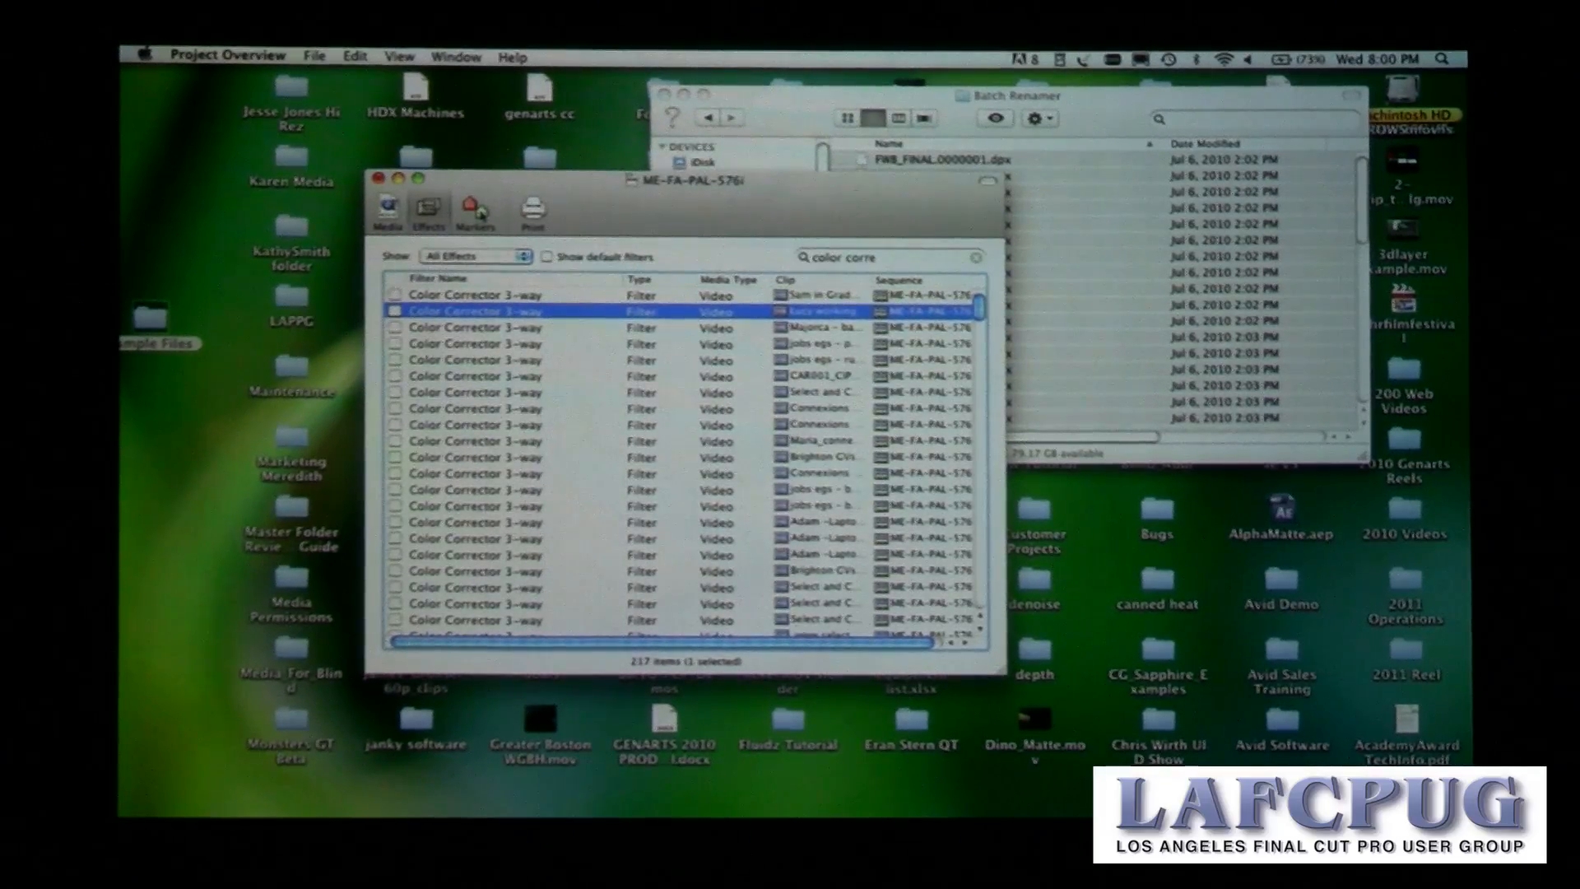
Step: Comment markers 10–14 with 'This is a comment' and offset their sequence positions
click(472, 209)
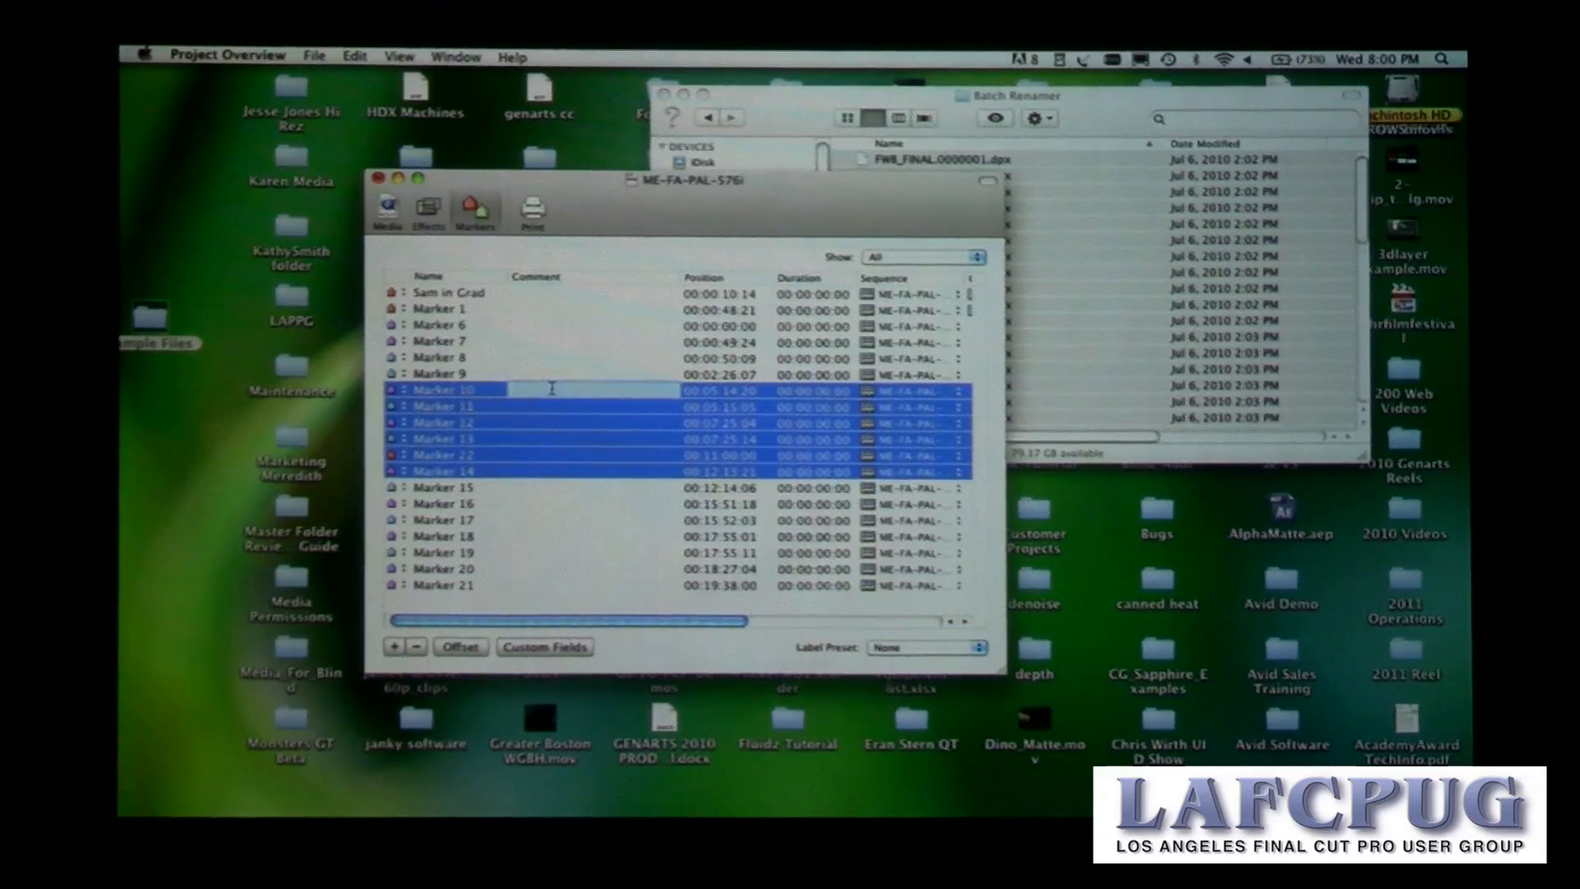
text(This is a comm)
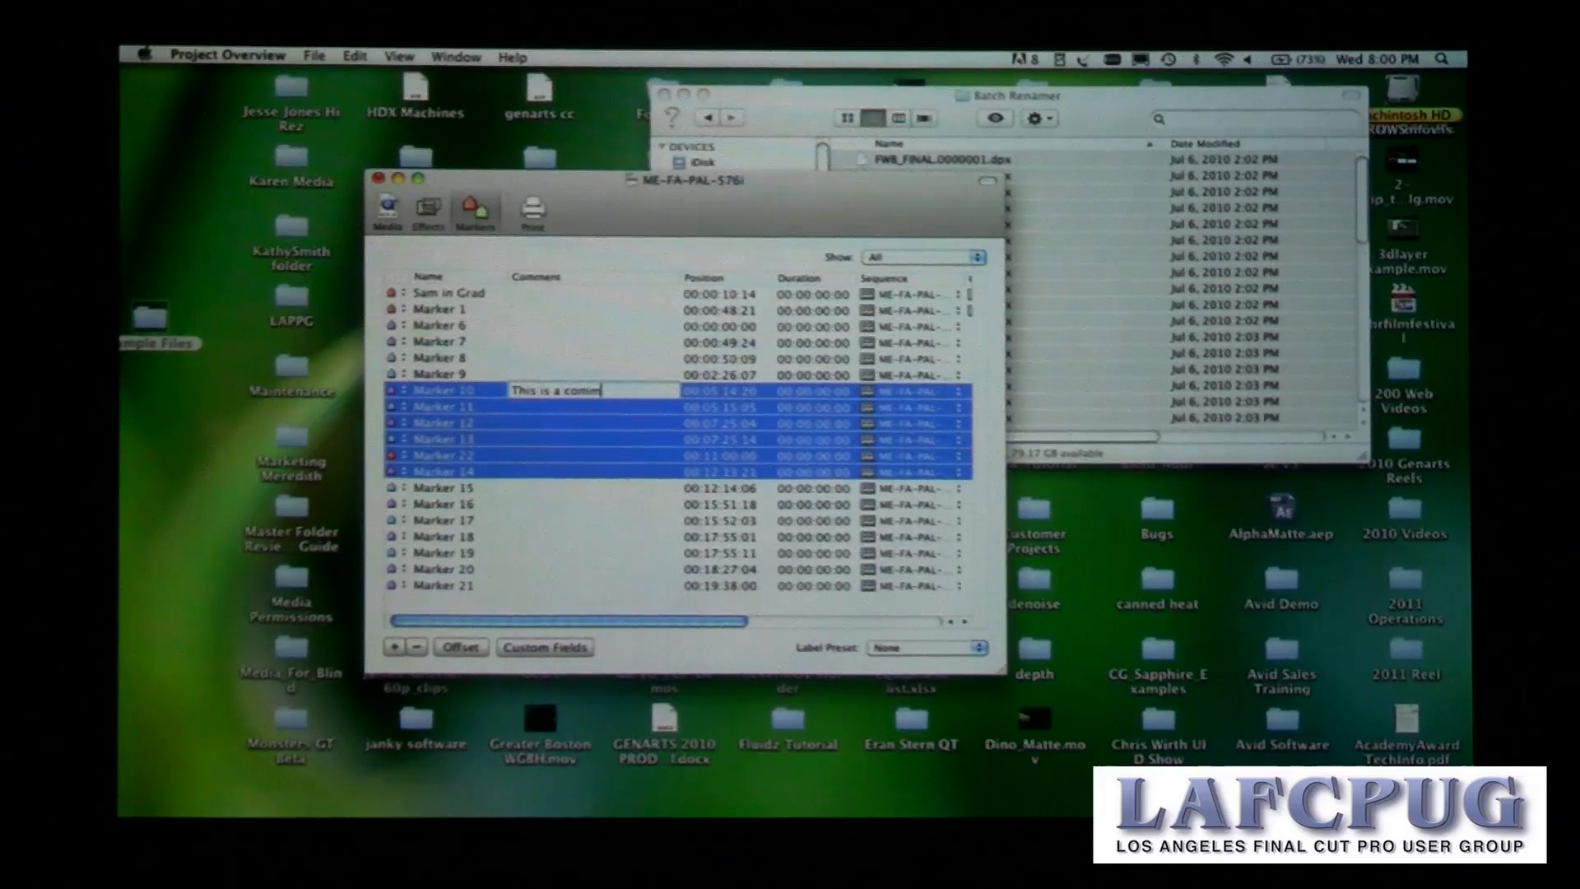
key(Return)
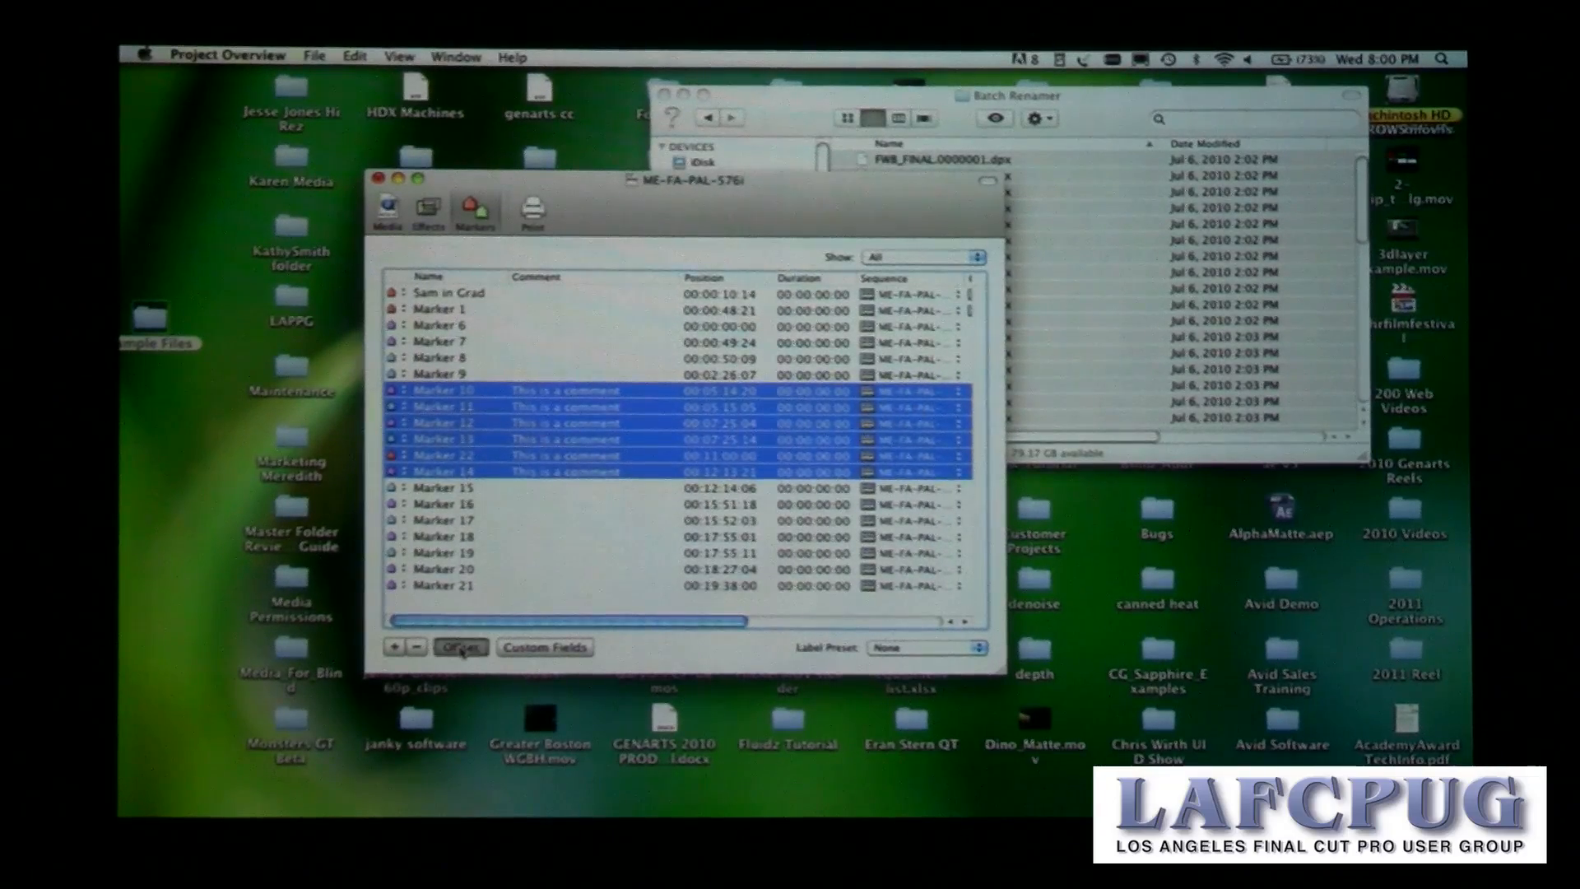
click(461, 647)
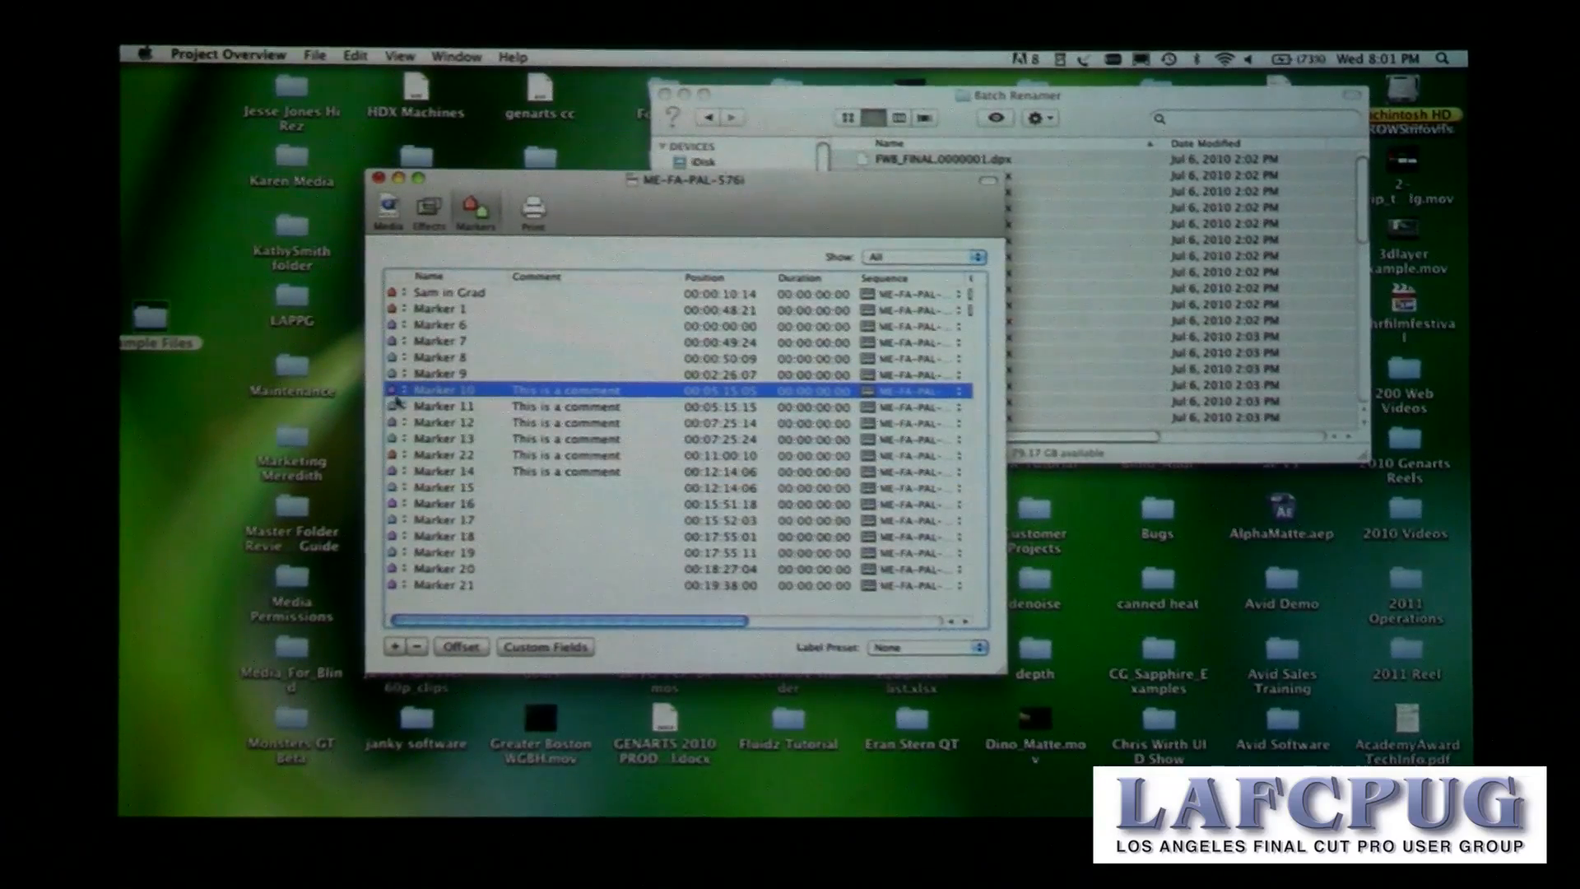
Step: Select markers 10 through 14 and give them the green label
click(481, 471)
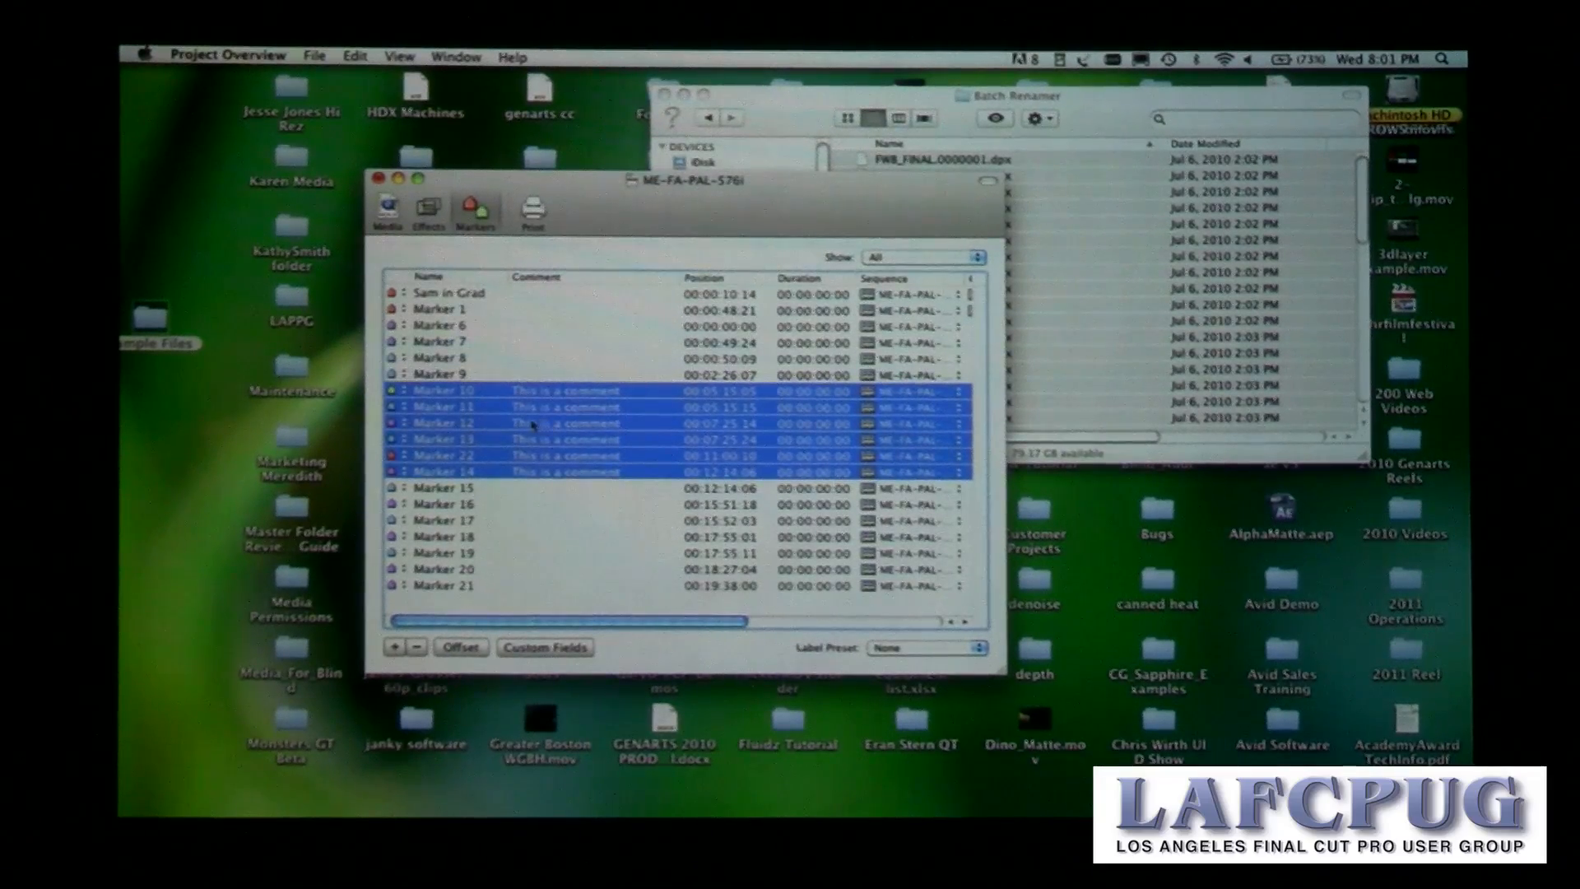
click(445, 388)
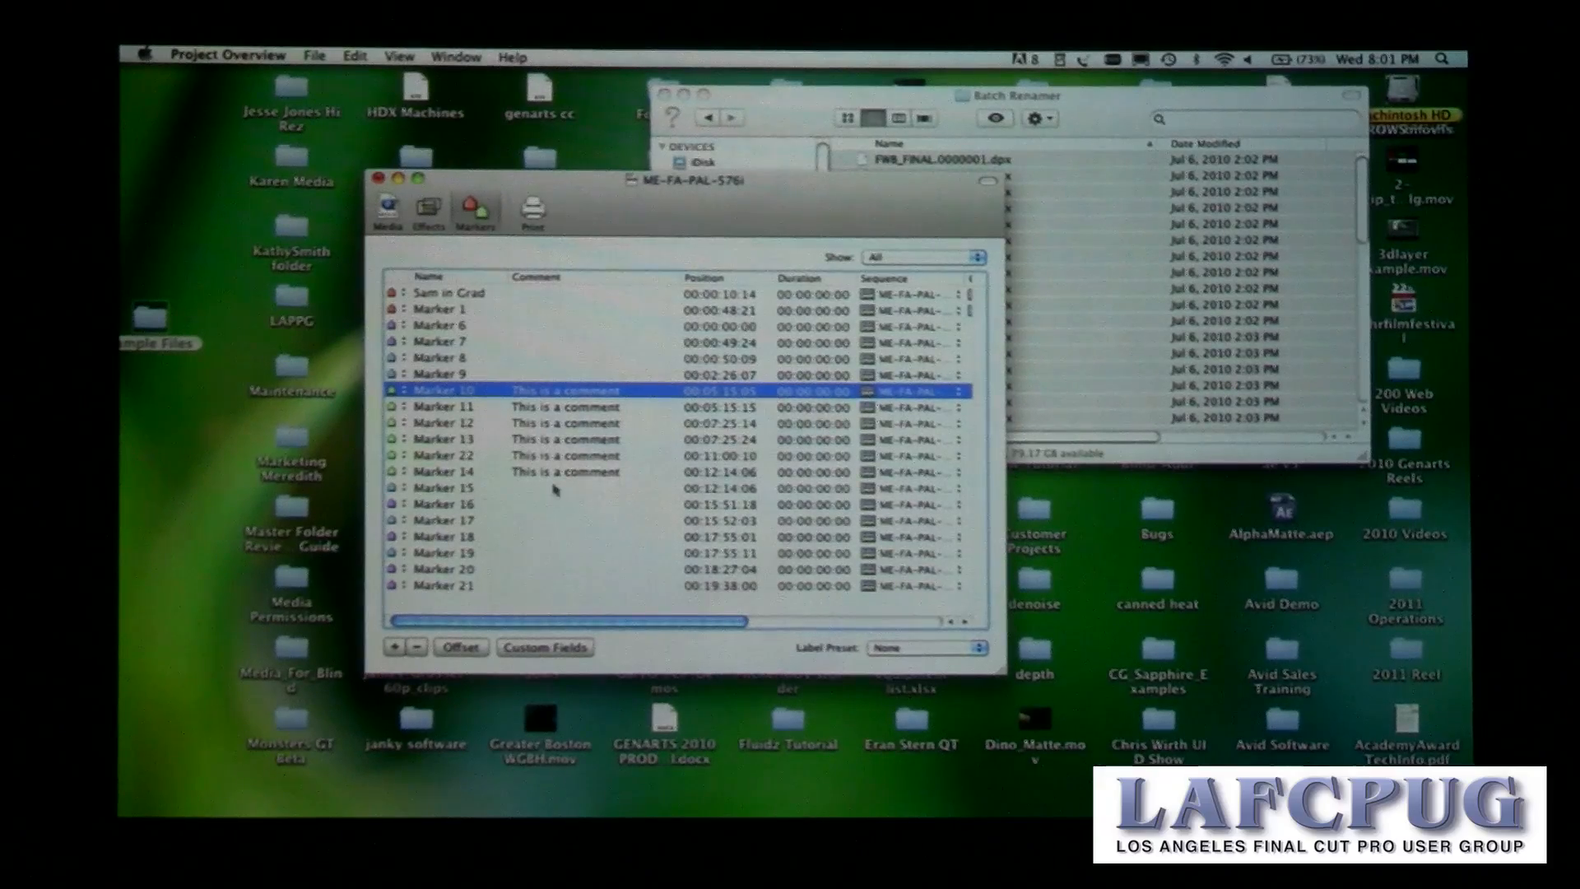
Step: Add a custom marker field titled User (DRCUSTOM_USER) via Custom Fields
click(476, 471)
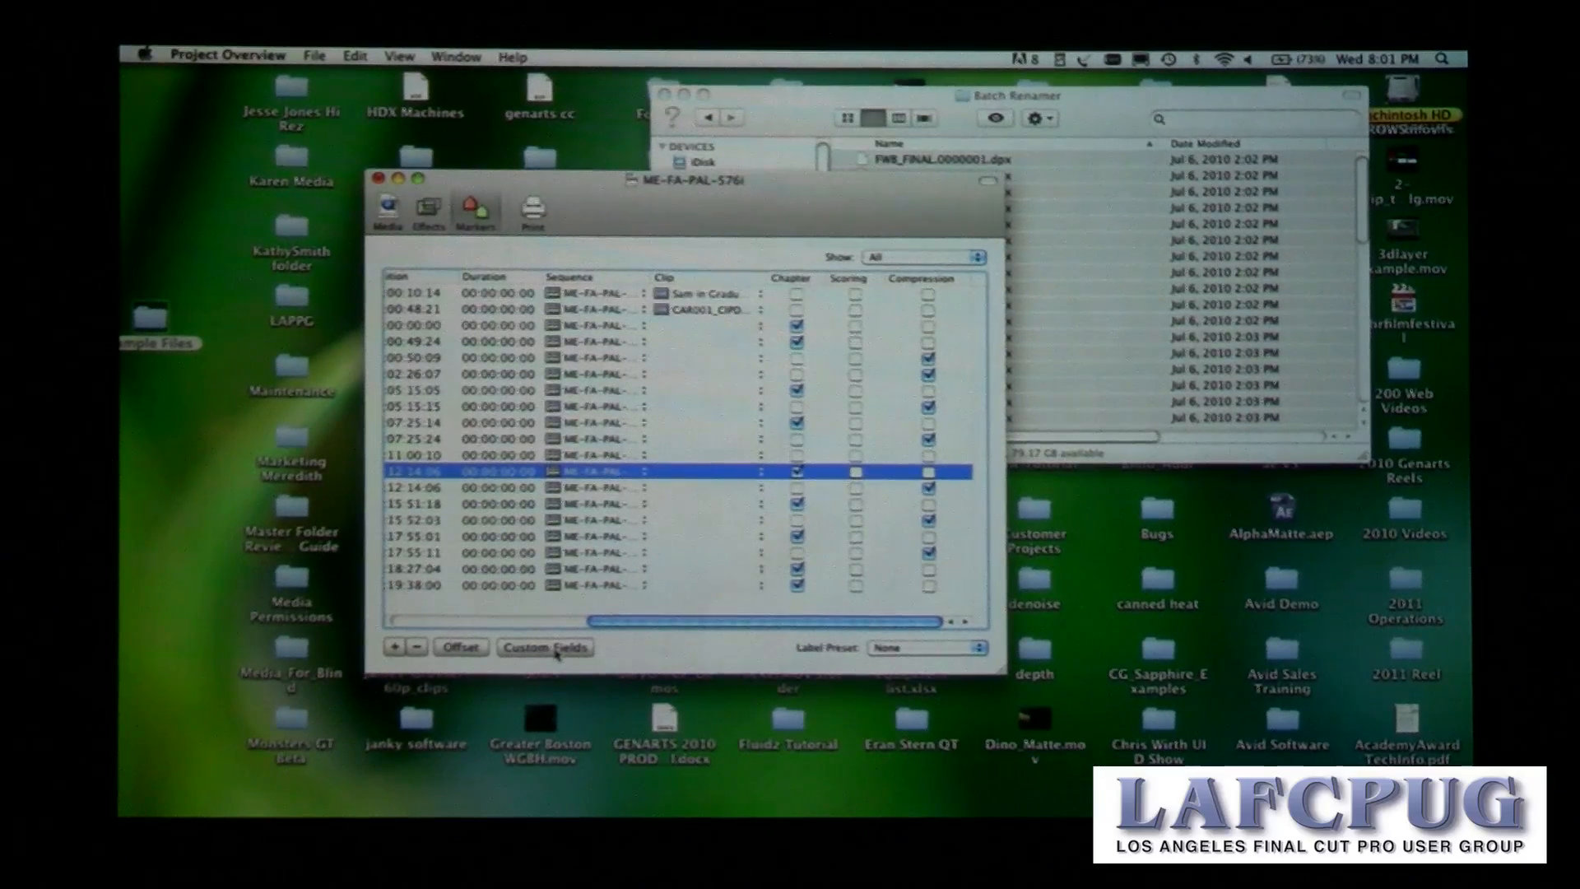
click(545, 647)
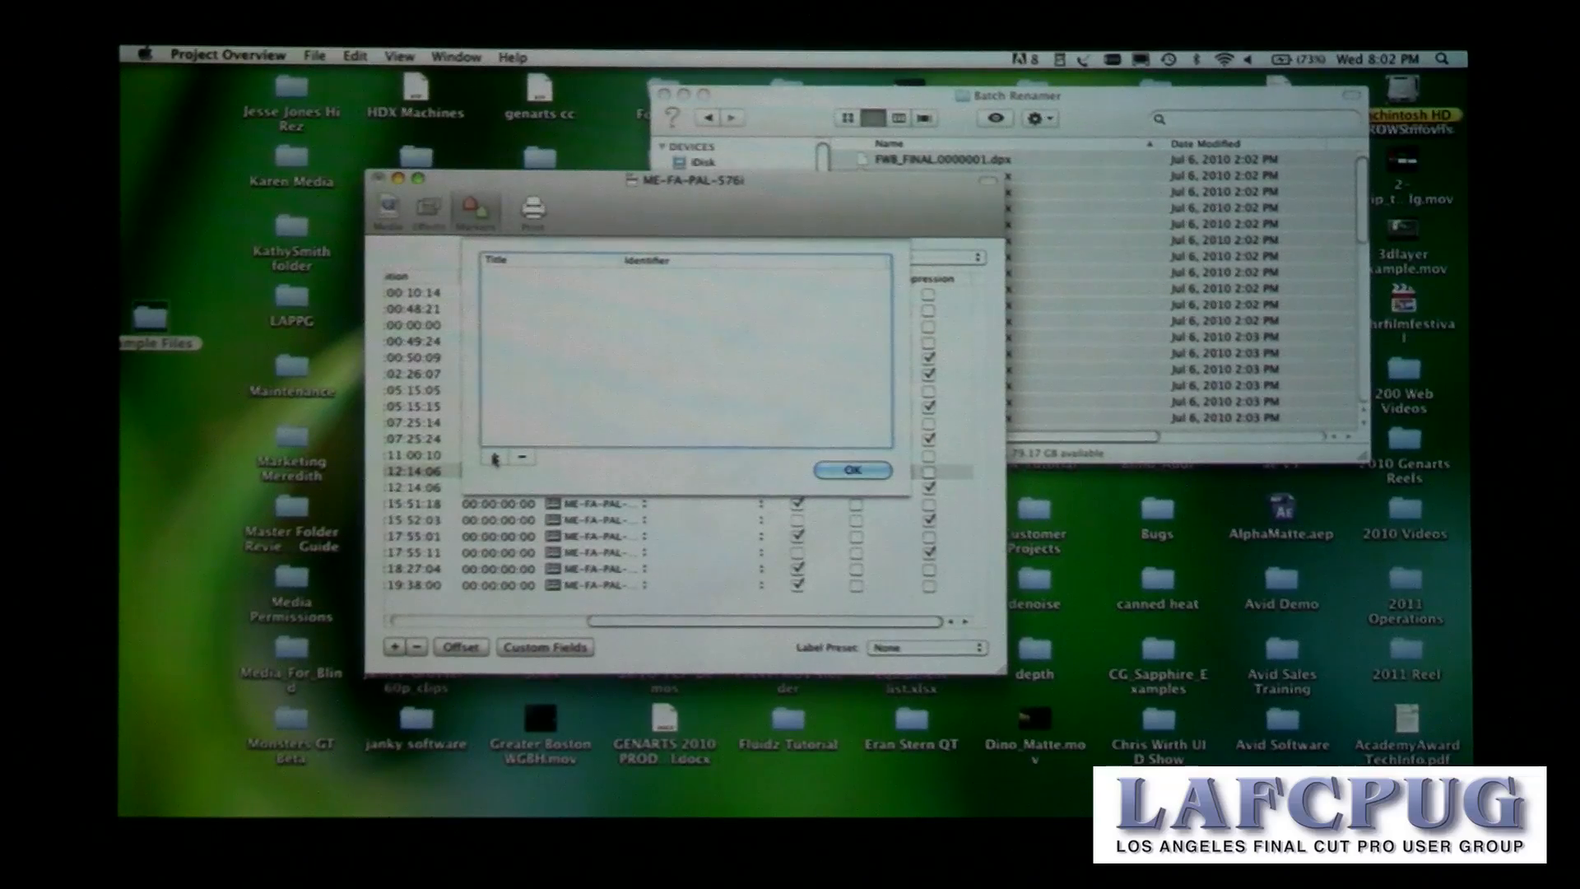
click(494, 458)
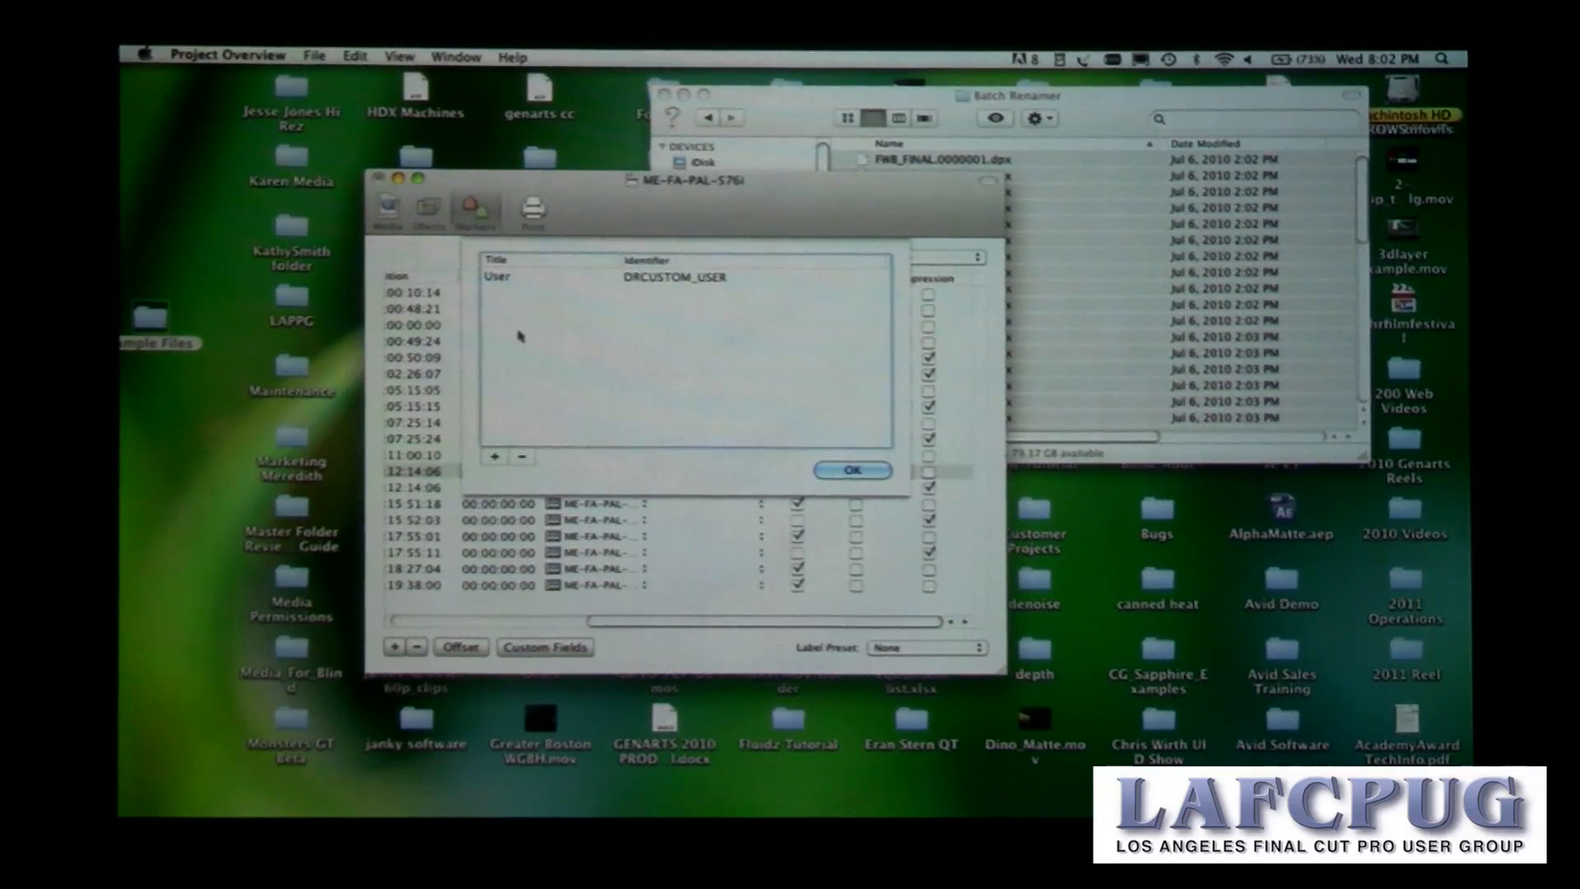
click(852, 470)
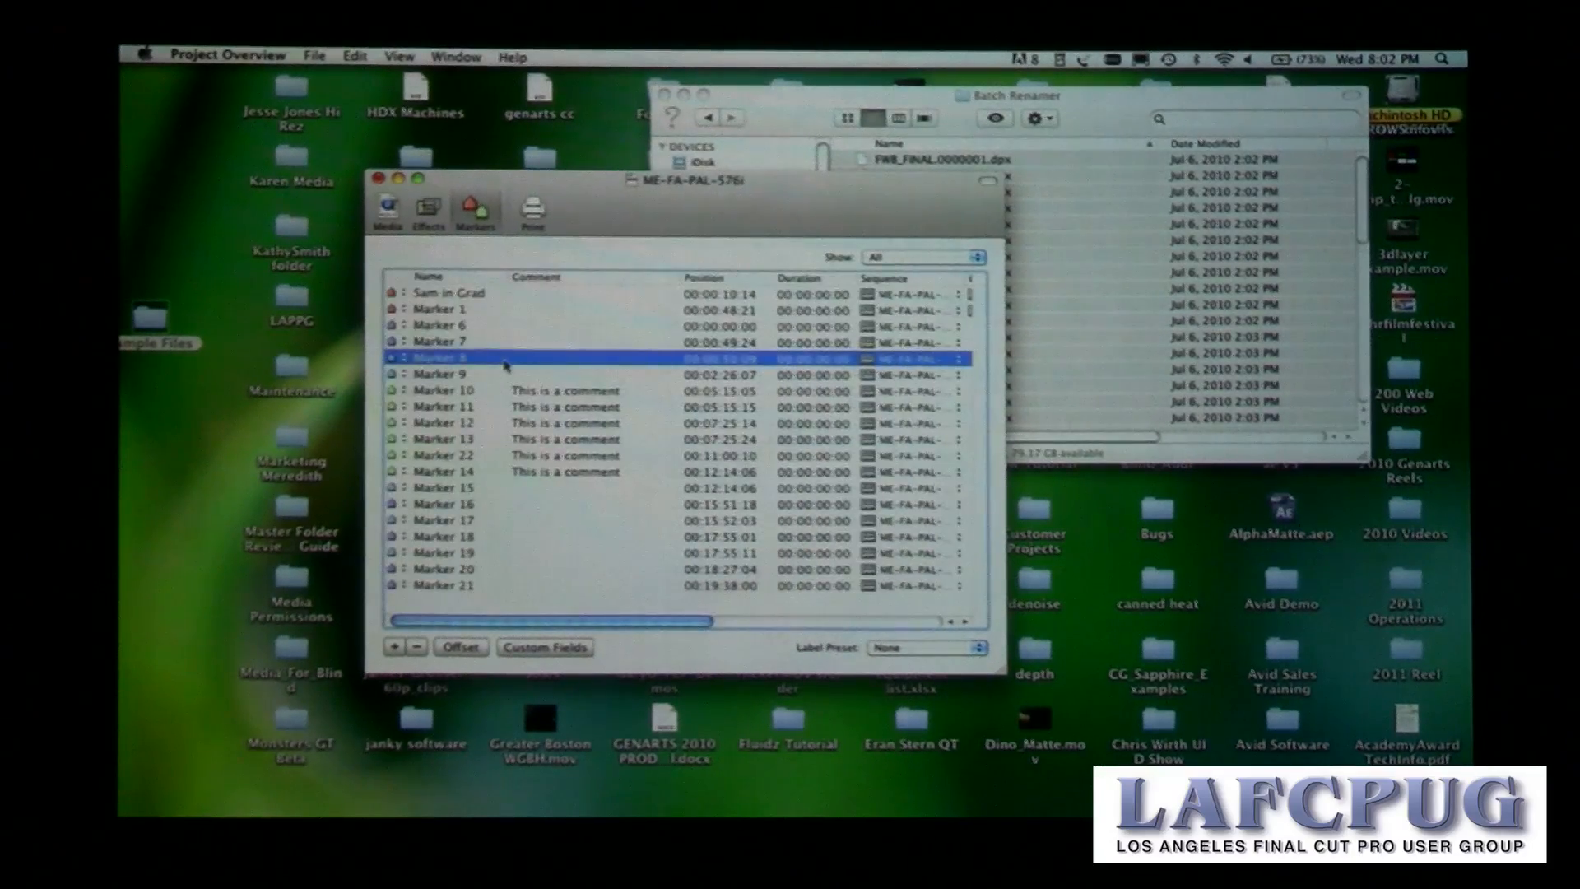
Step: Select all markers and include the User column alongside Name, Comment and Position for printing
key(cmd+a)
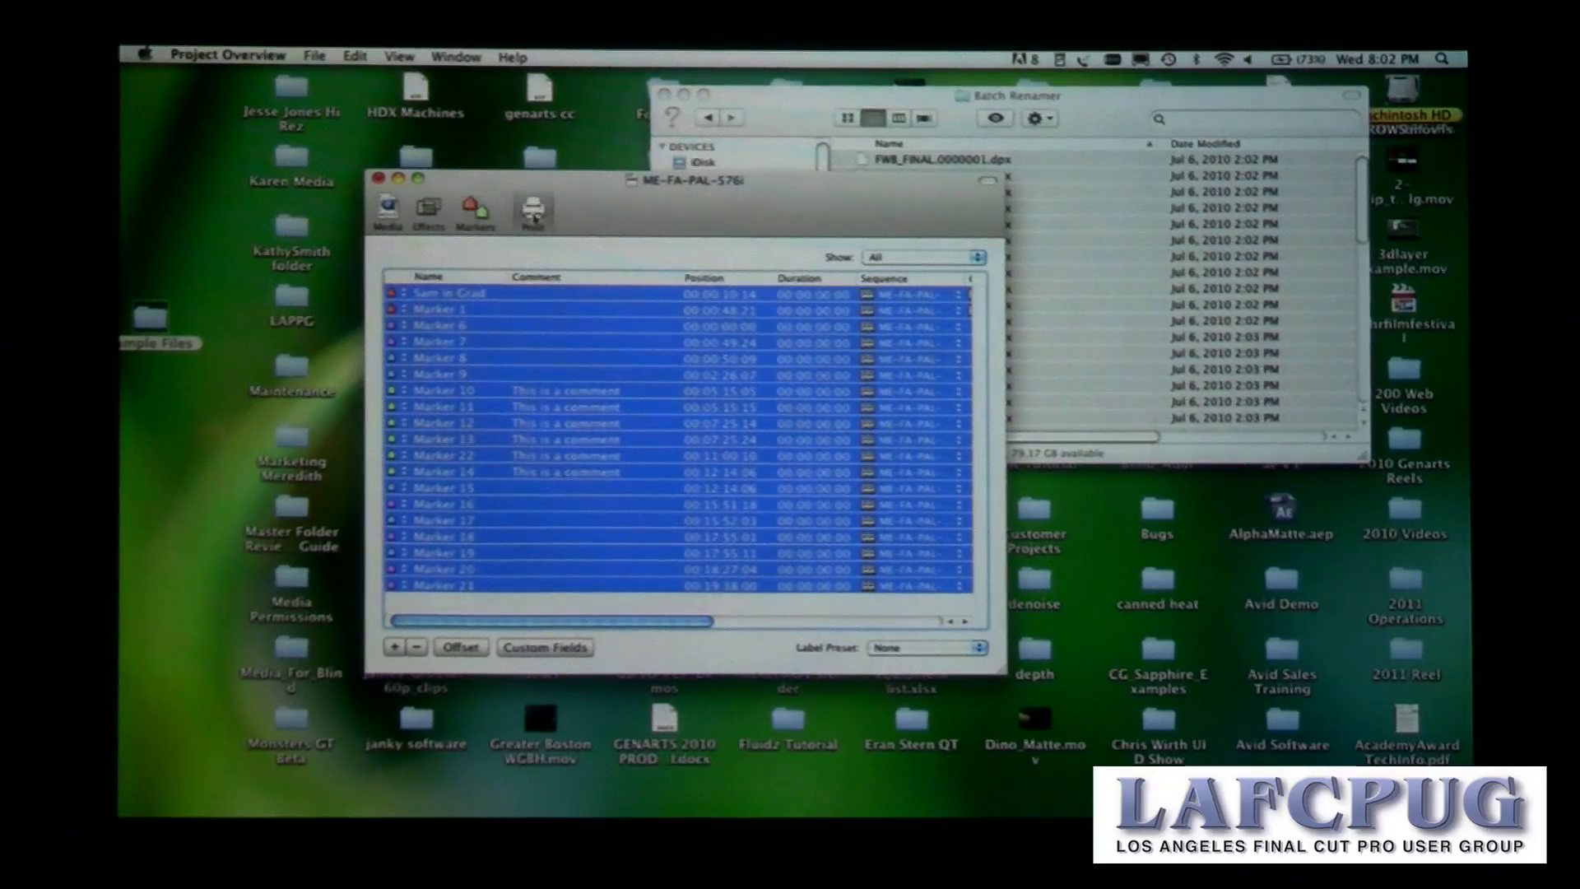
click(534, 209)
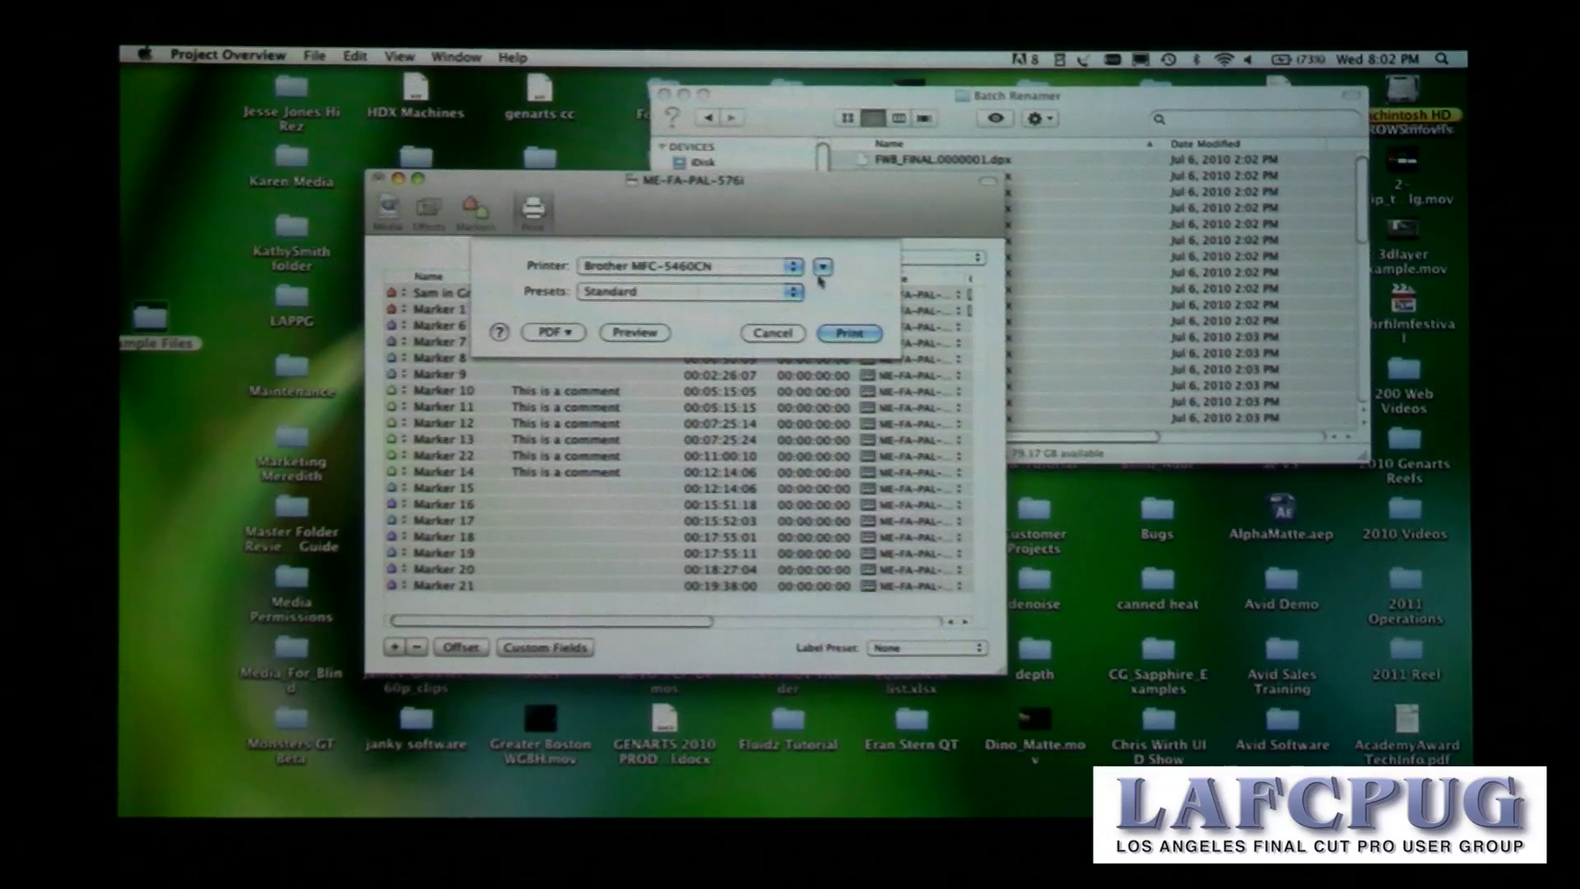
click(823, 266)
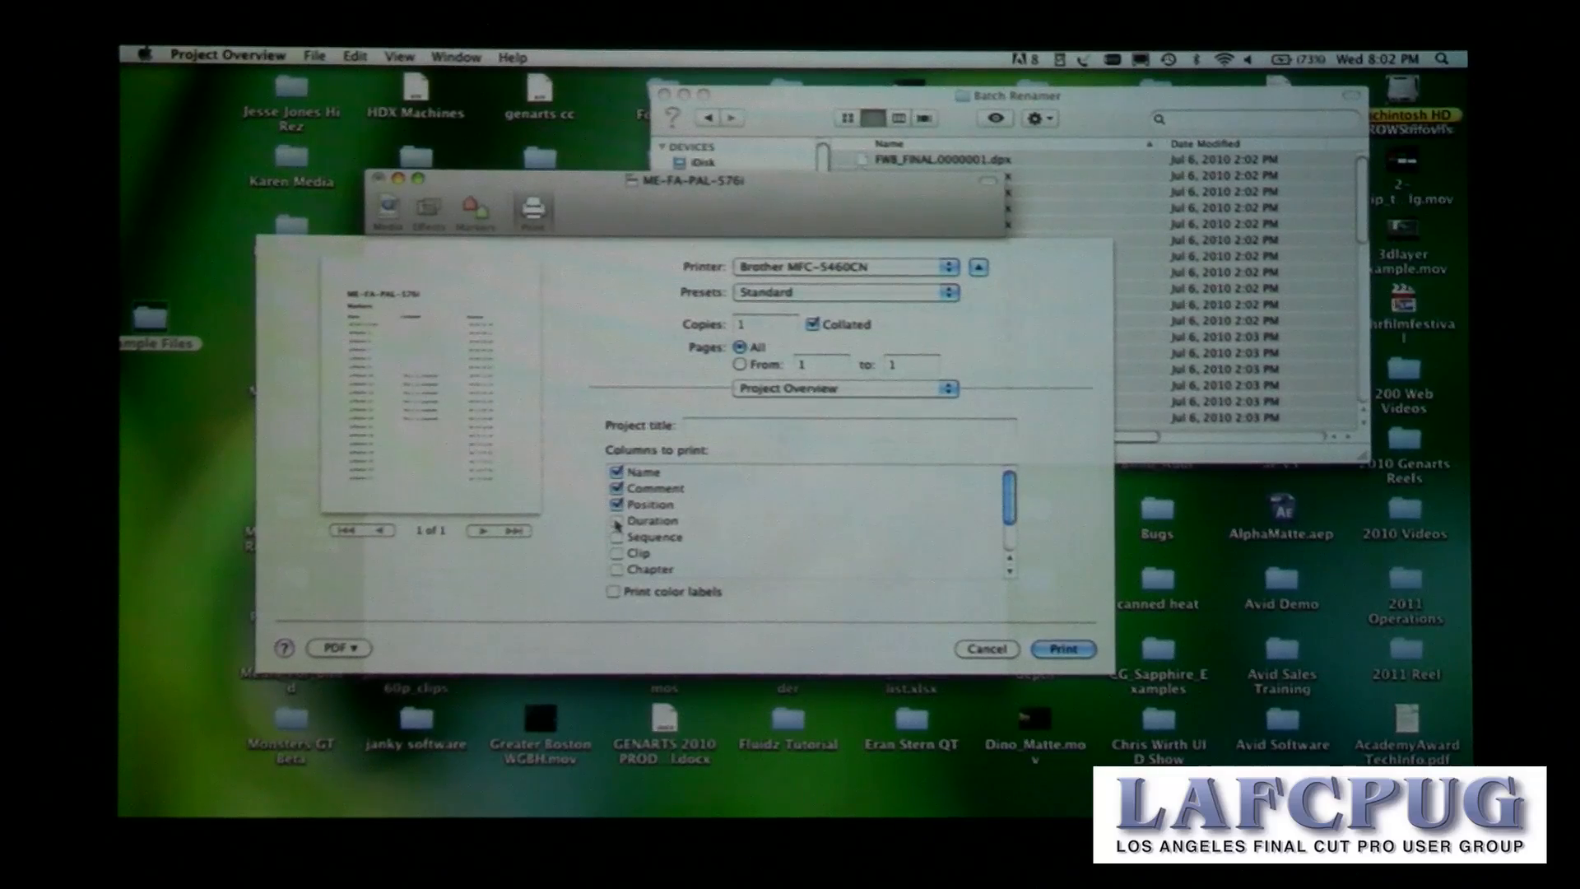
click(615, 520)
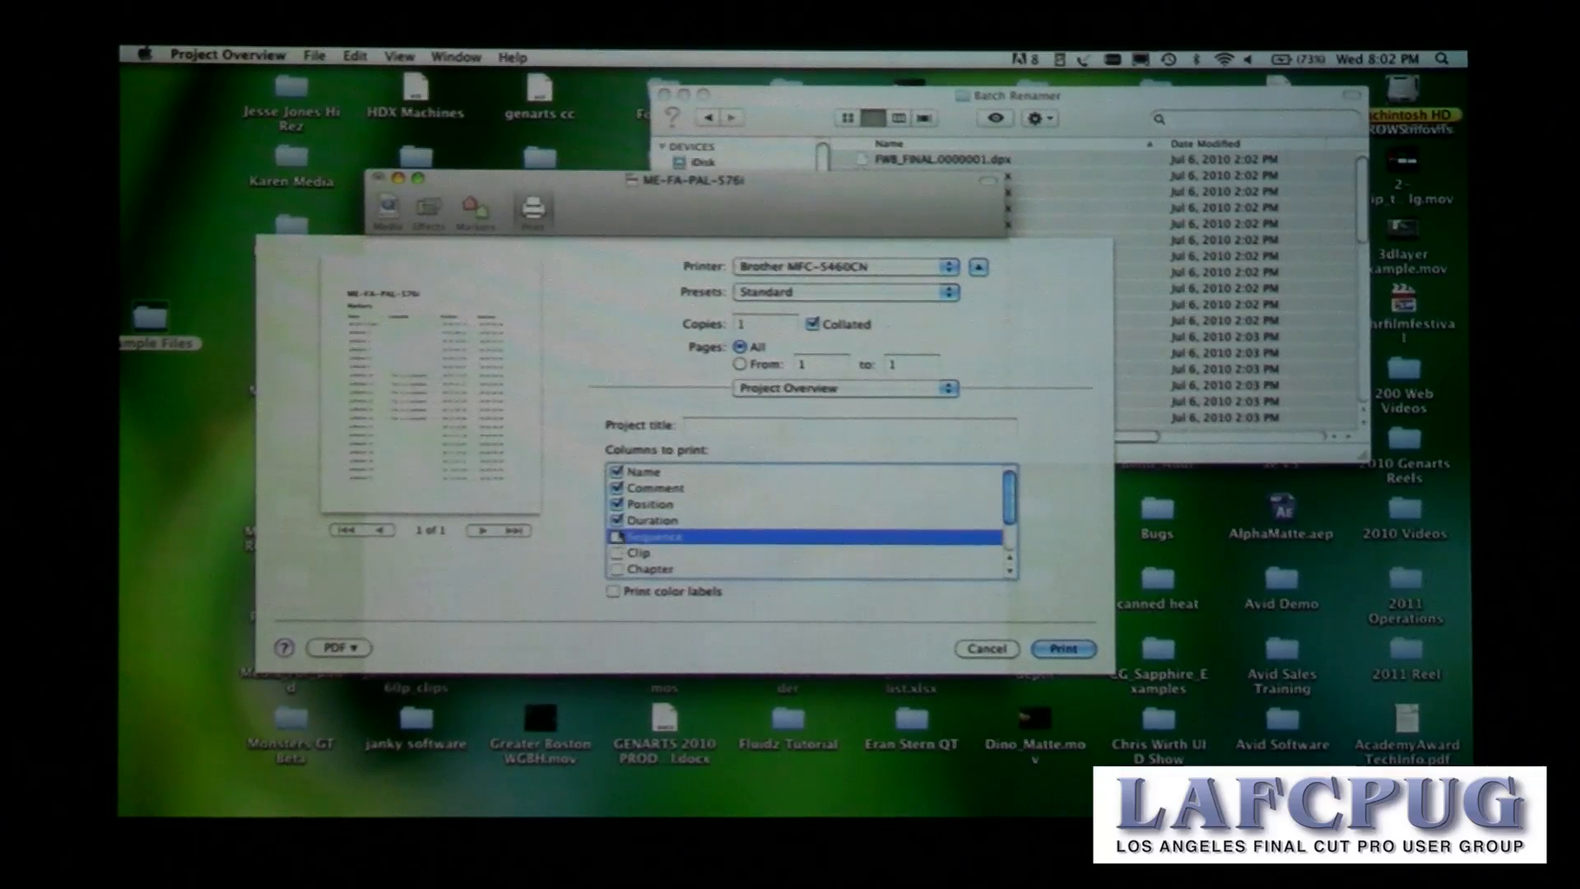
scroll(down, 3)
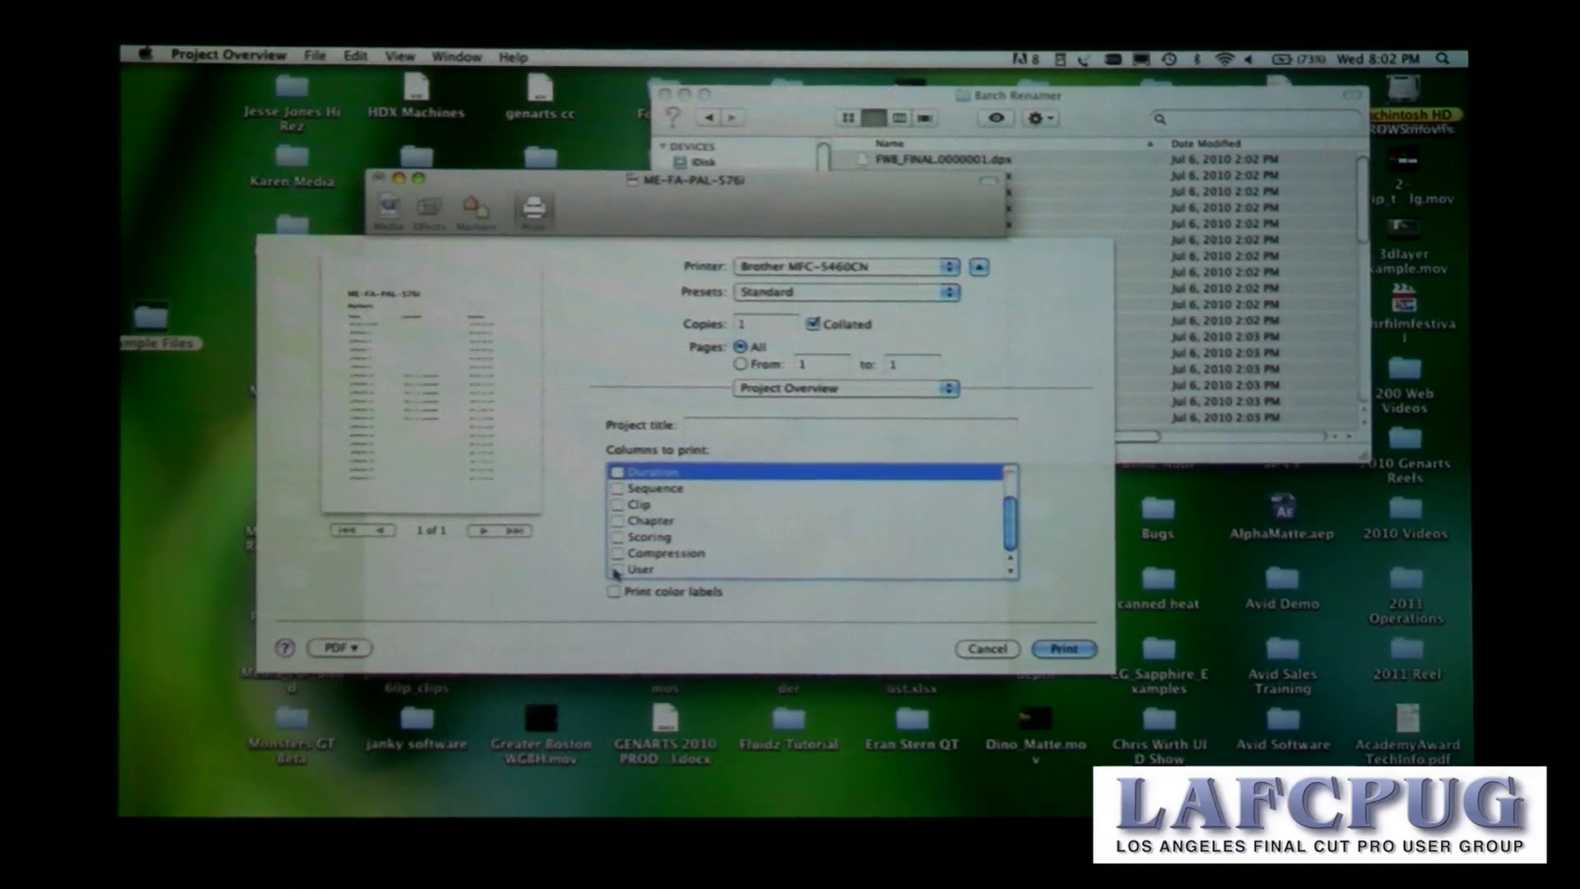
click(615, 568)
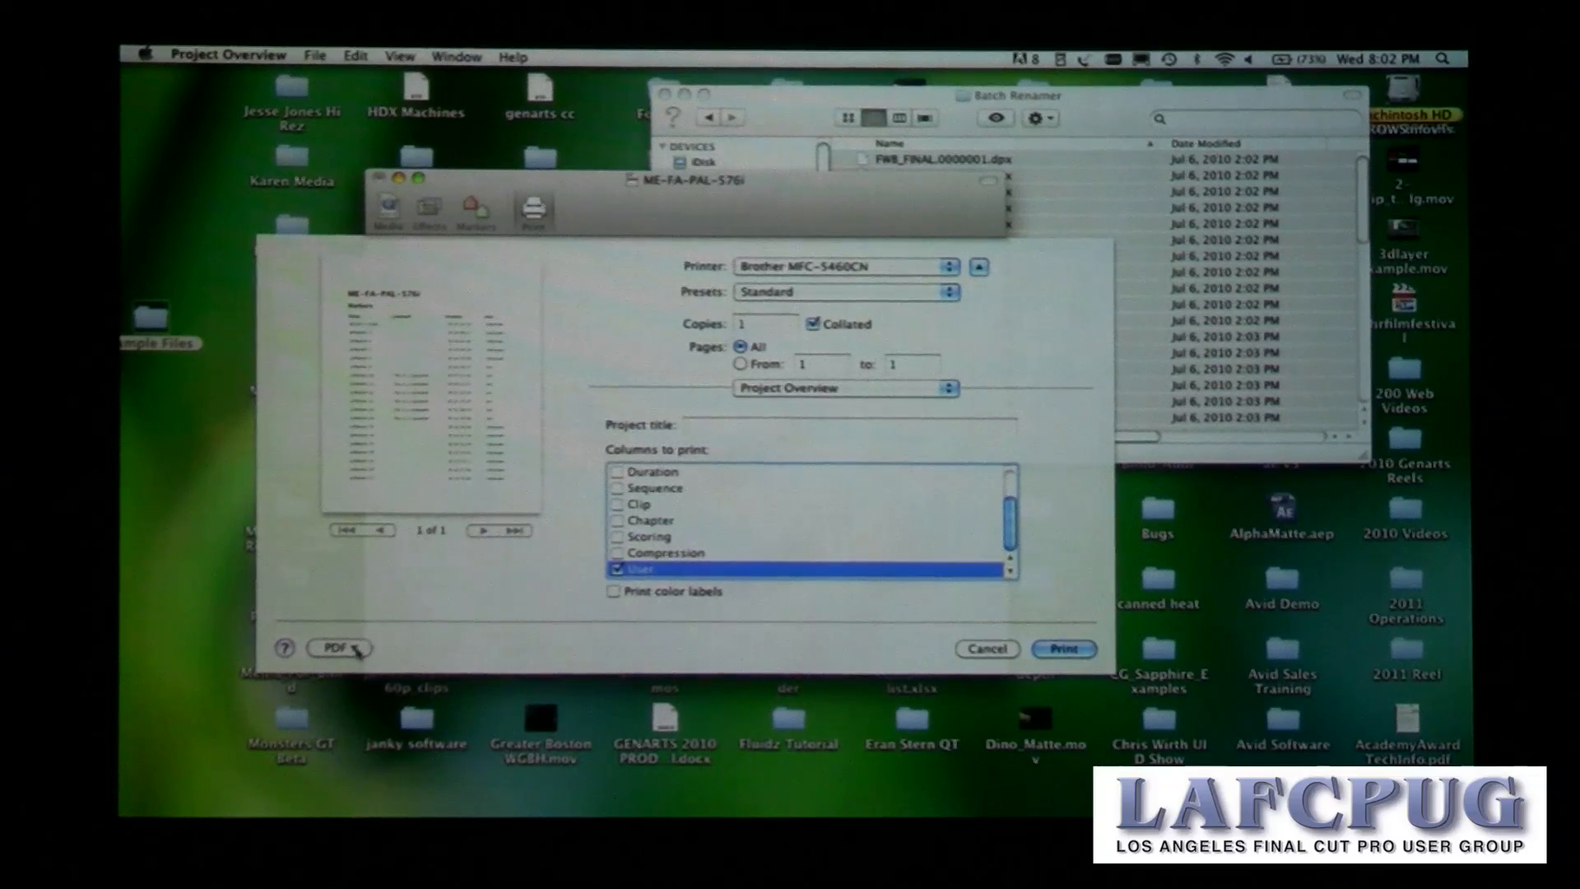
Step: Save the marker list as an Untitled PDF in the Project Overview folder
click(339, 645)
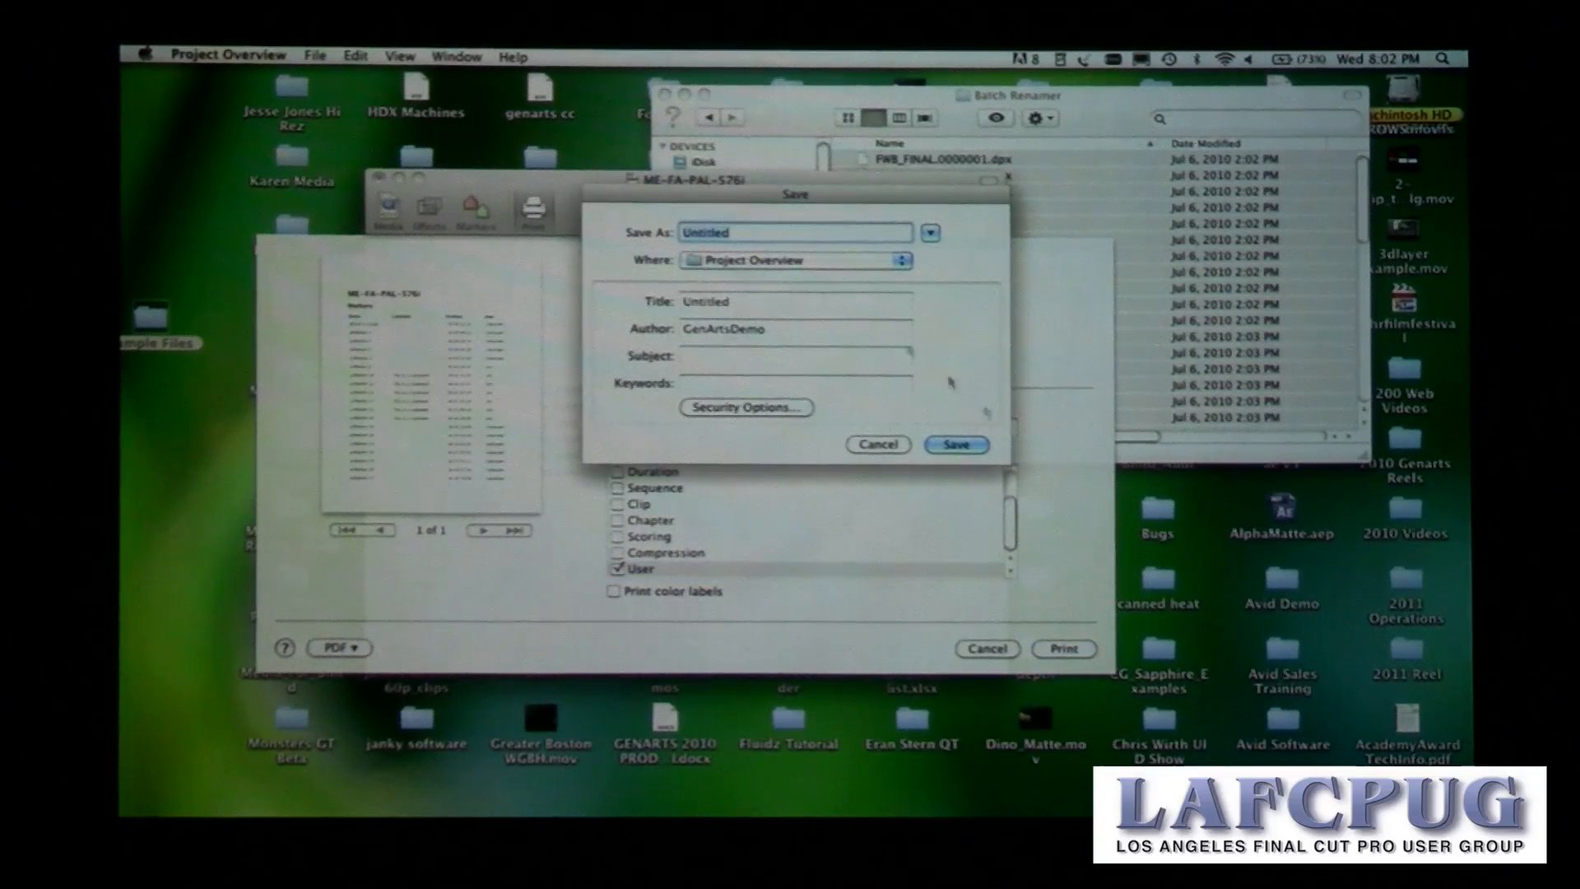
click(956, 445)
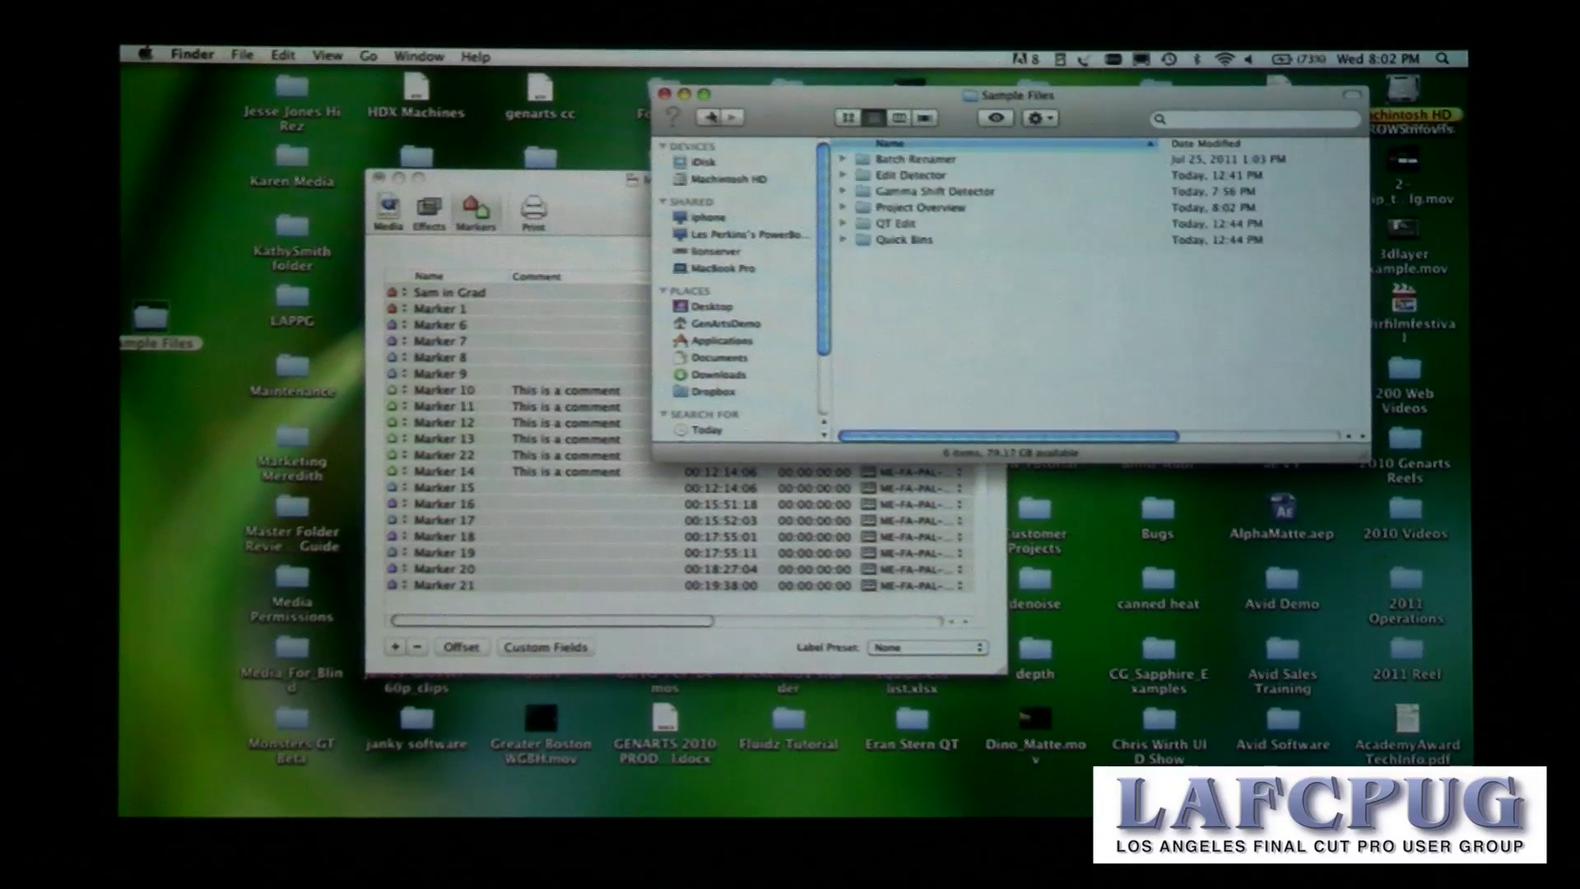
Step: View the saved marker PDF in Preview, scrolling through its name, comment, position and user rows
double_click(921, 207)
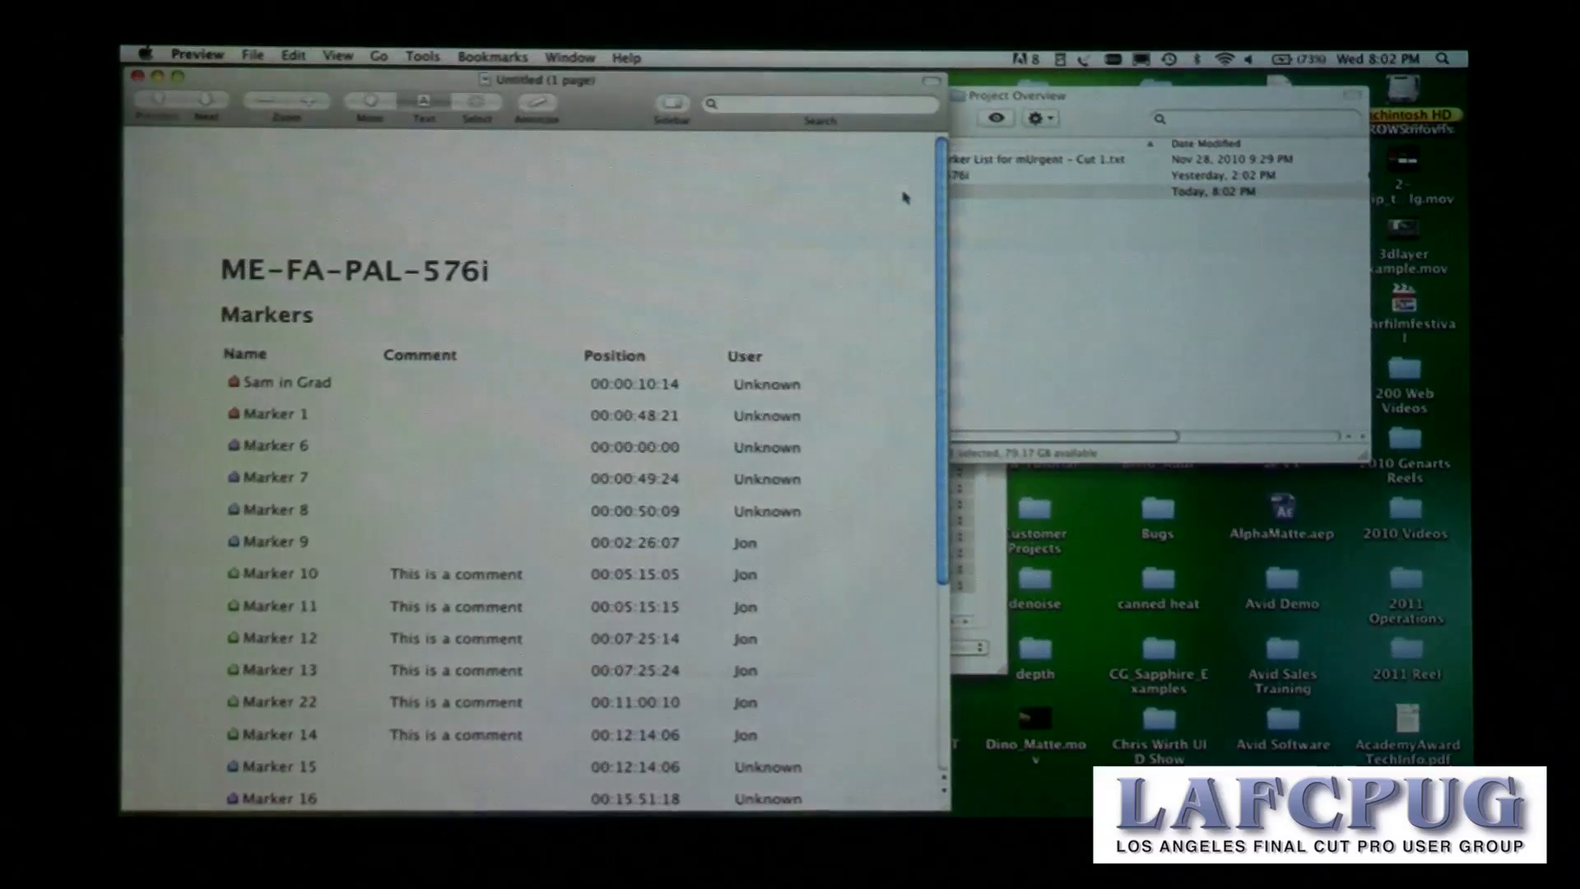
scroll(down, 3)
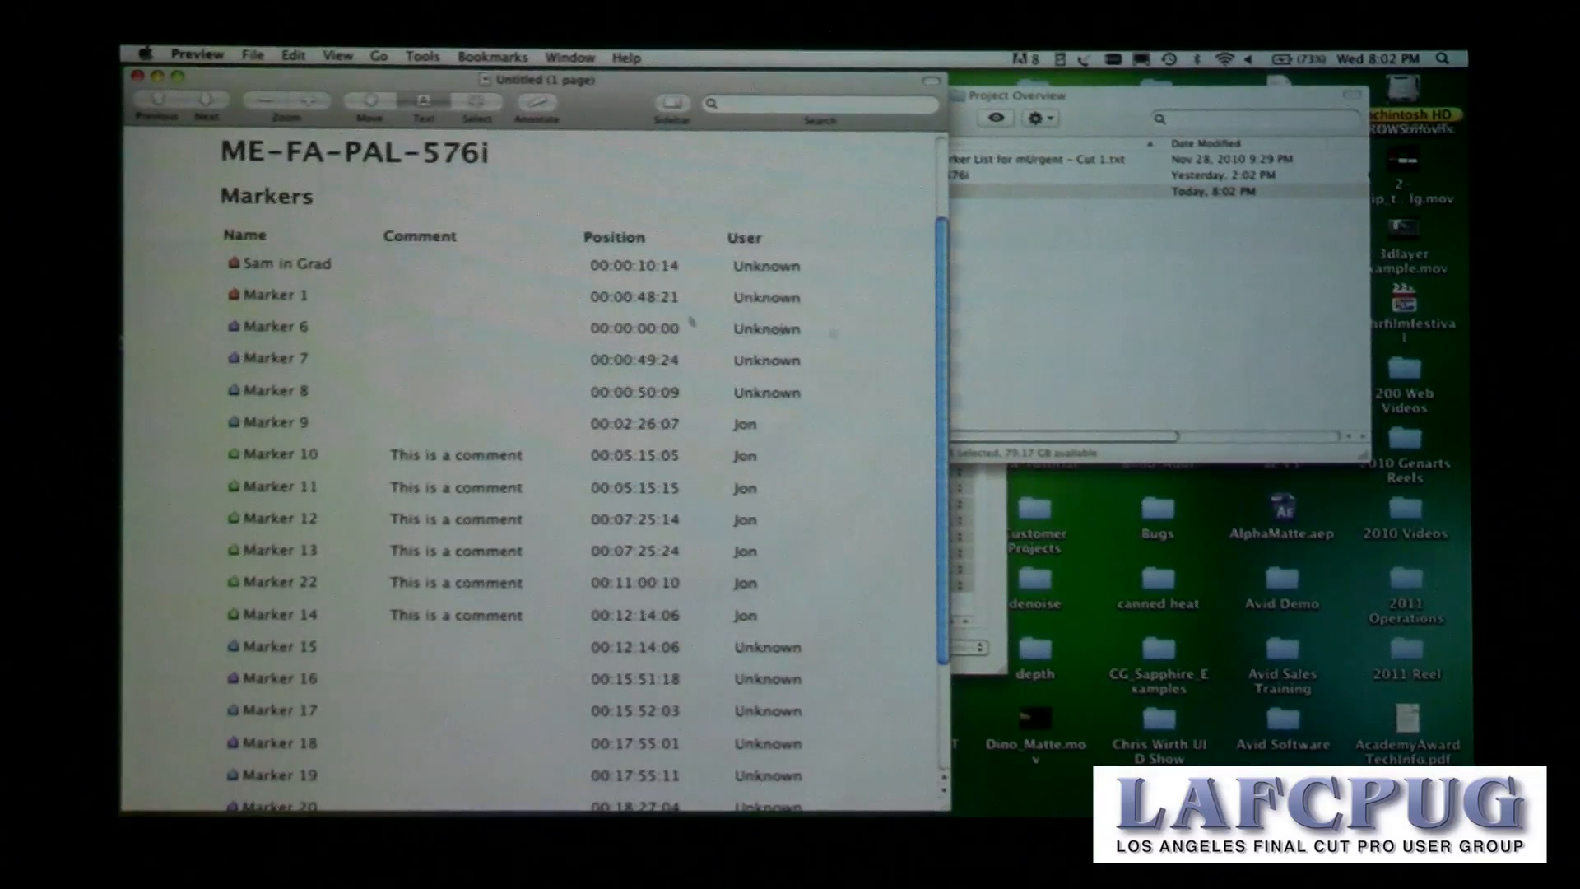
scroll(down, 3)
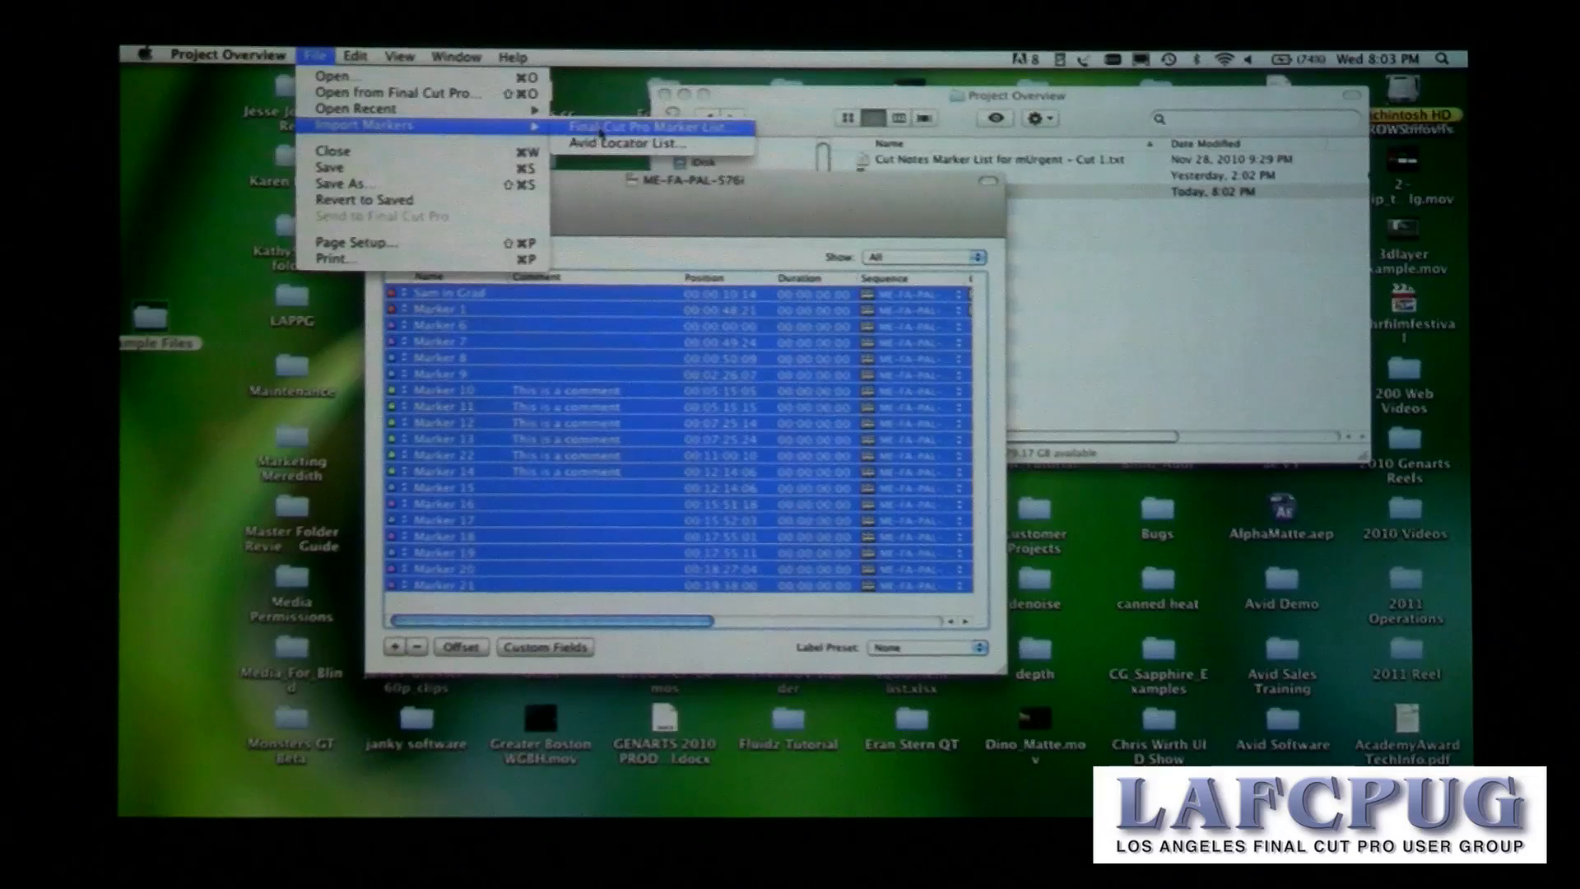
Step: Import markers from the Cut Notes Final Cut Pro marker list text file
click(651, 129)
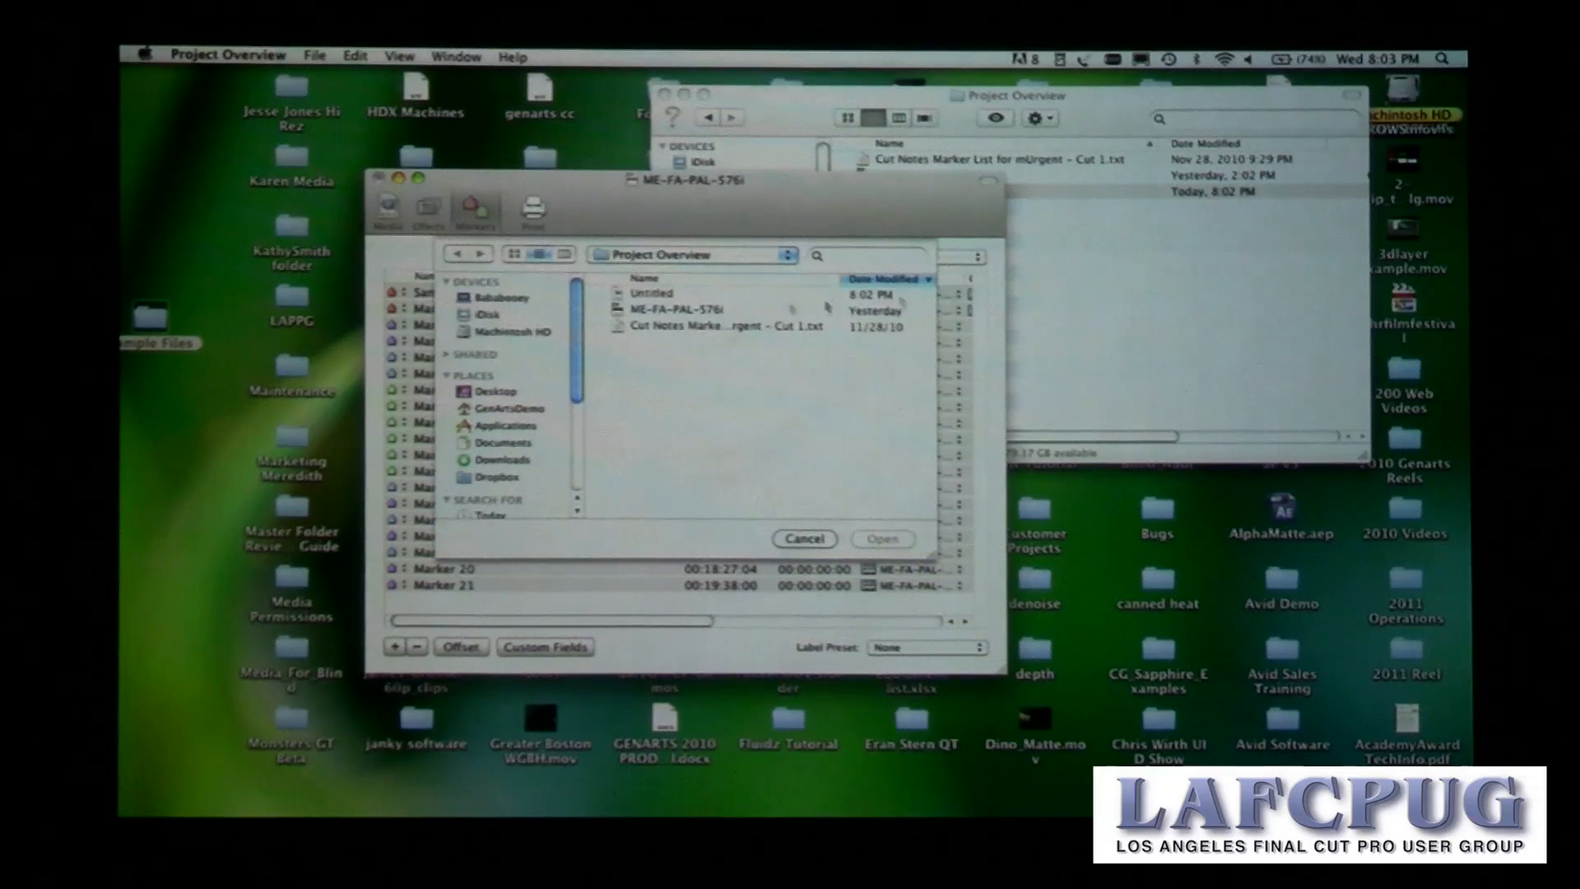
click(724, 325)
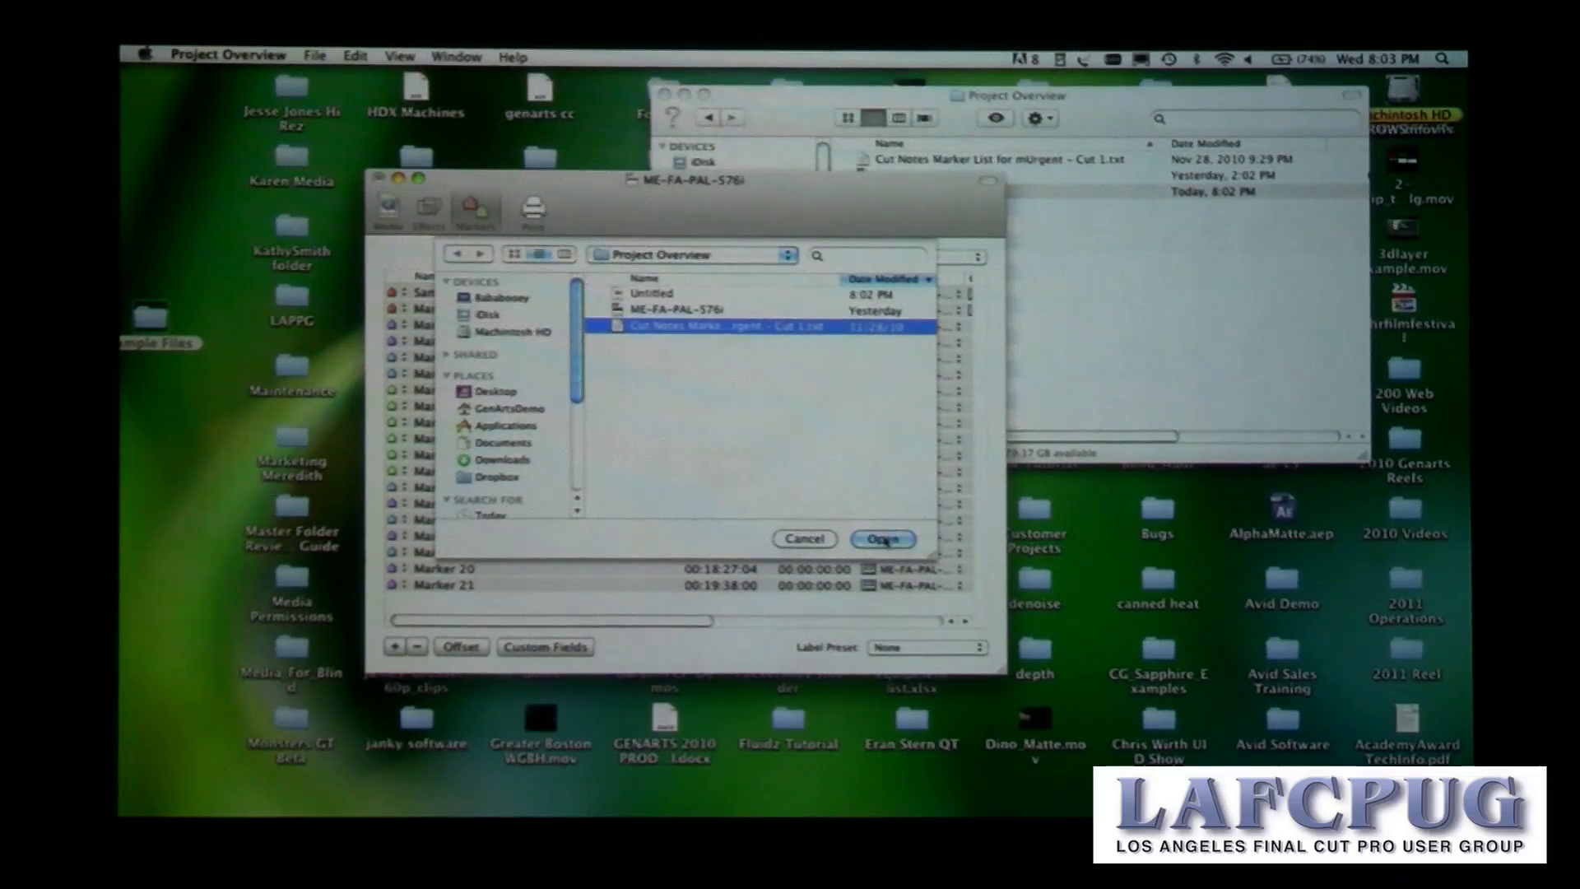
click(883, 539)
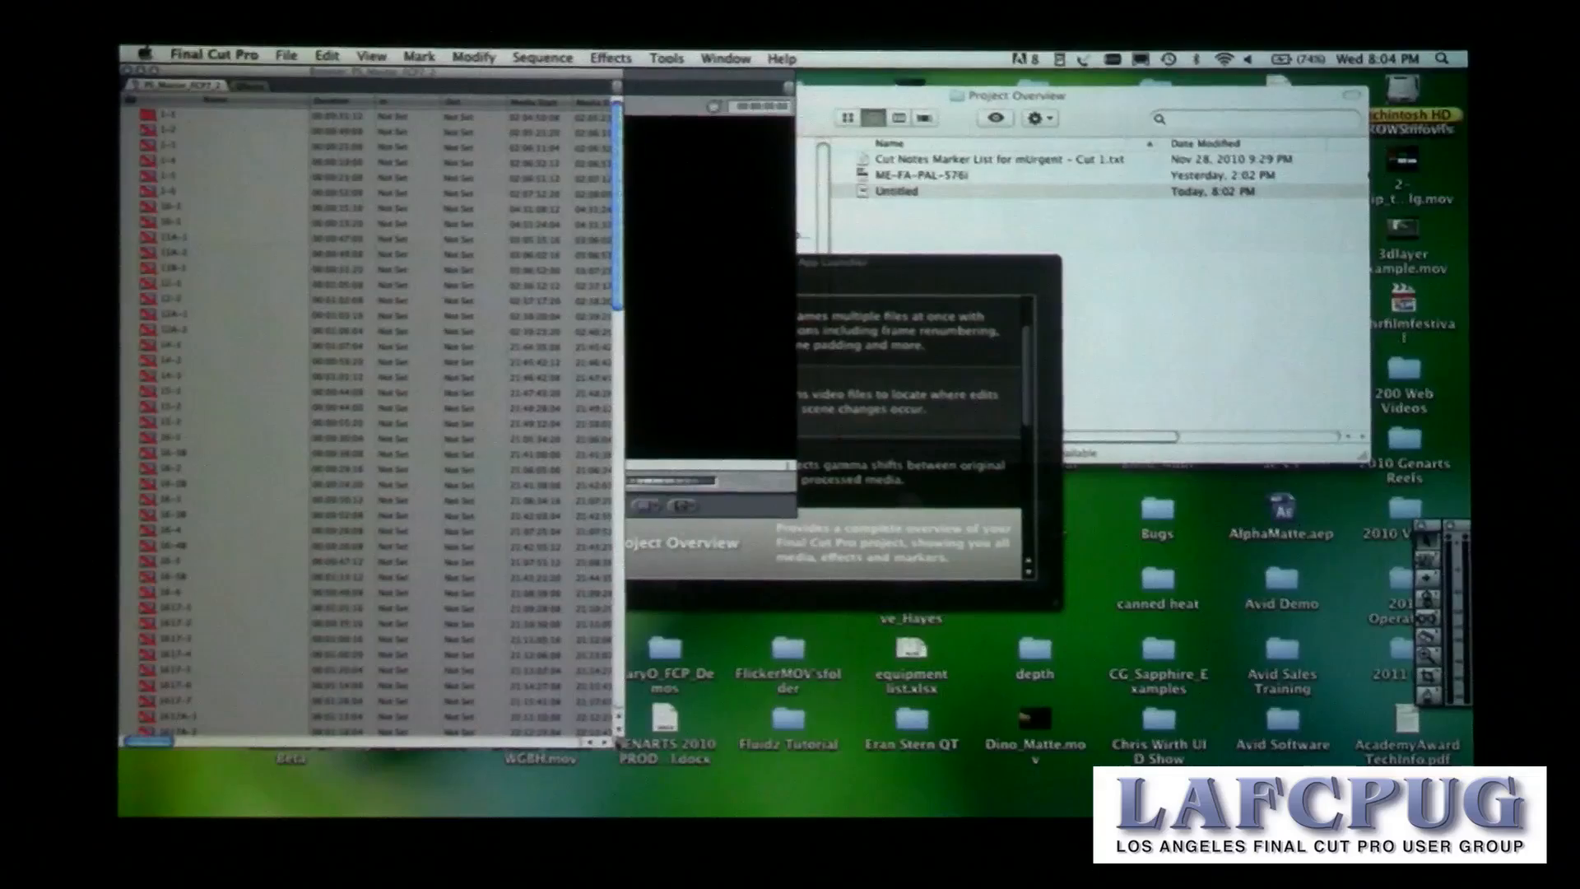
Step: Launch Quick Bins from the App Launcher list for the PS_Master_FCP7_2 project
scroll(down, 3)
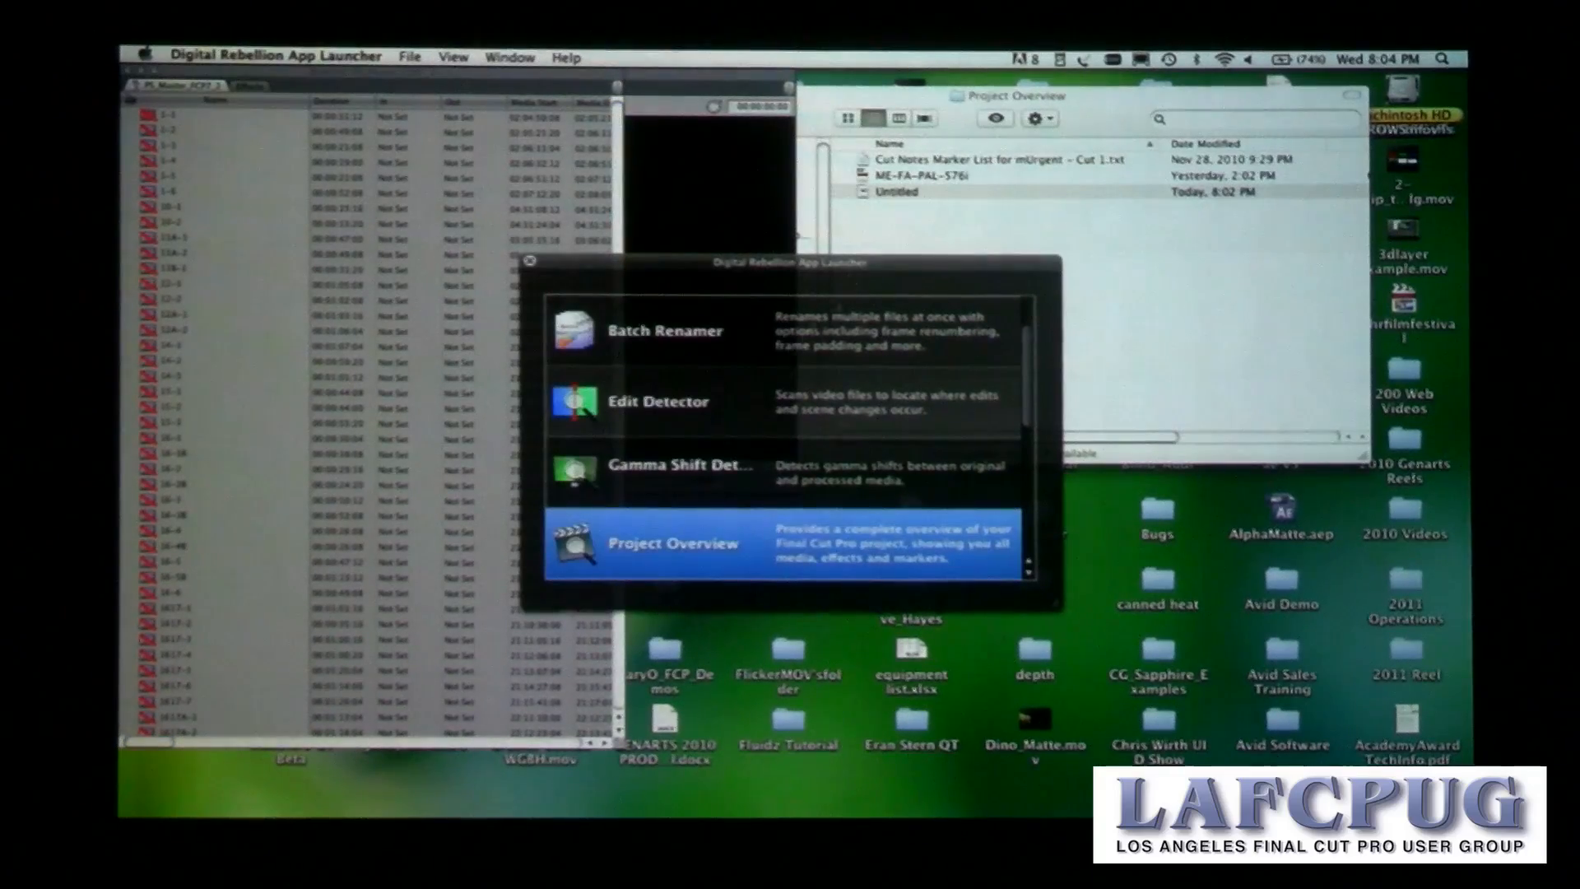
scroll(down, 3)
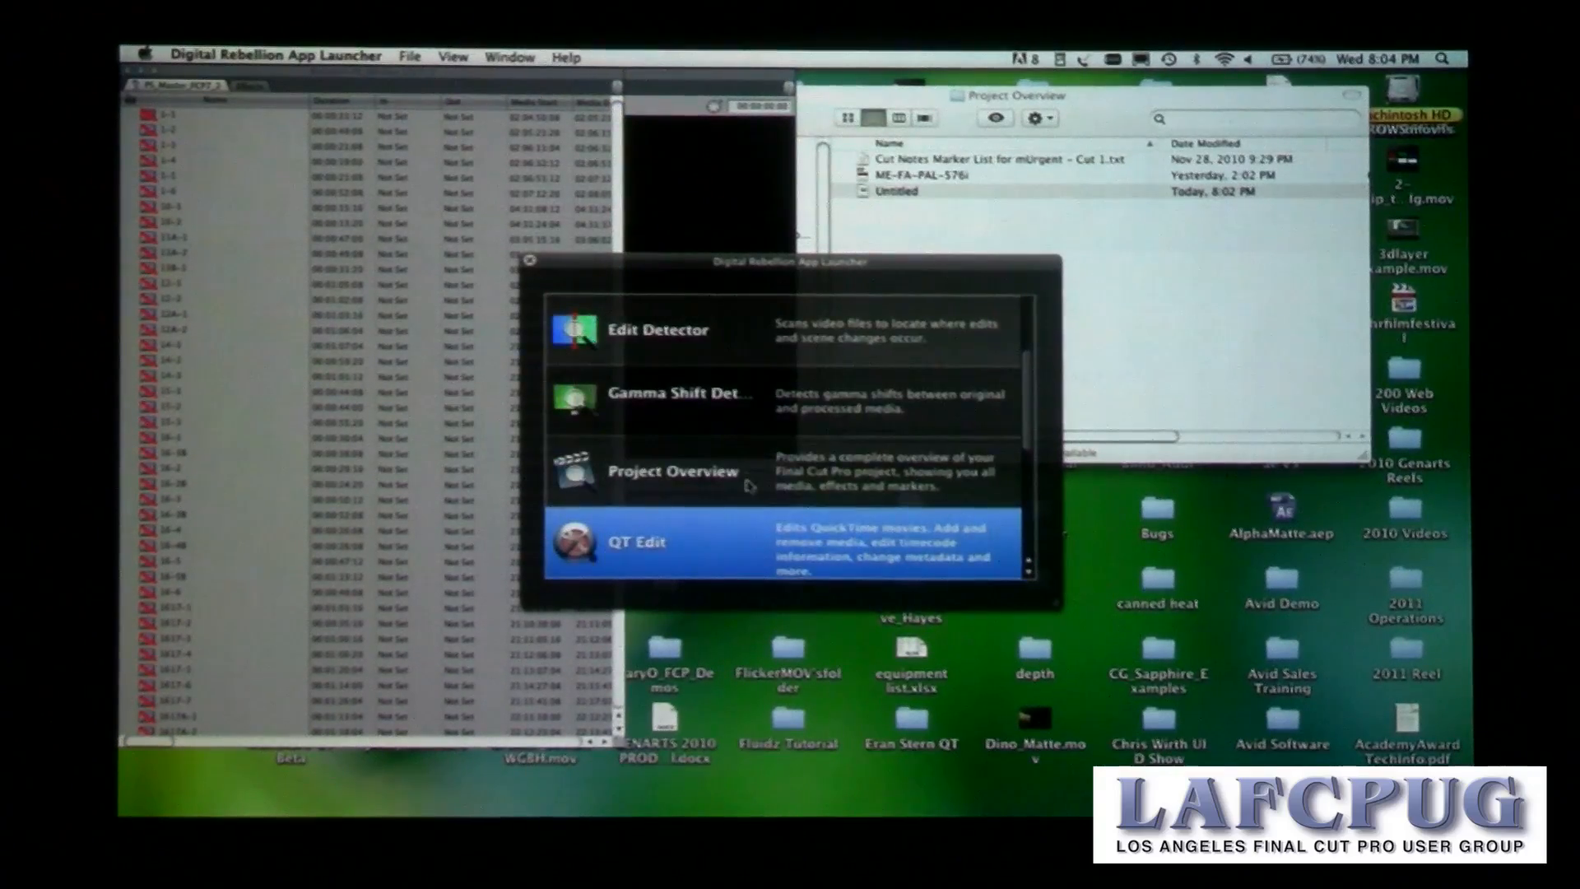
scroll(down, 3)
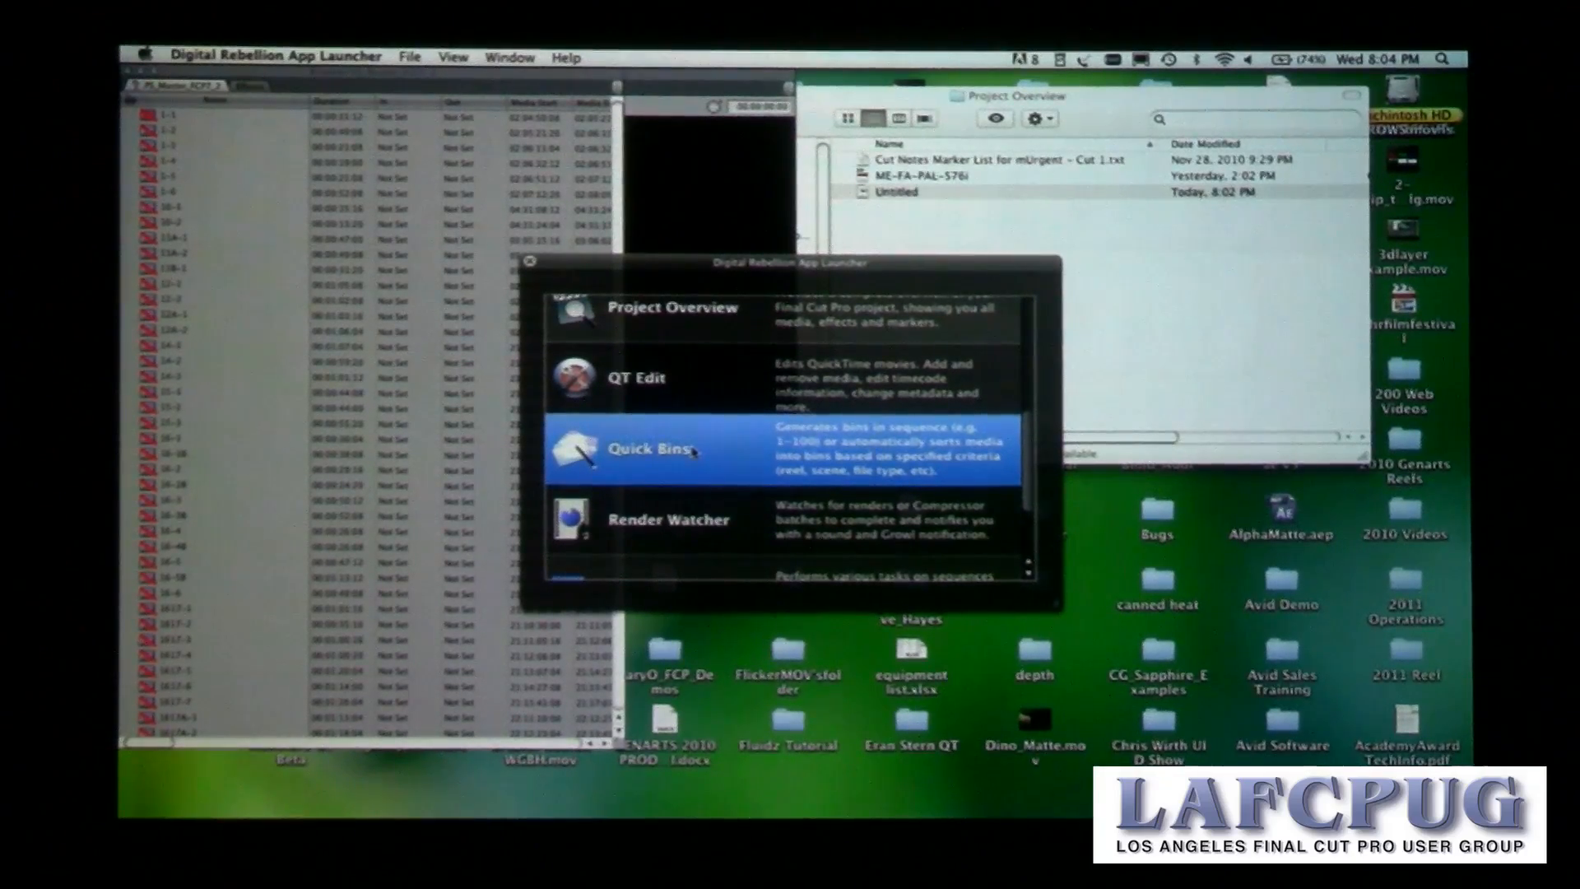
click(652, 449)
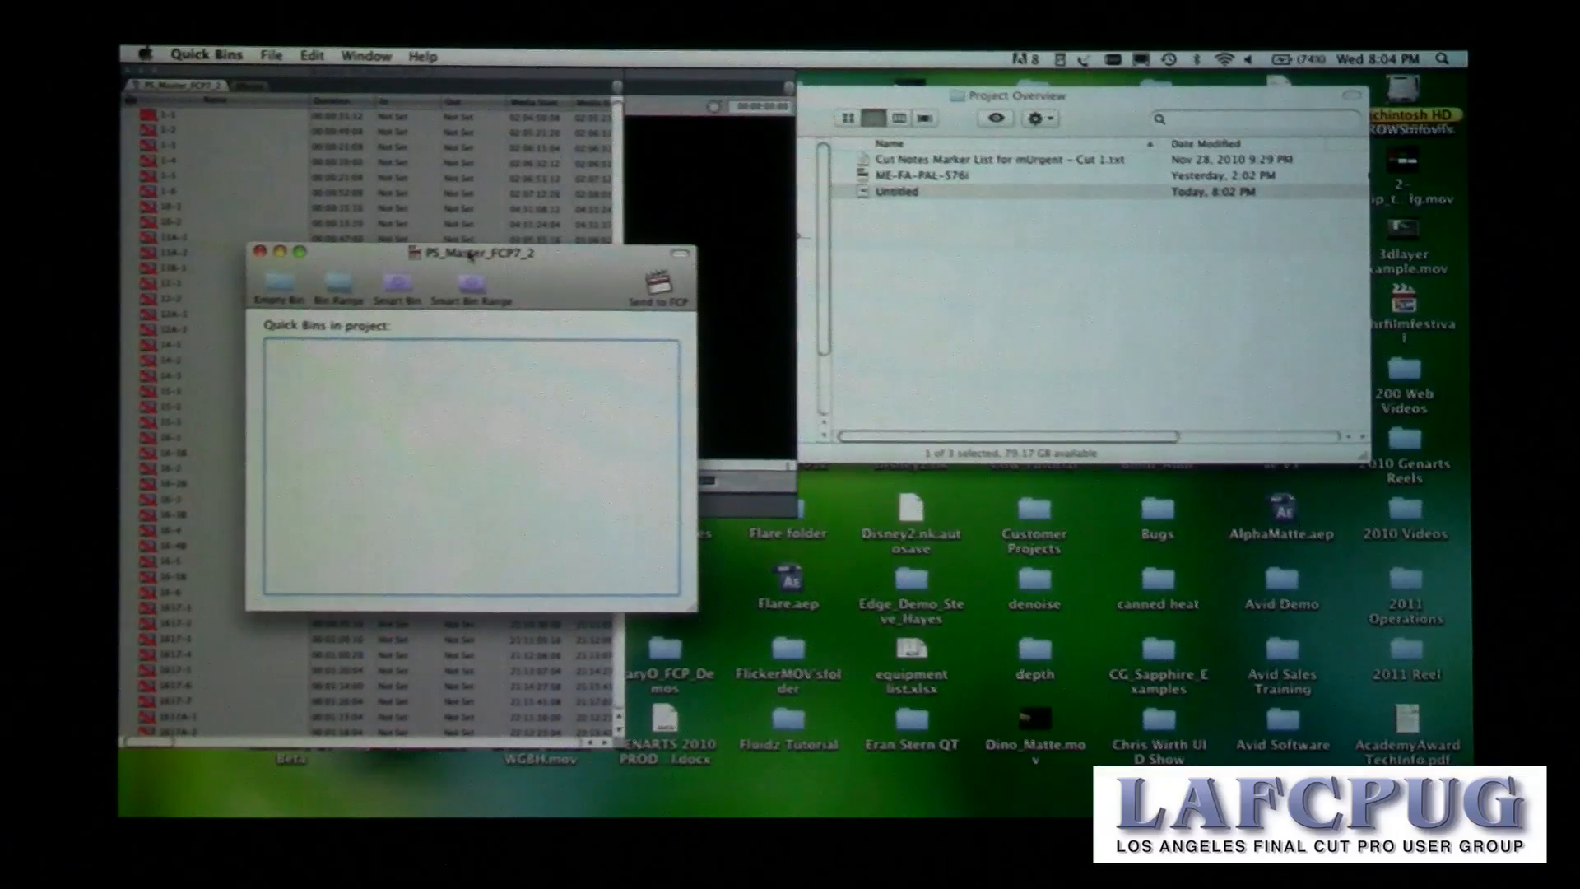
drag(465, 254, 861, 240)
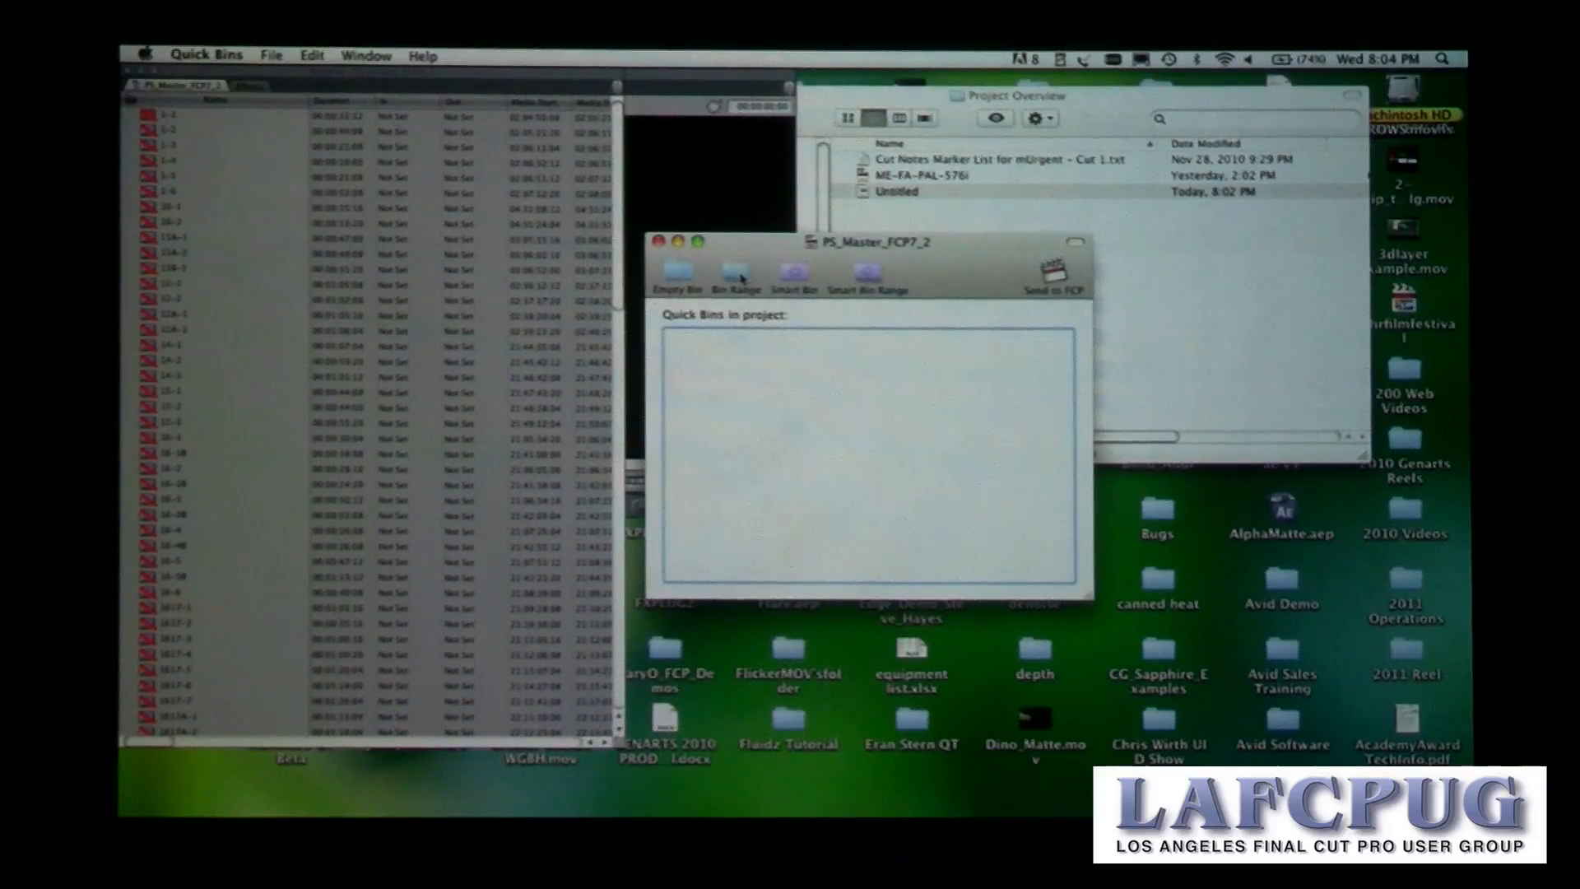
click(737, 276)
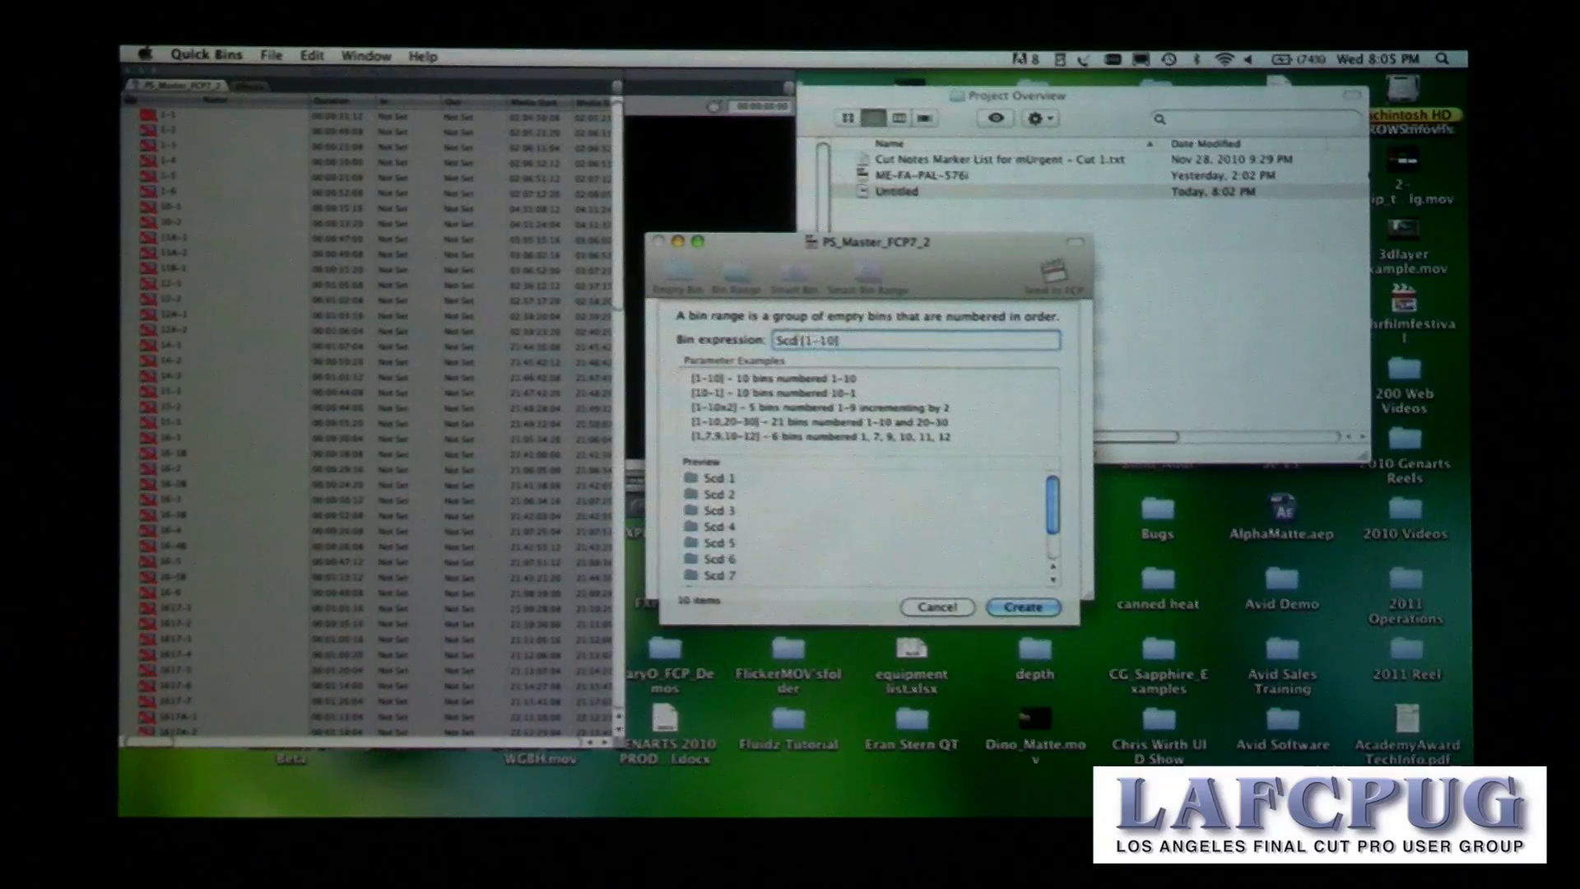
text(Scene [1-20])
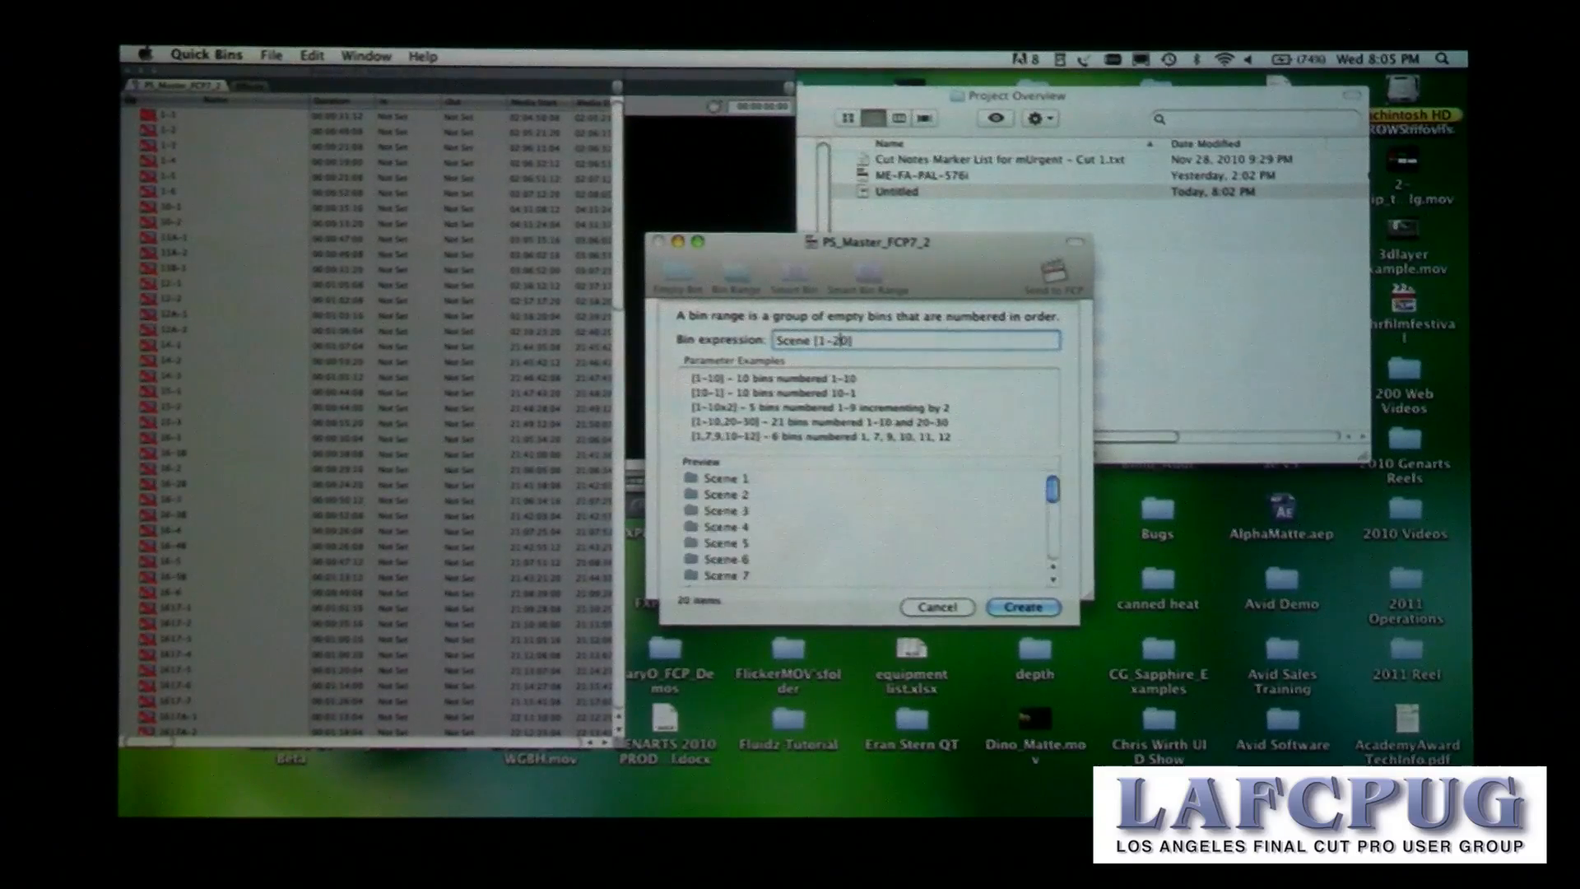
click(1023, 607)
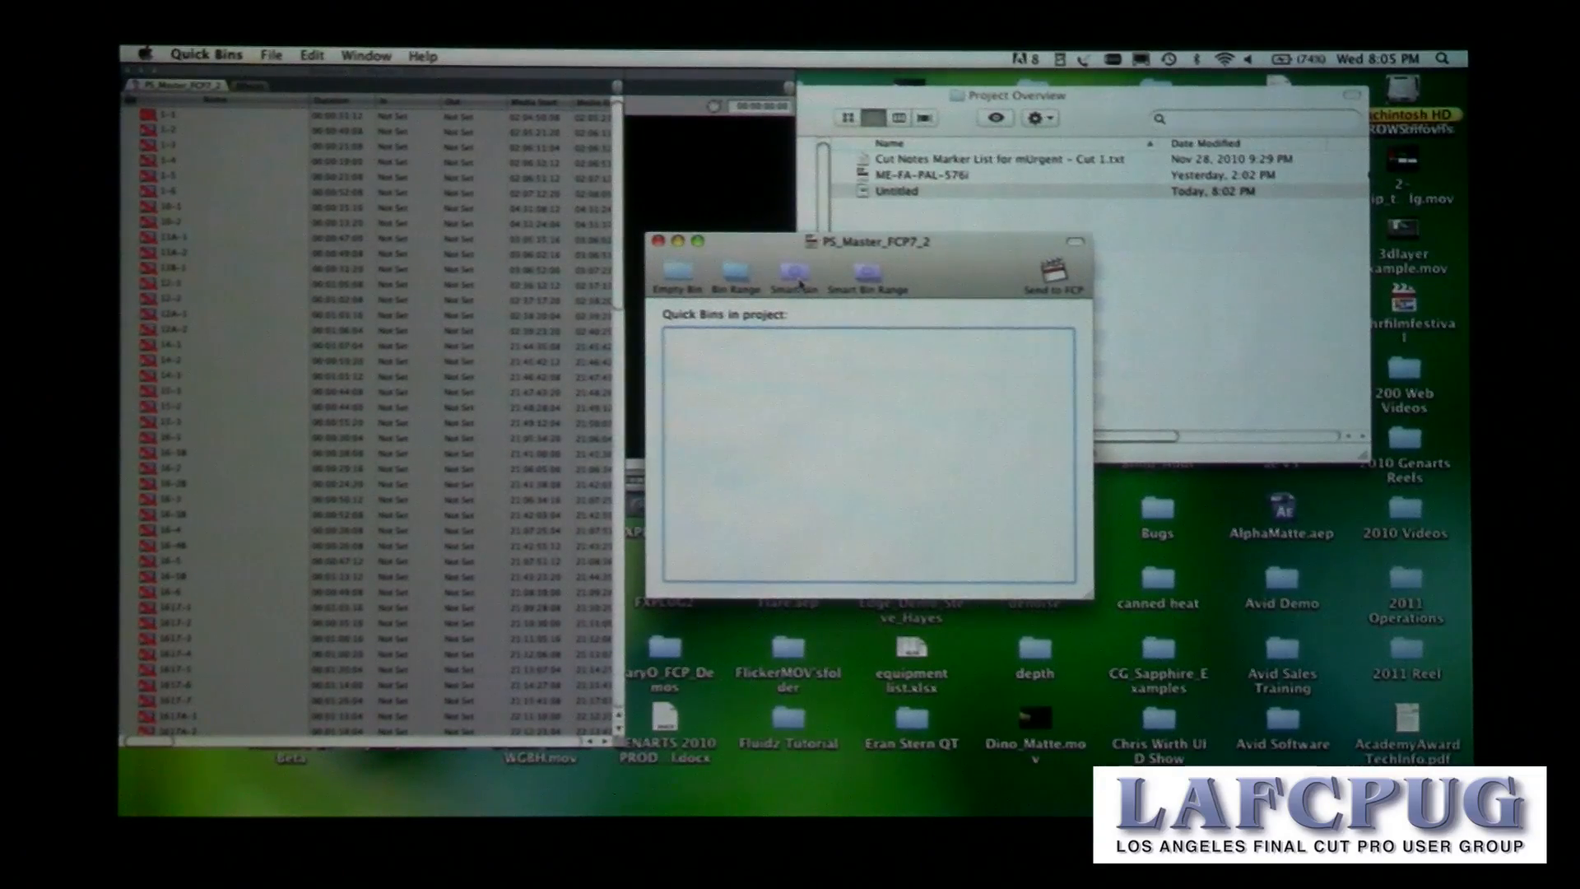
click(789, 274)
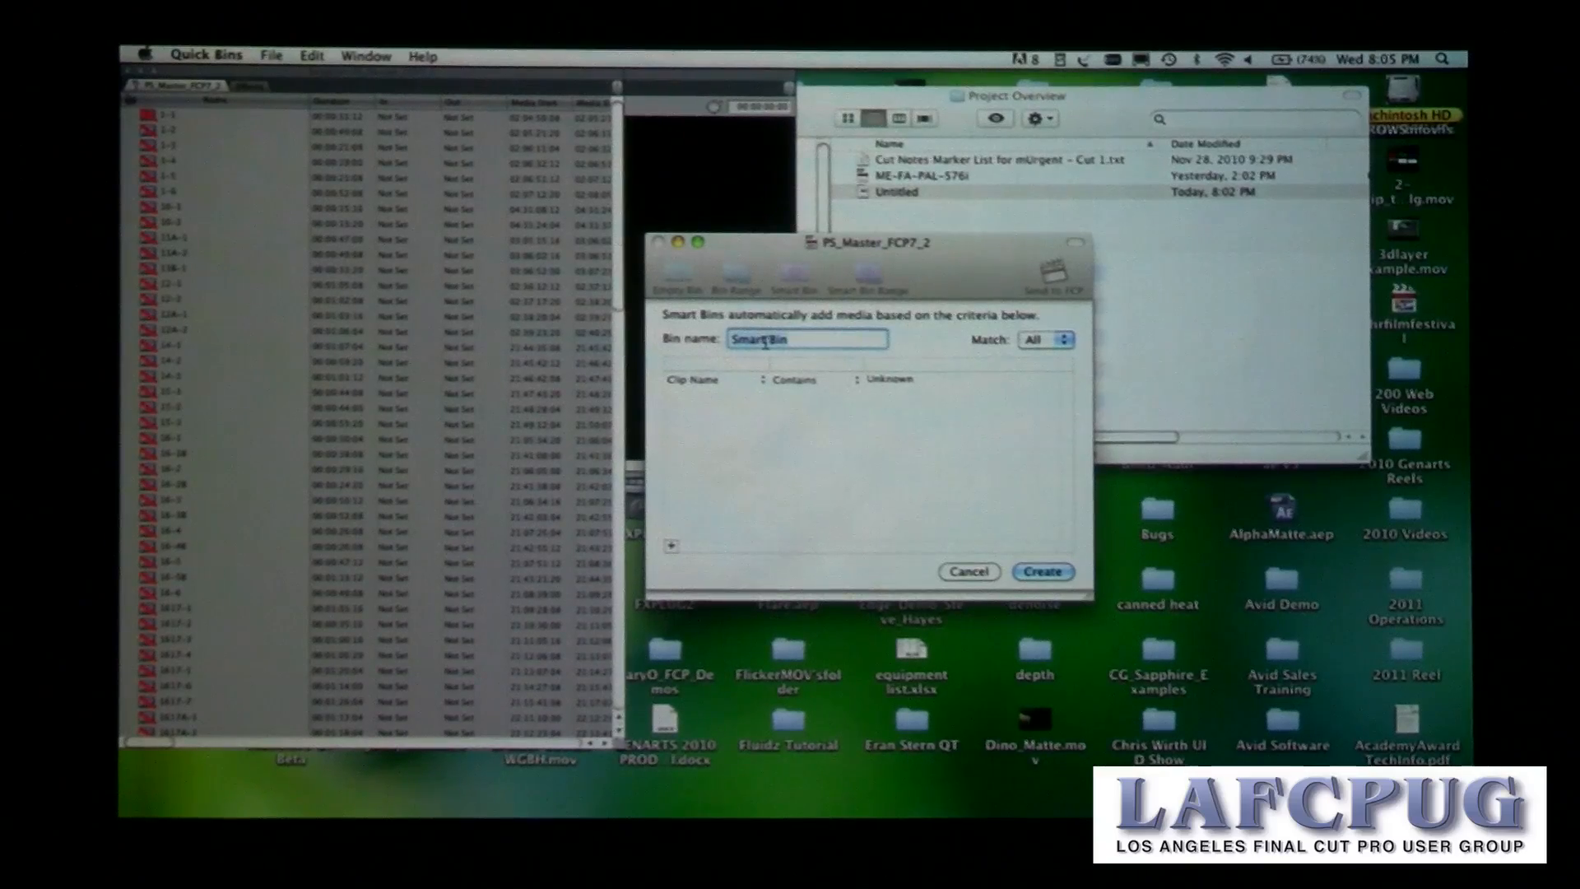
text(Scr)
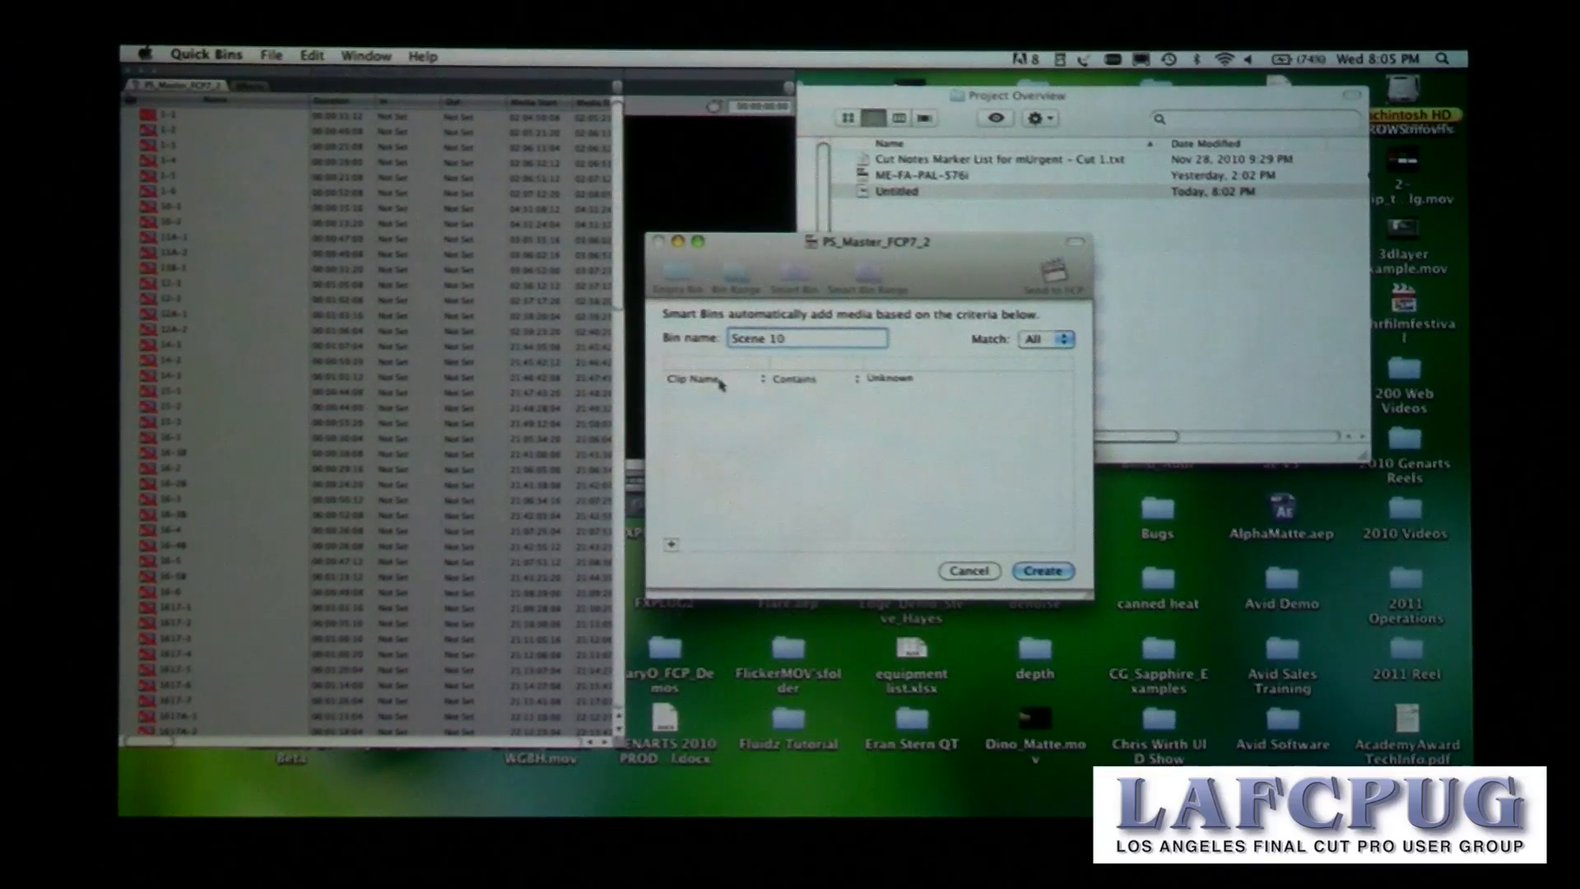
click(697, 379)
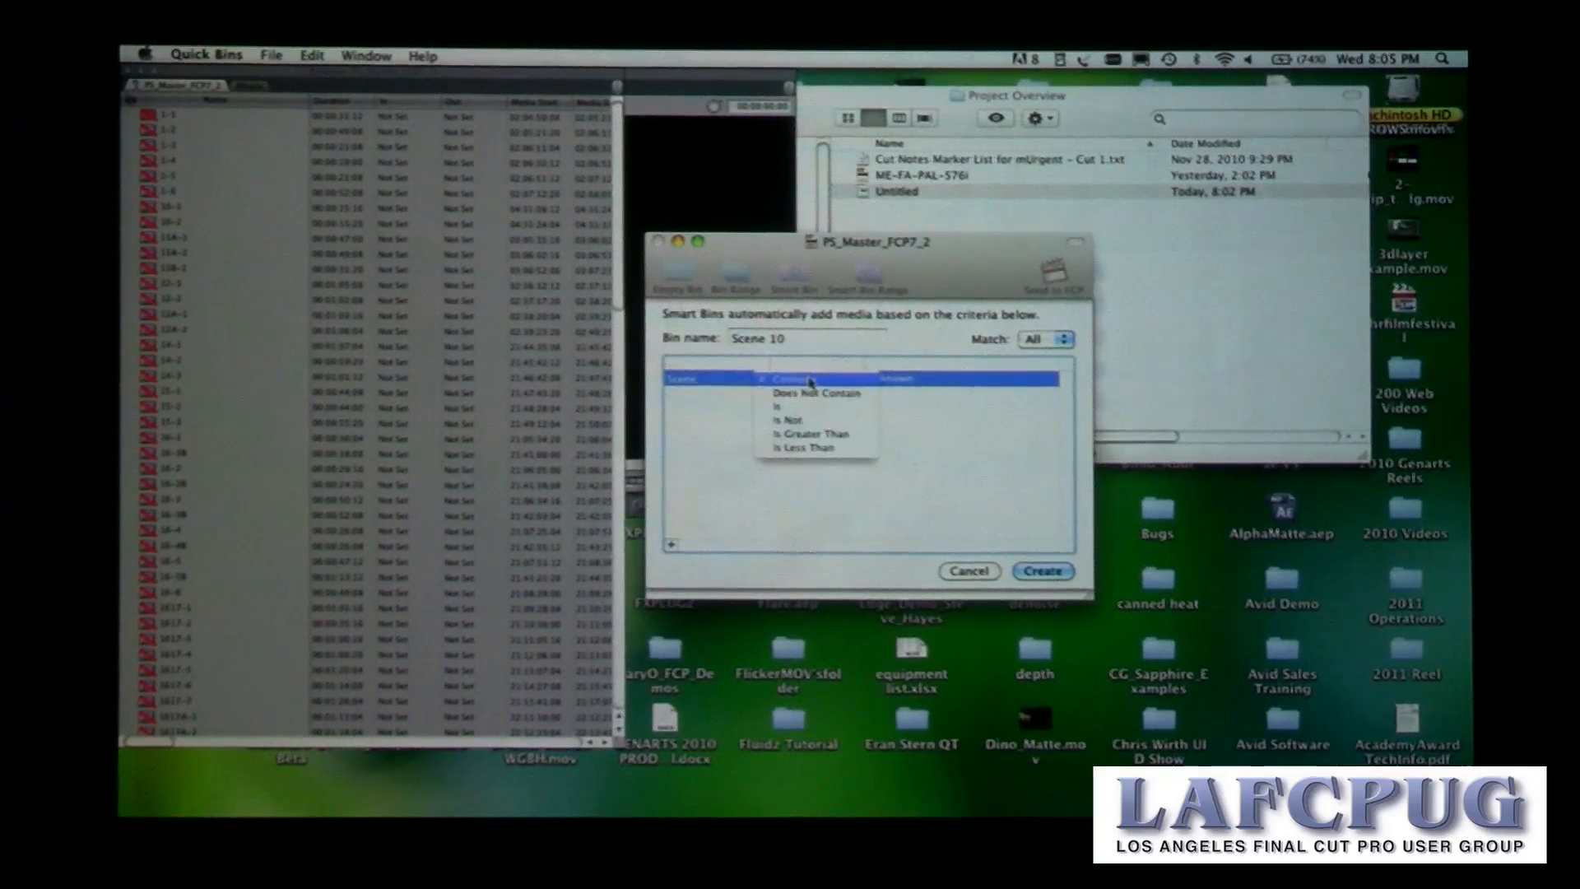
click(785, 405)
text(10)
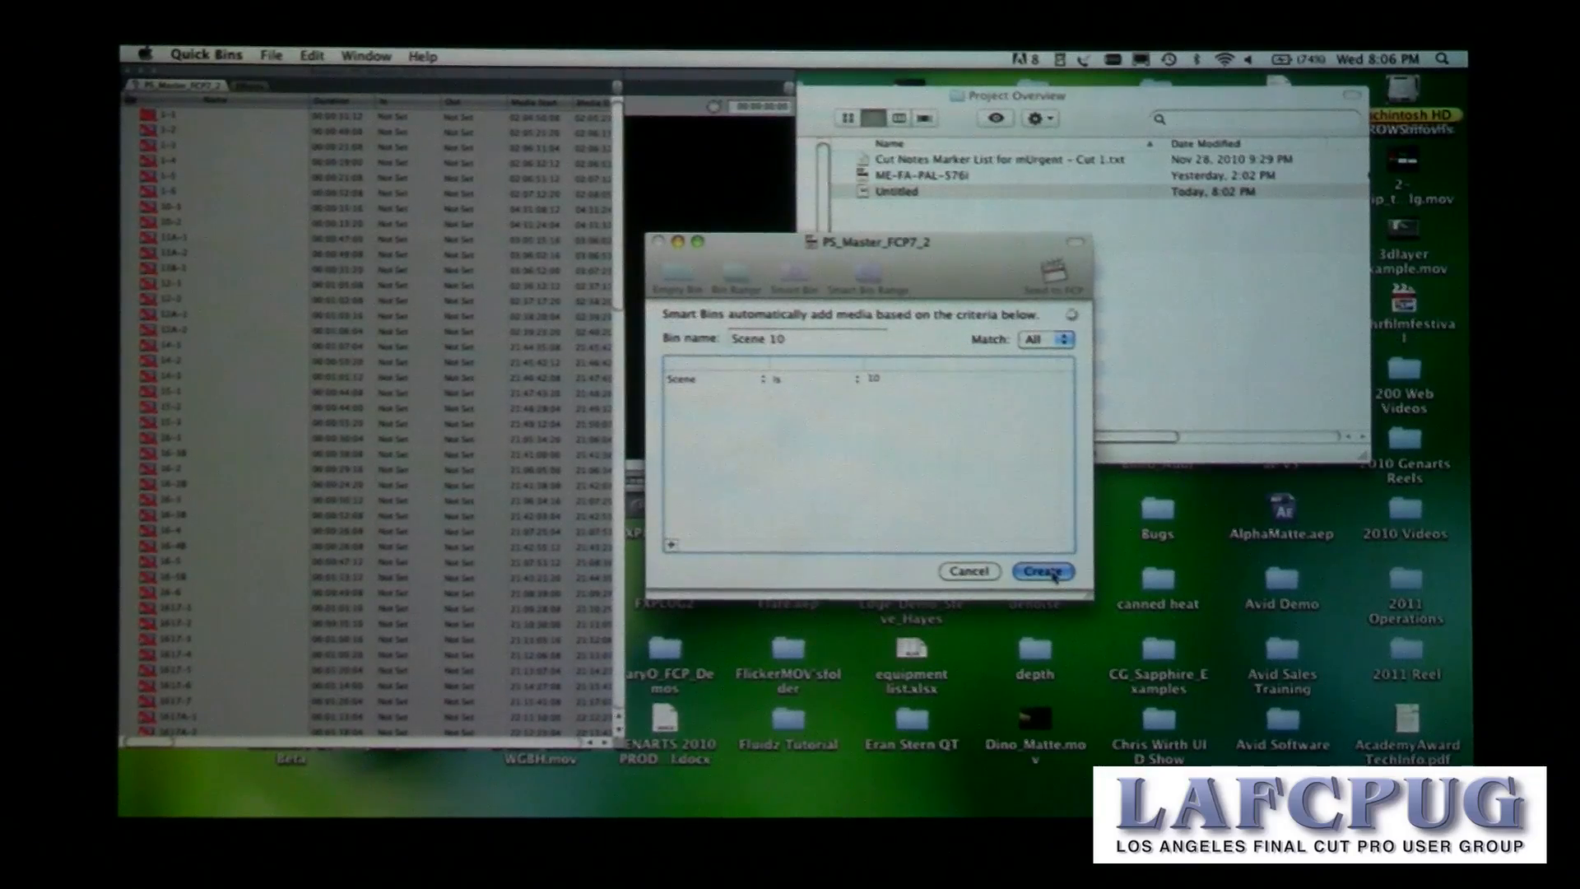
click(1043, 571)
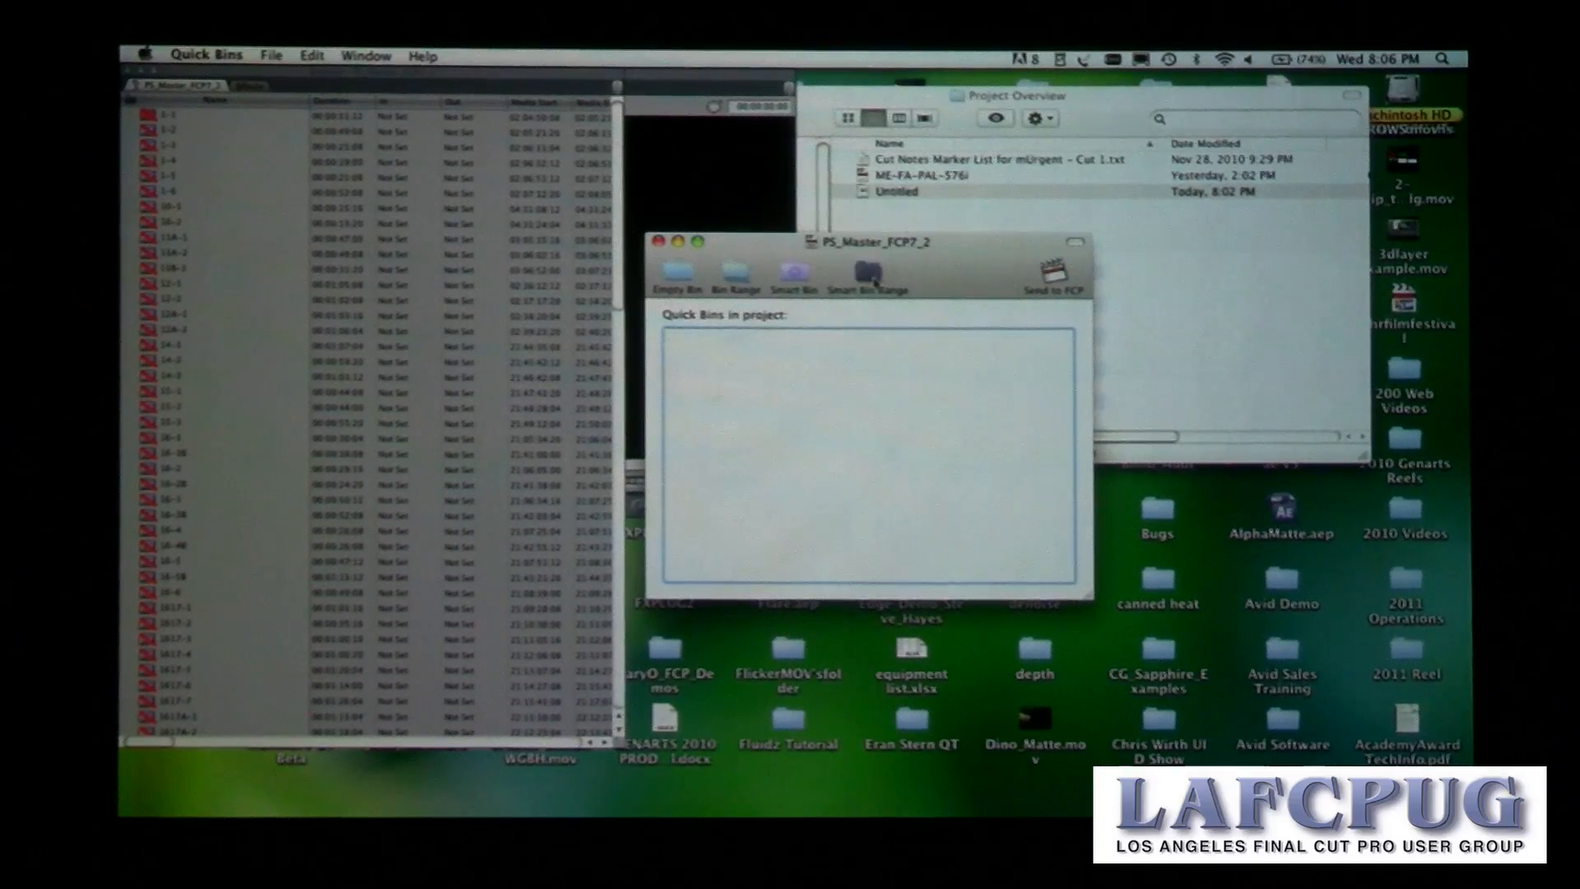
Step: Create a Smart Bin Range using Scene as the criterion, producing one bin per scene number
click(866, 277)
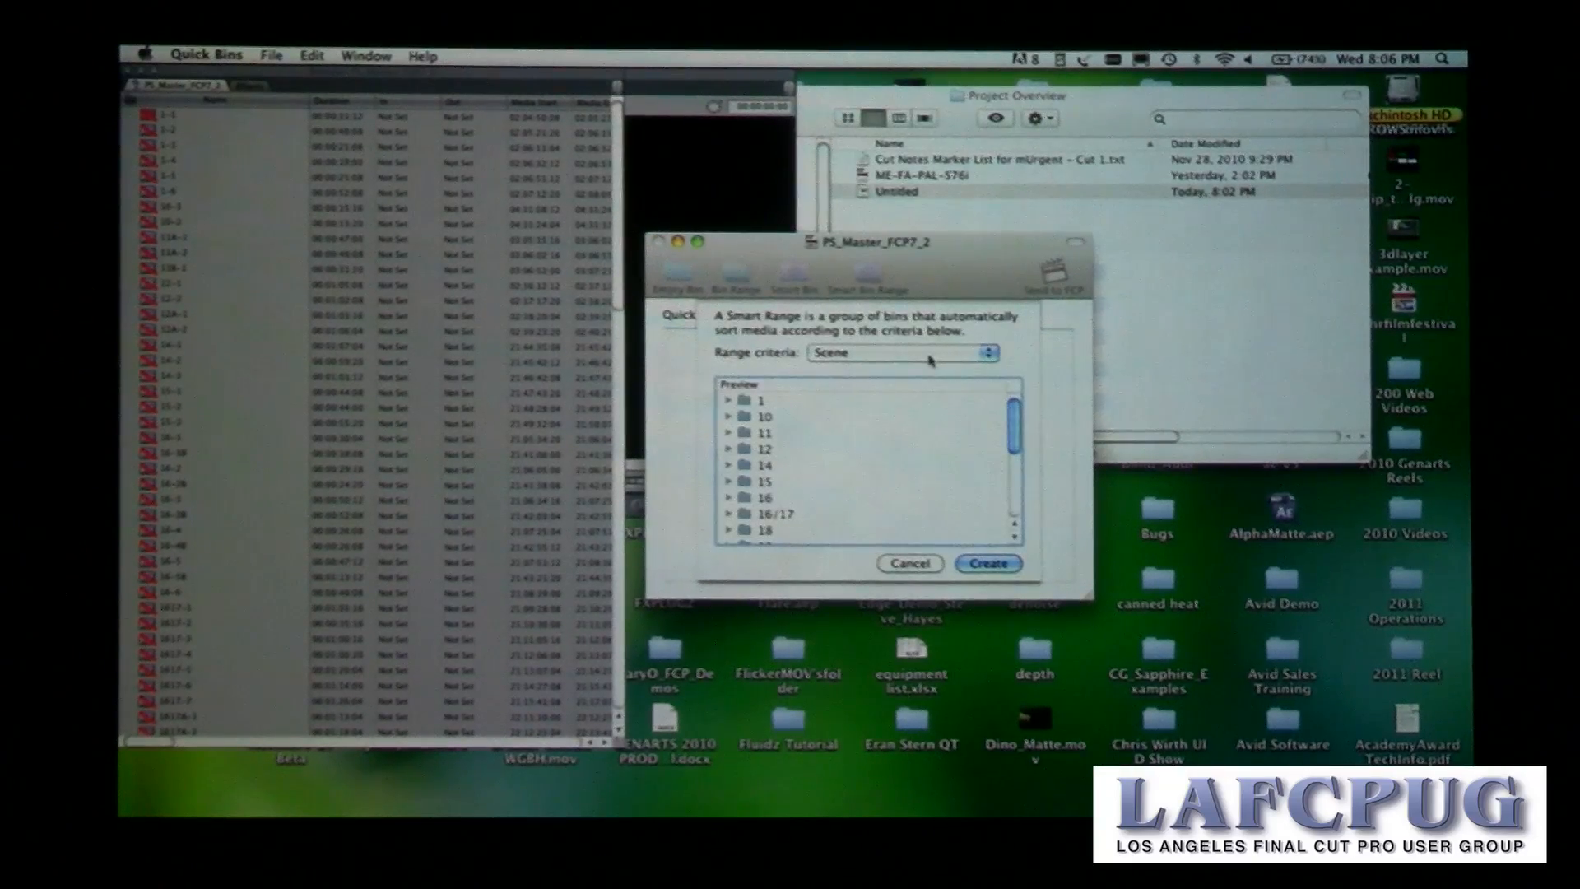
click(902, 353)
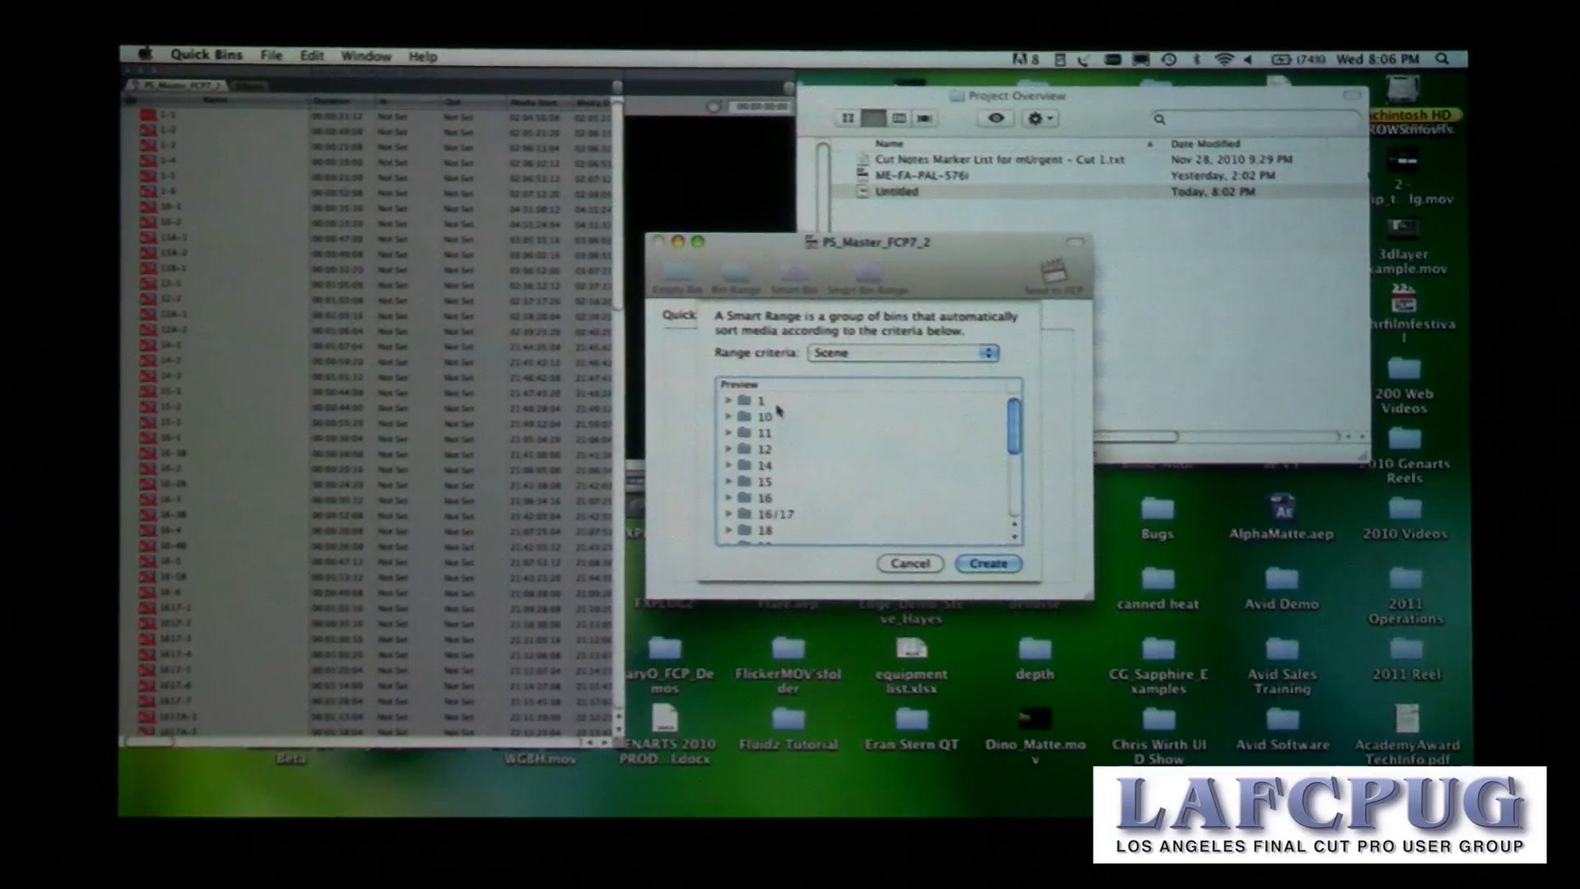
click(760, 398)
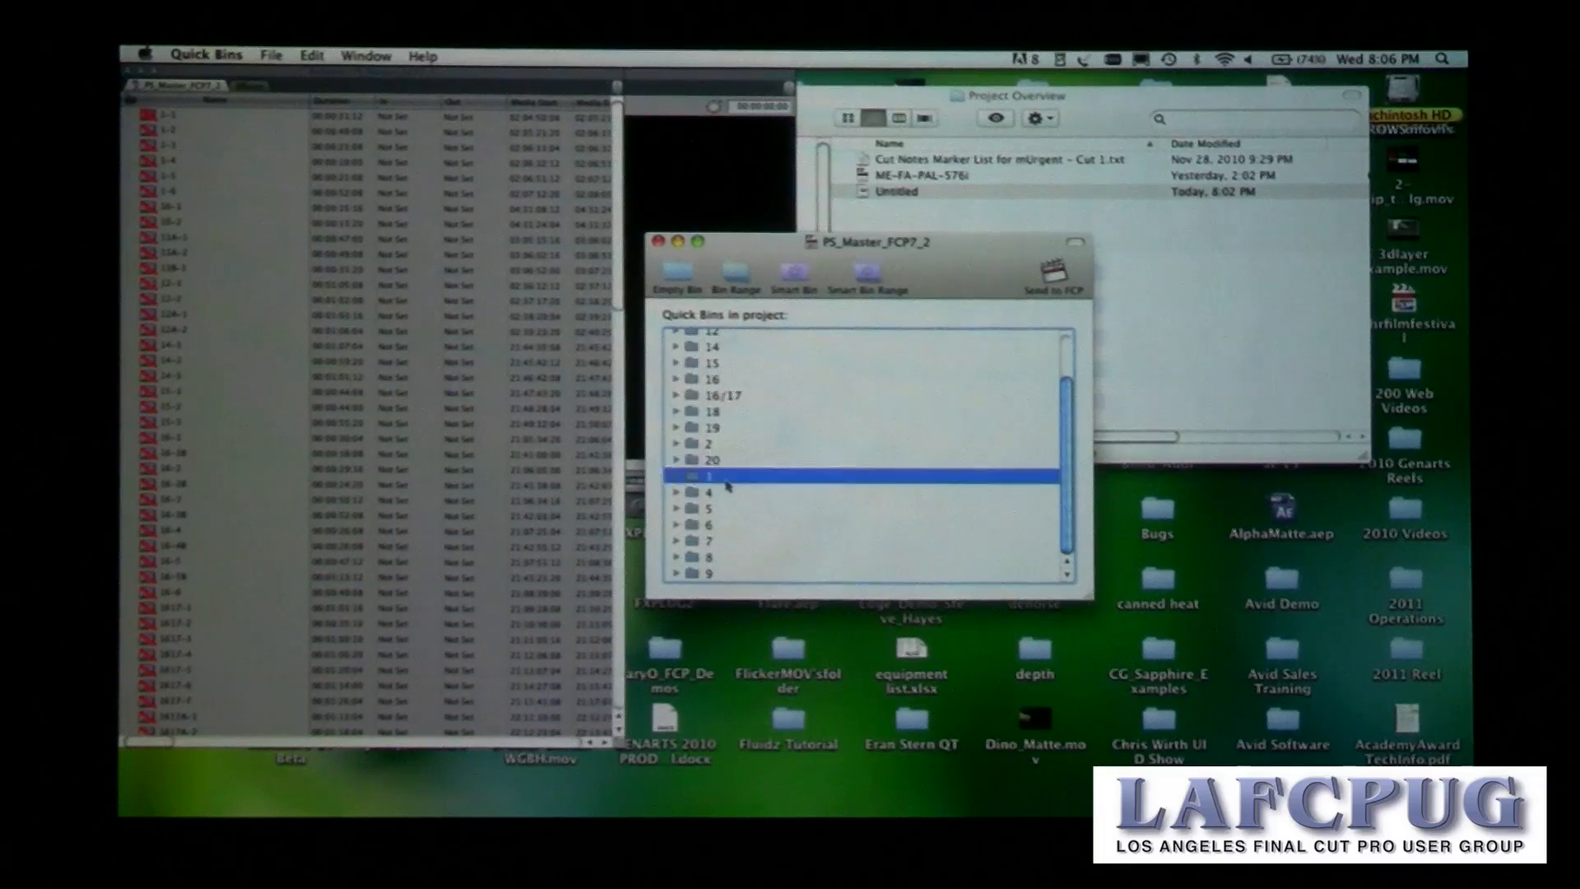
Step: Send the numbered scene bins to Final Cut Pro
click(708, 490)
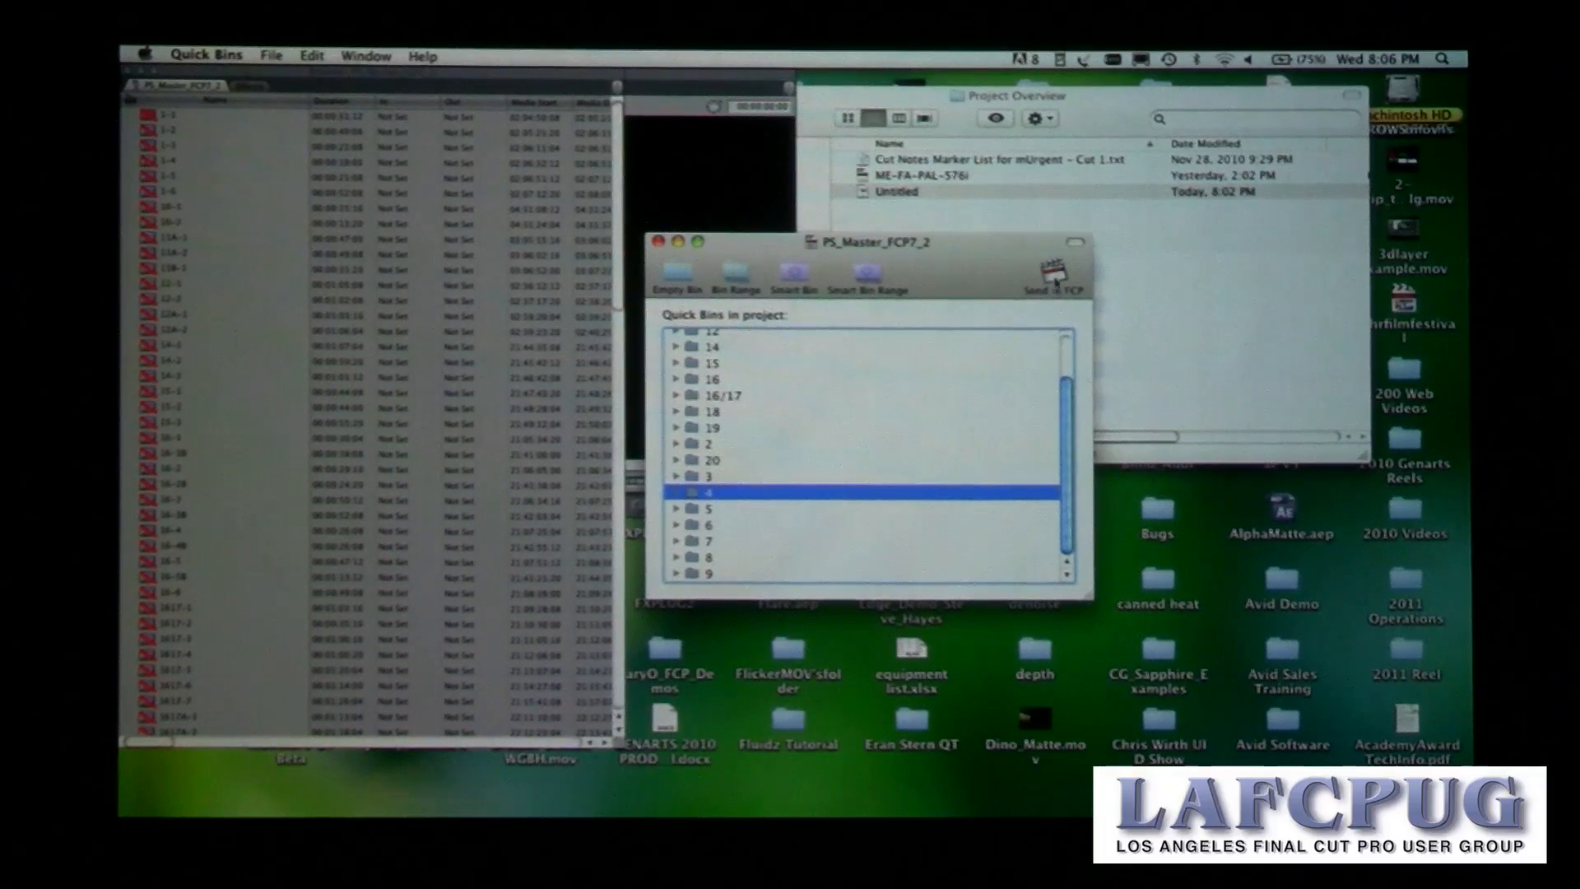
click(1054, 276)
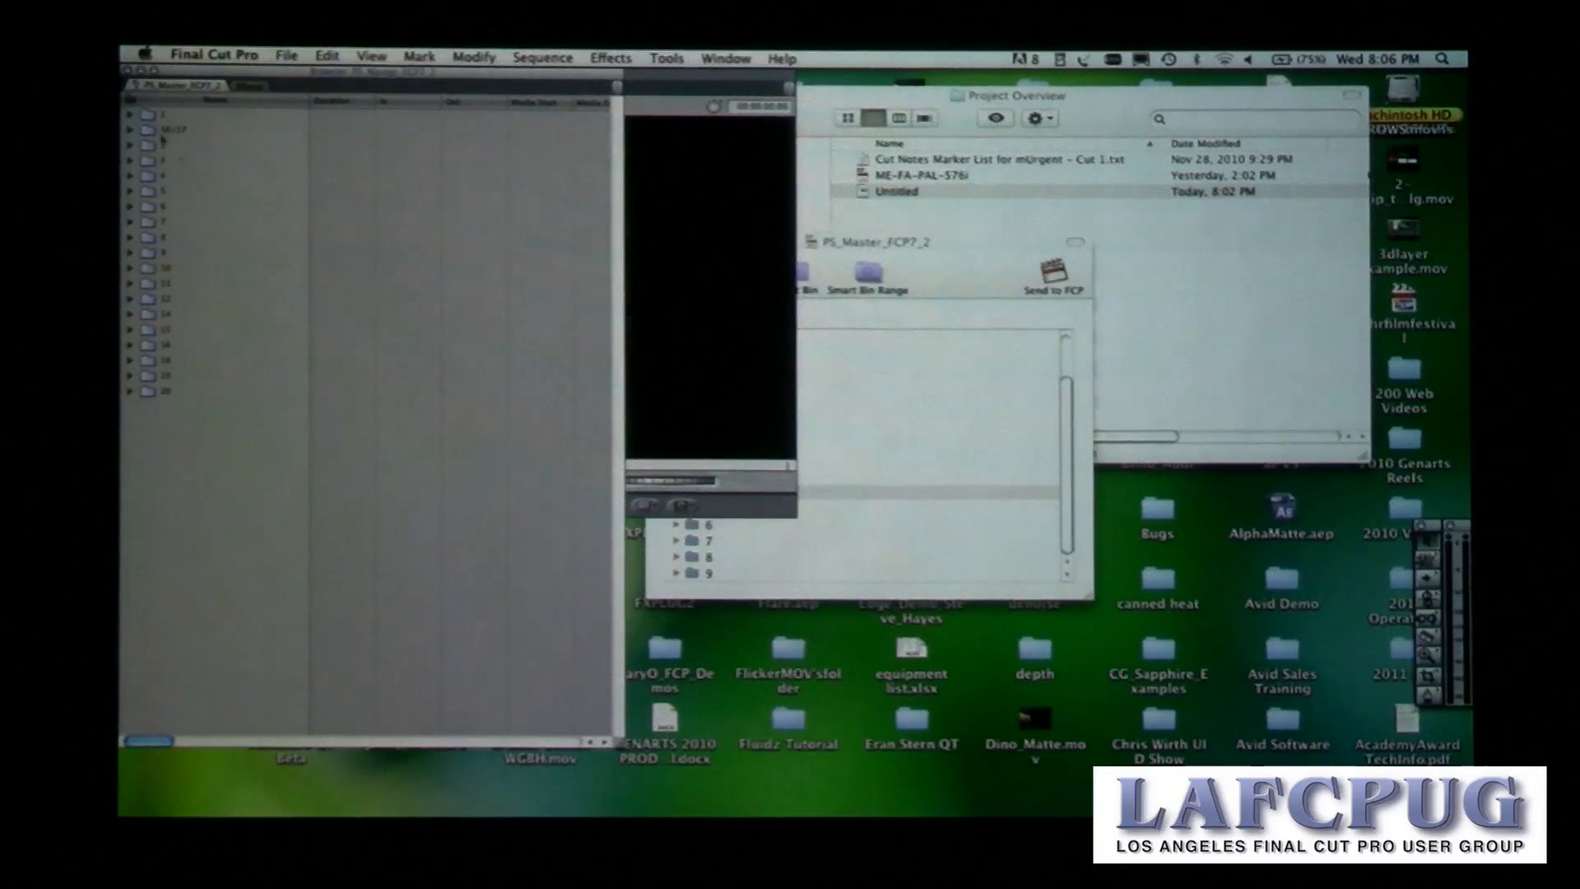
Step: Expand scene bin 1 in the Final Cut Pro Browser to reveal its clips
click(132, 114)
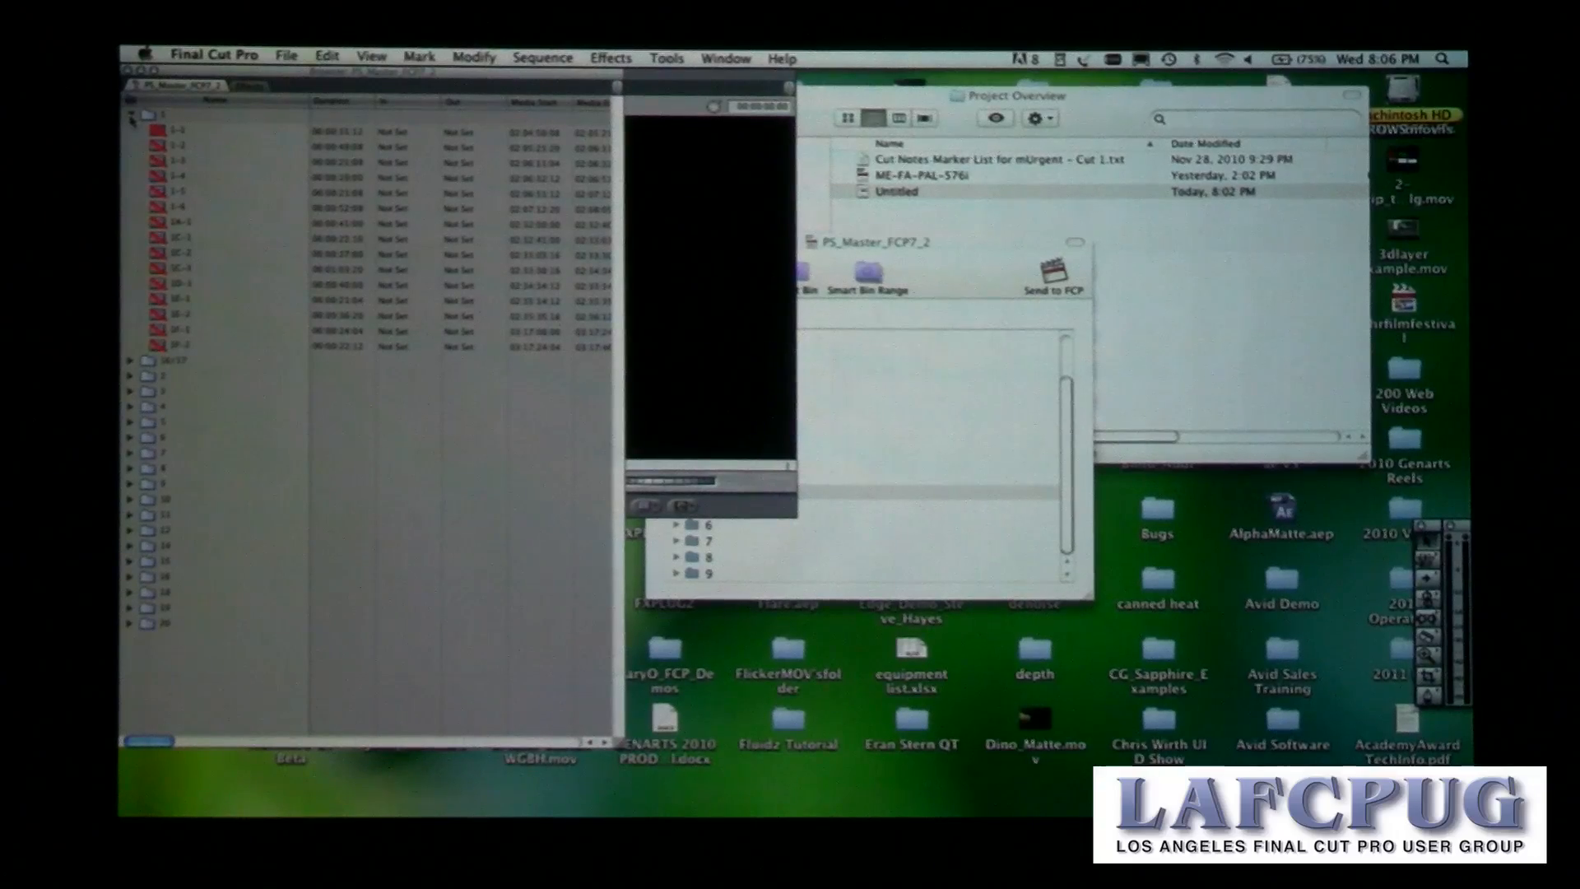